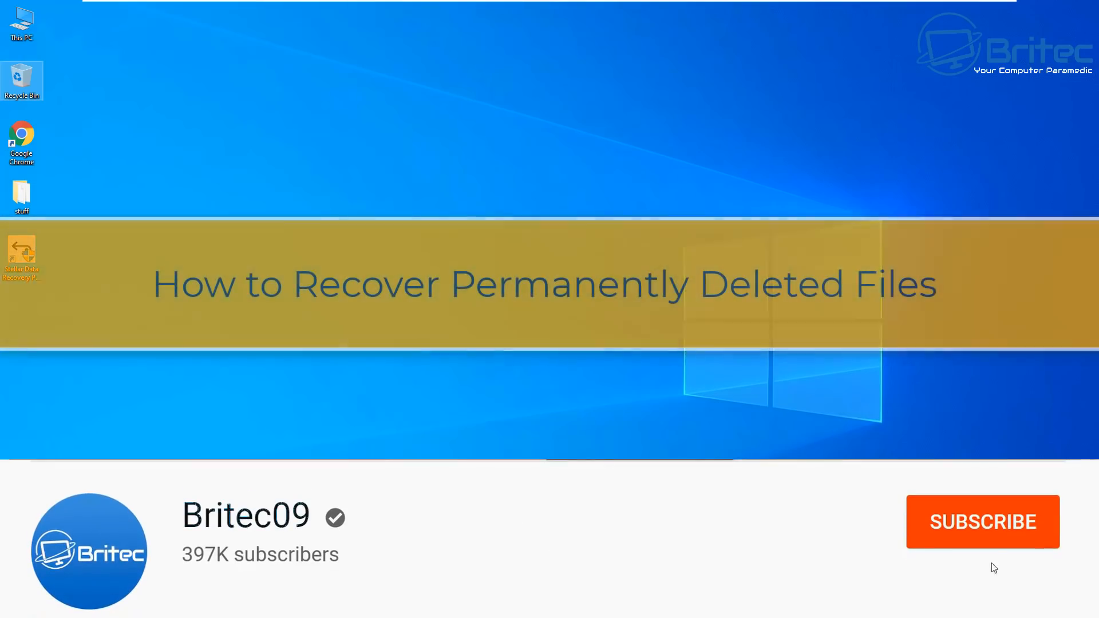
- Navigate from the Recuva download page to runtime.org's GetDataBack Pro page
click(982, 523)
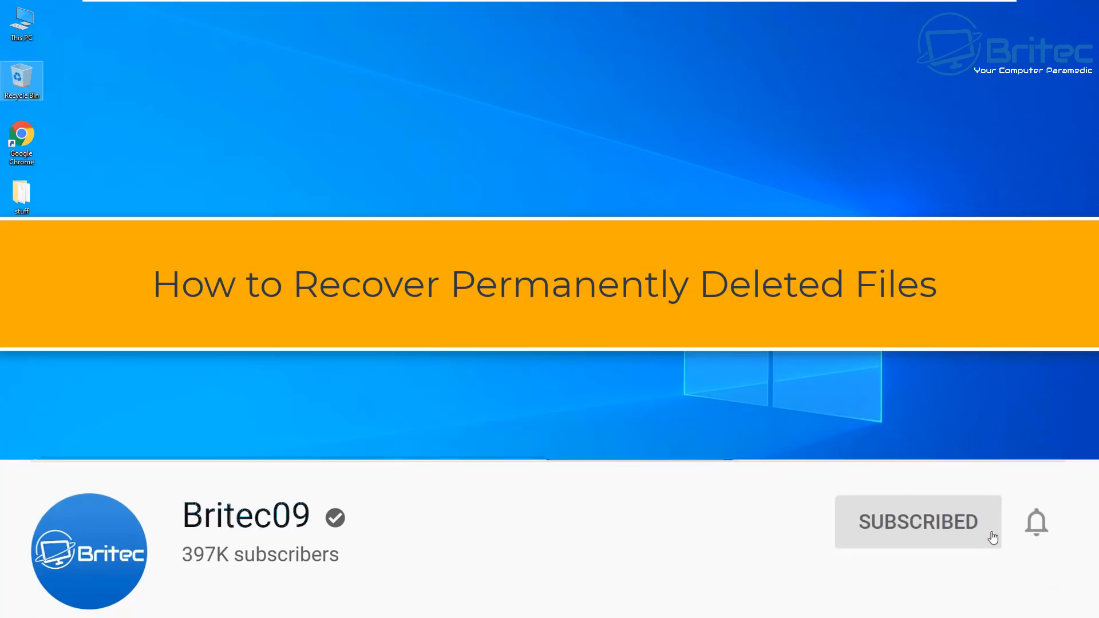
click(1037, 523)
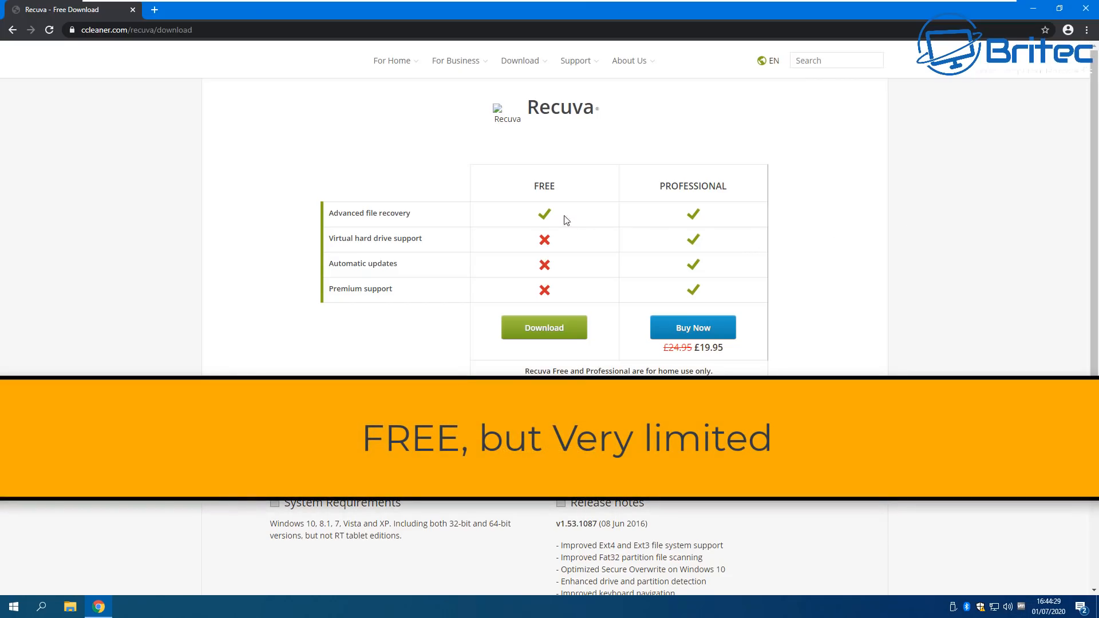
mouse_move(545, 301)
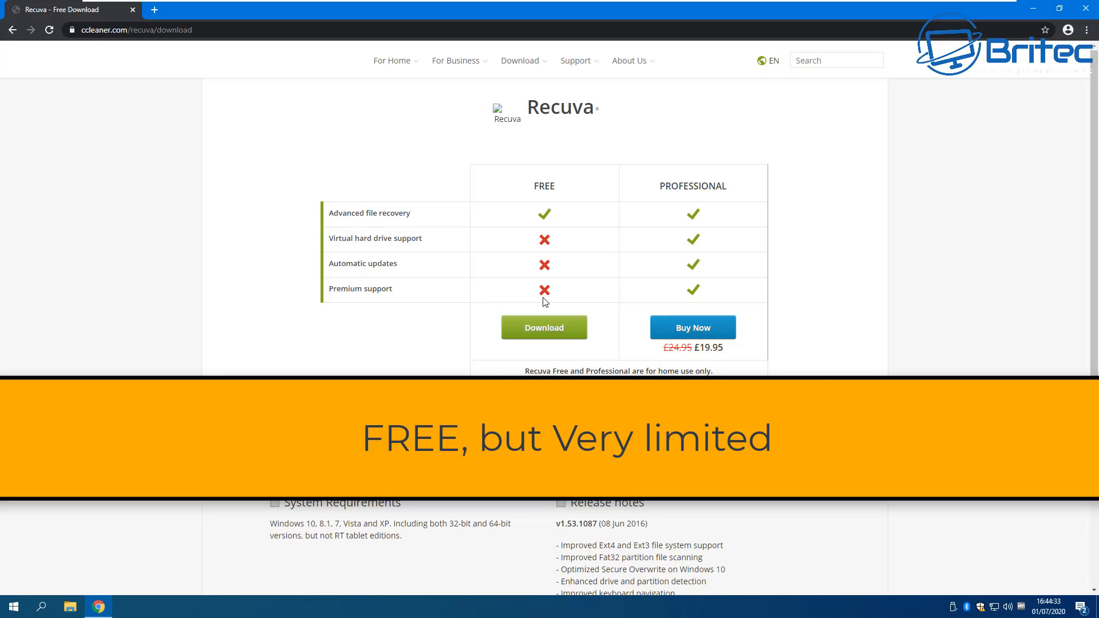
mouse_move(559, 296)
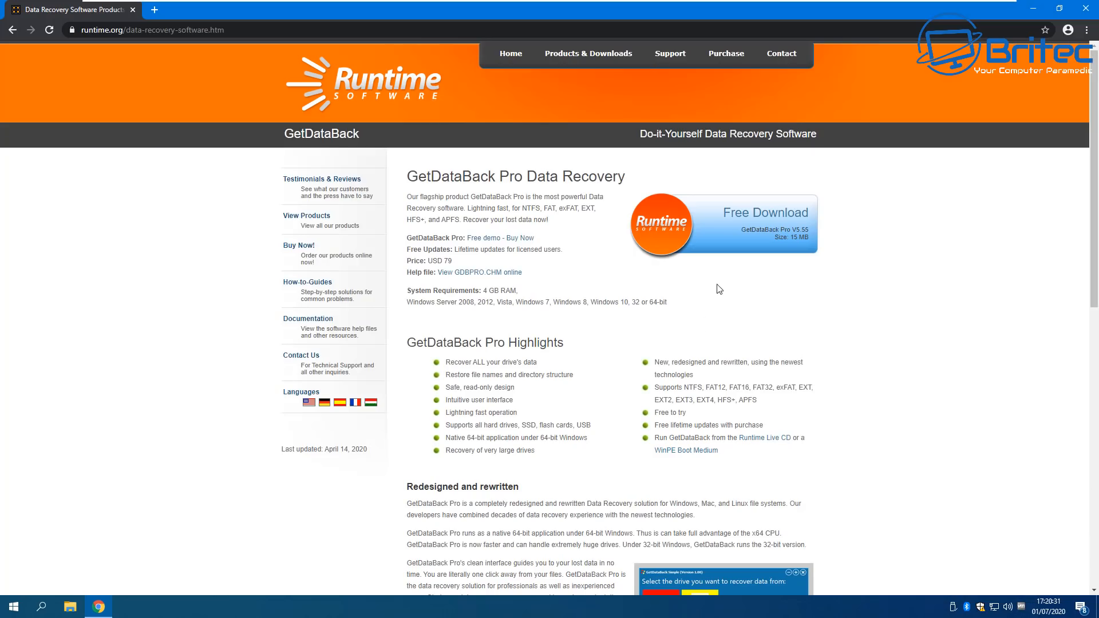
mouse_move(816, 332)
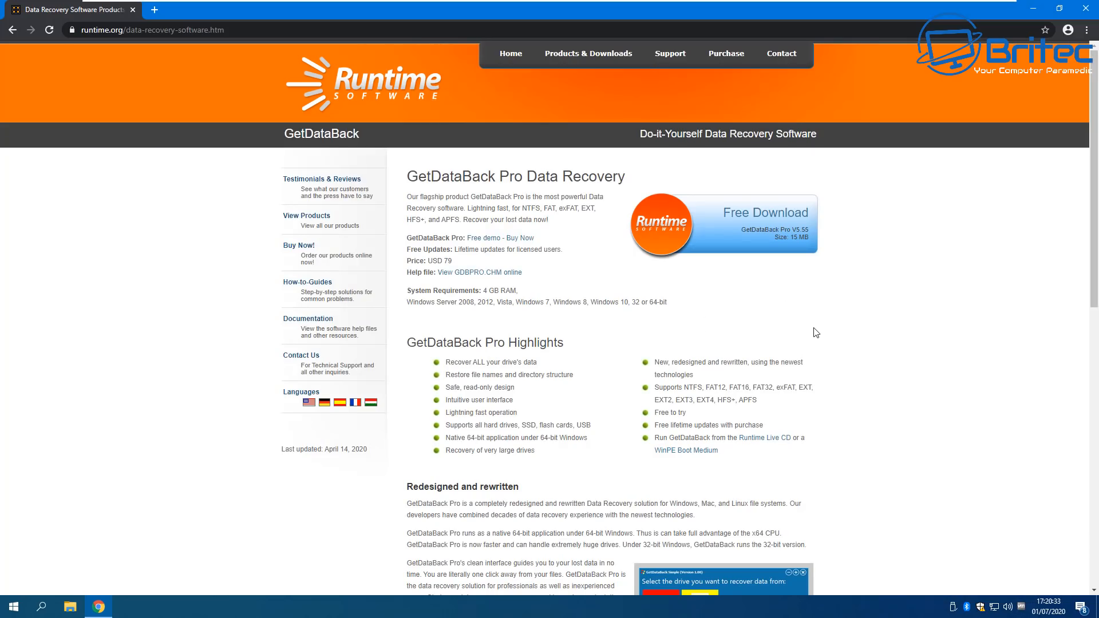
mouse_move(451, 250)
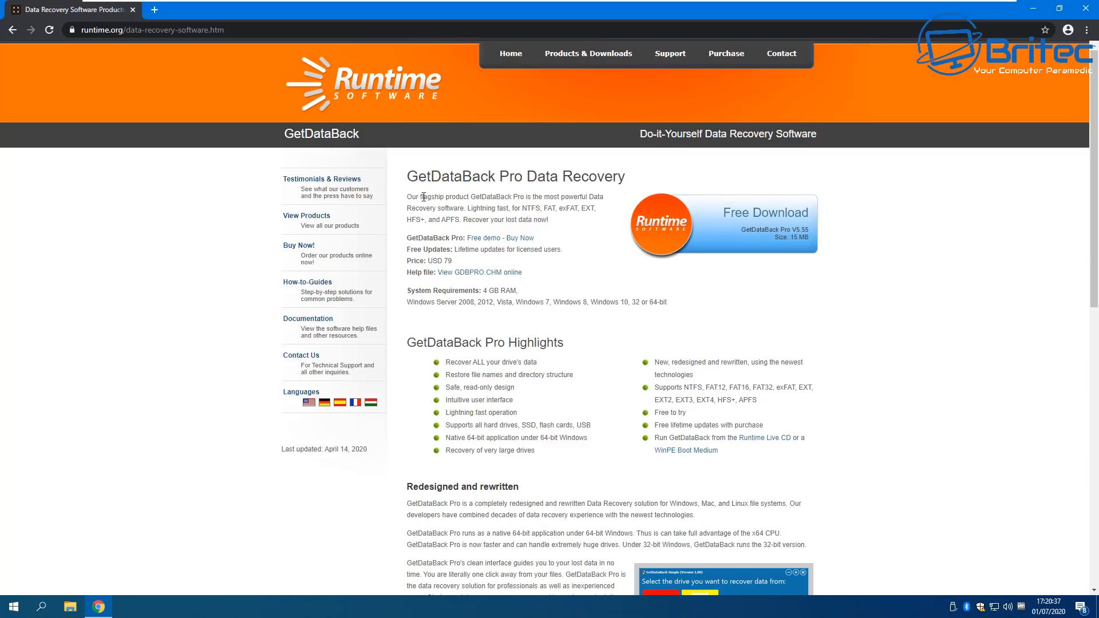
mouse_move(425, 209)
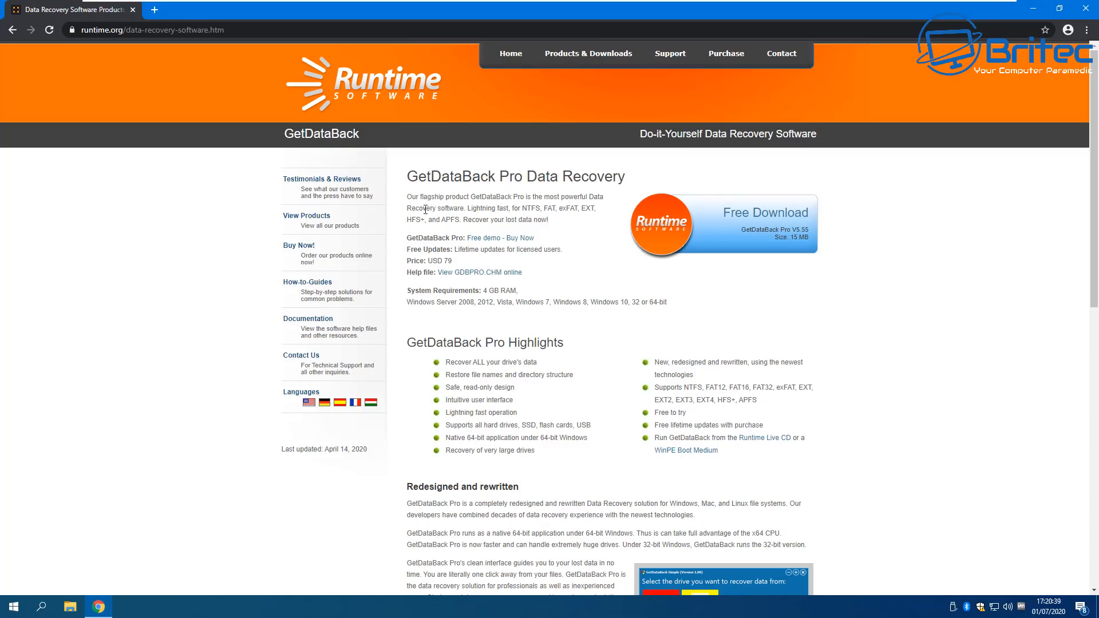
mouse_move(537, 213)
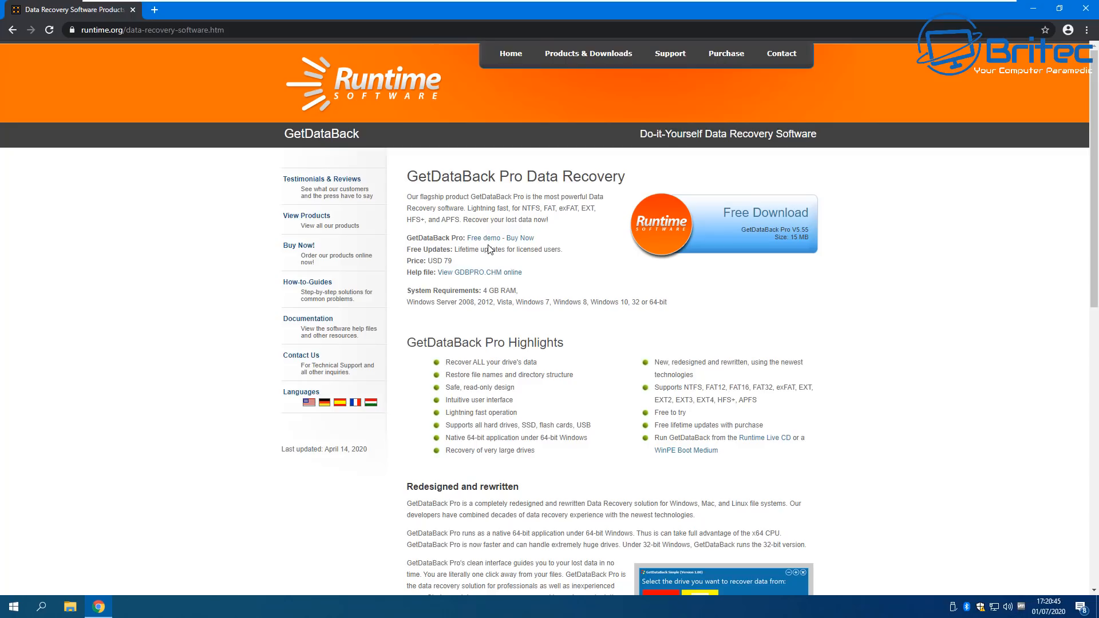
mouse_move(472, 252)
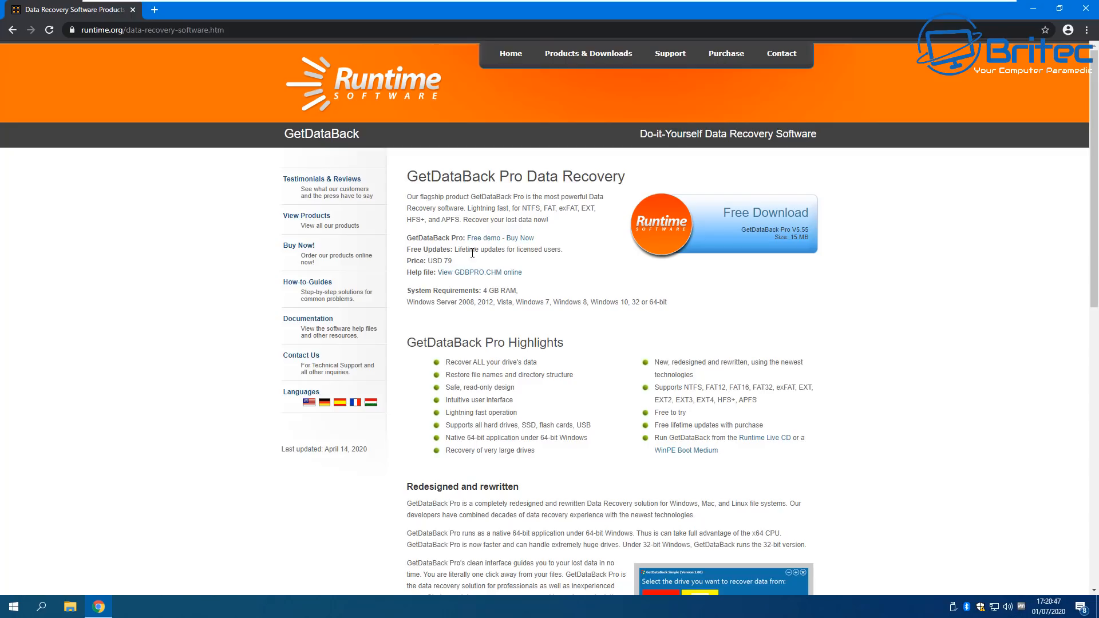
mouse_move(460, 266)
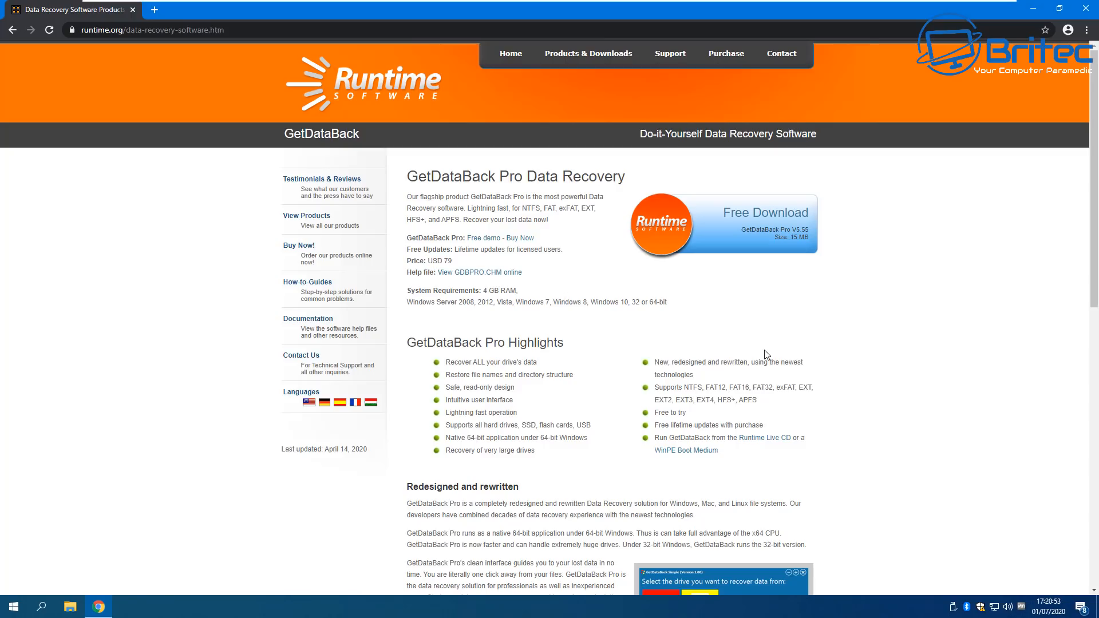
mouse_move(496, 387)
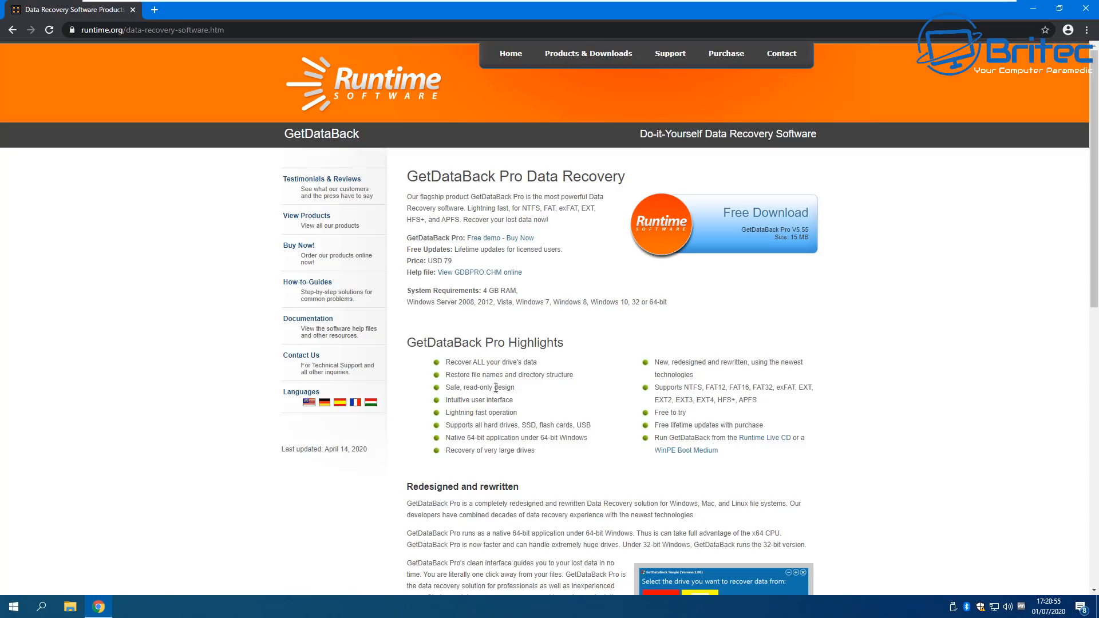
mouse_move(490, 449)
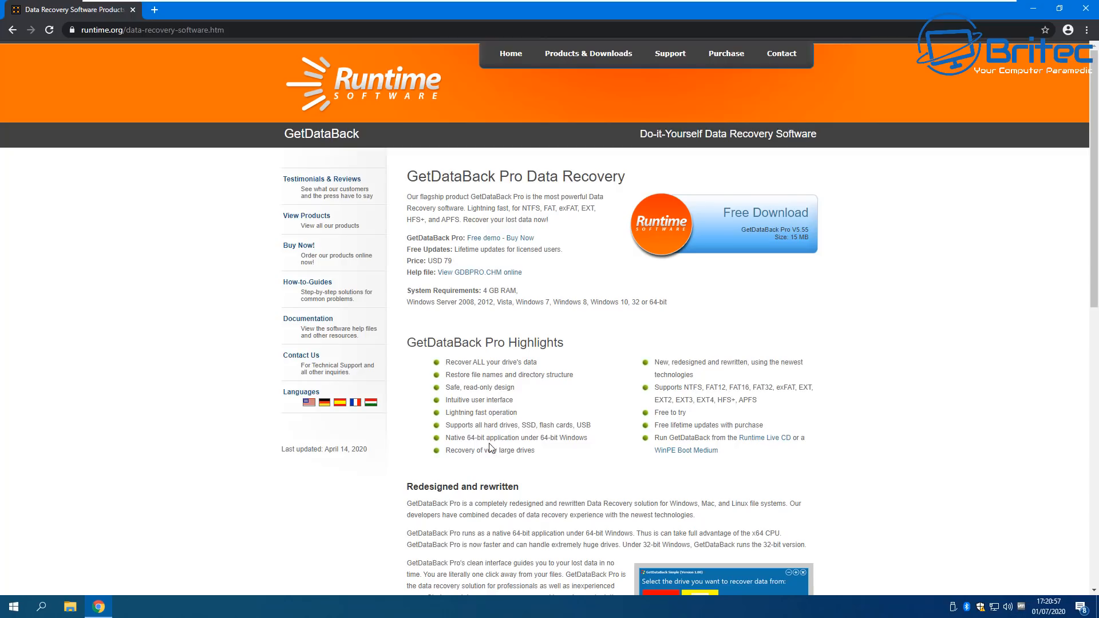
mouse_move(490, 446)
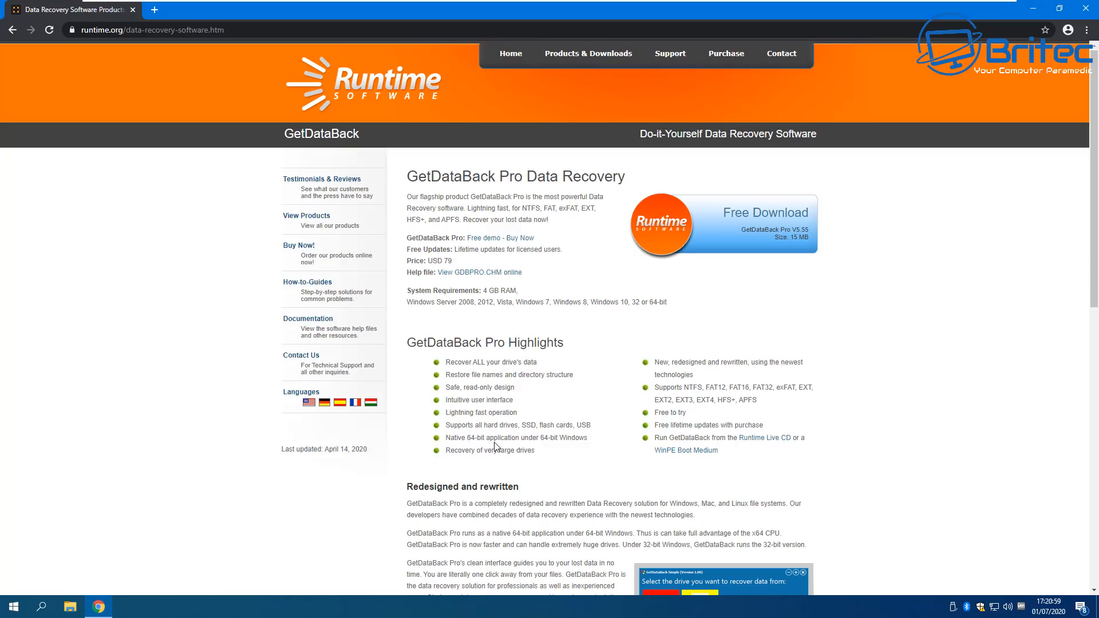
mouse_move(702, 462)
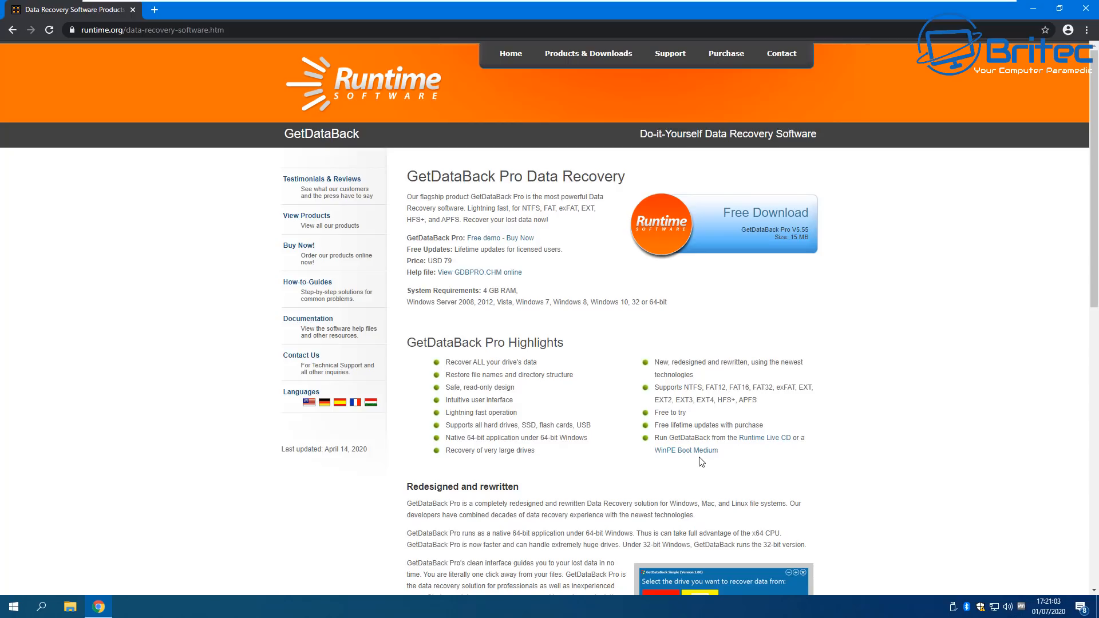
mouse_move(807, 195)
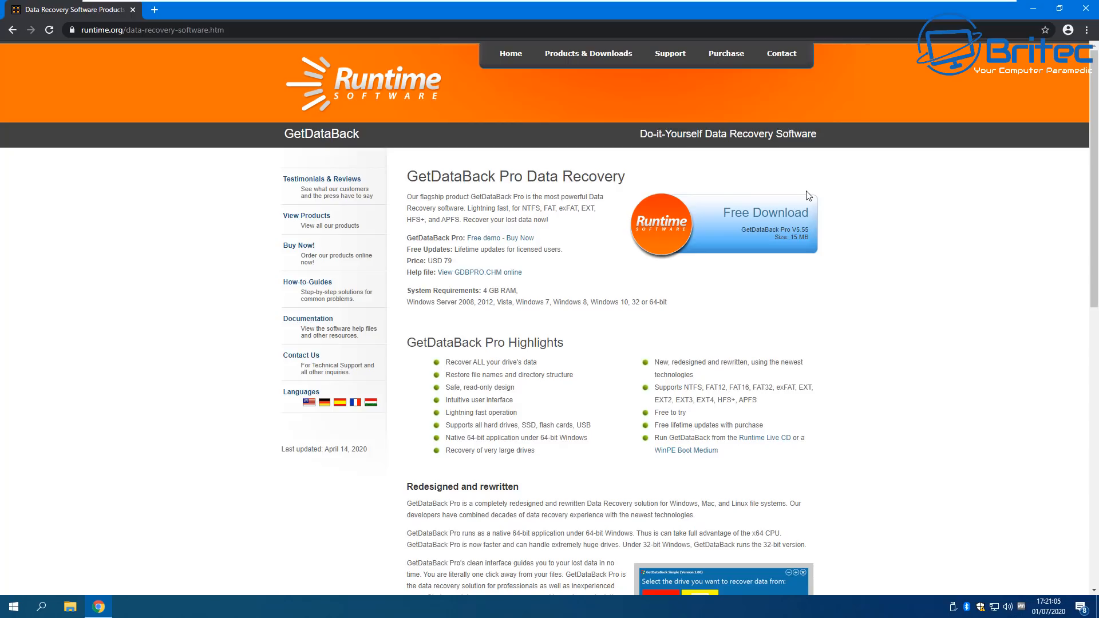
mouse_move(861, 132)
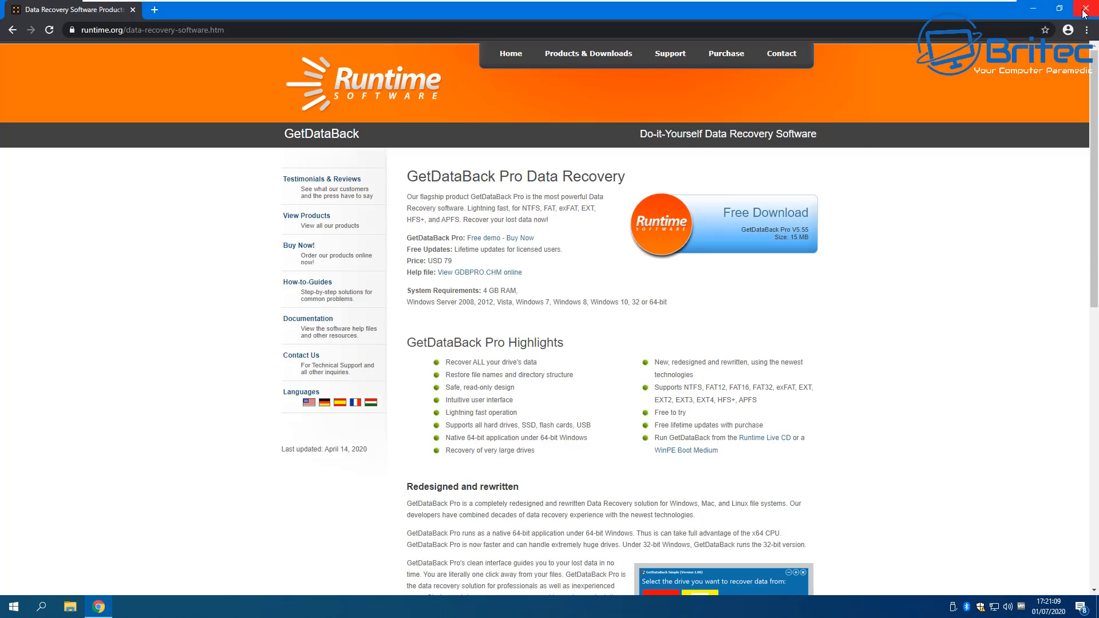
click(1091, 7)
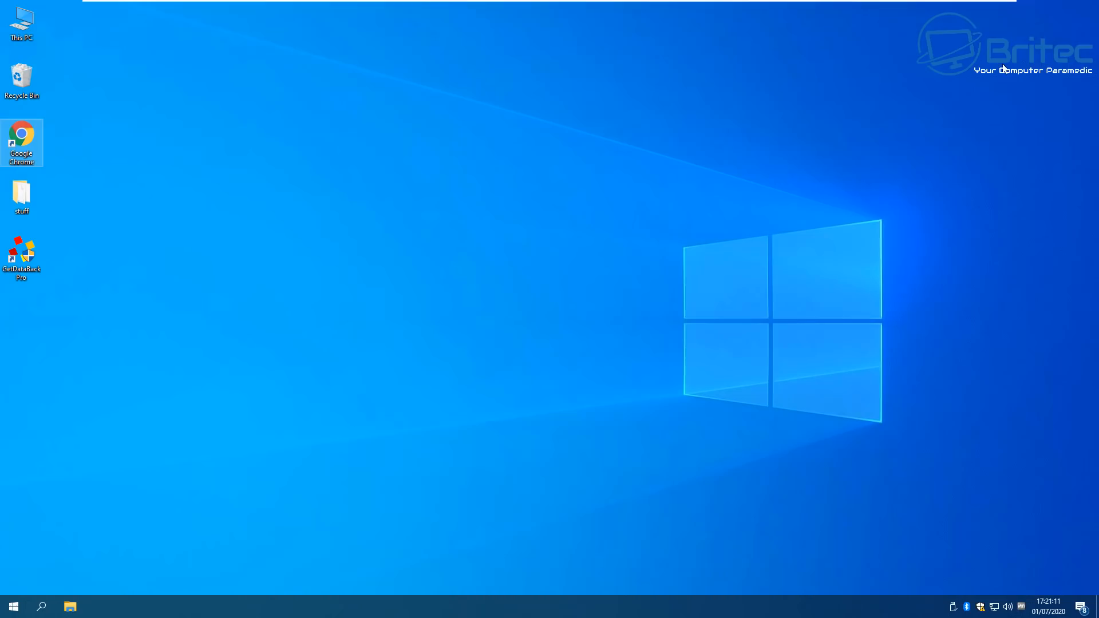
mouse_move(24, 258)
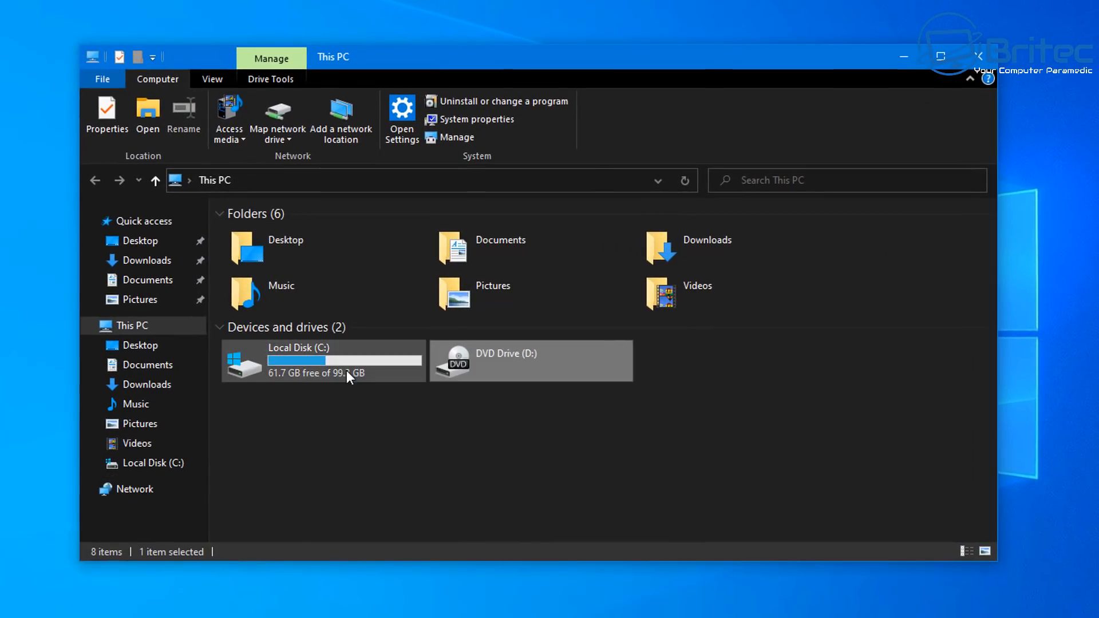
mouse_move(310, 377)
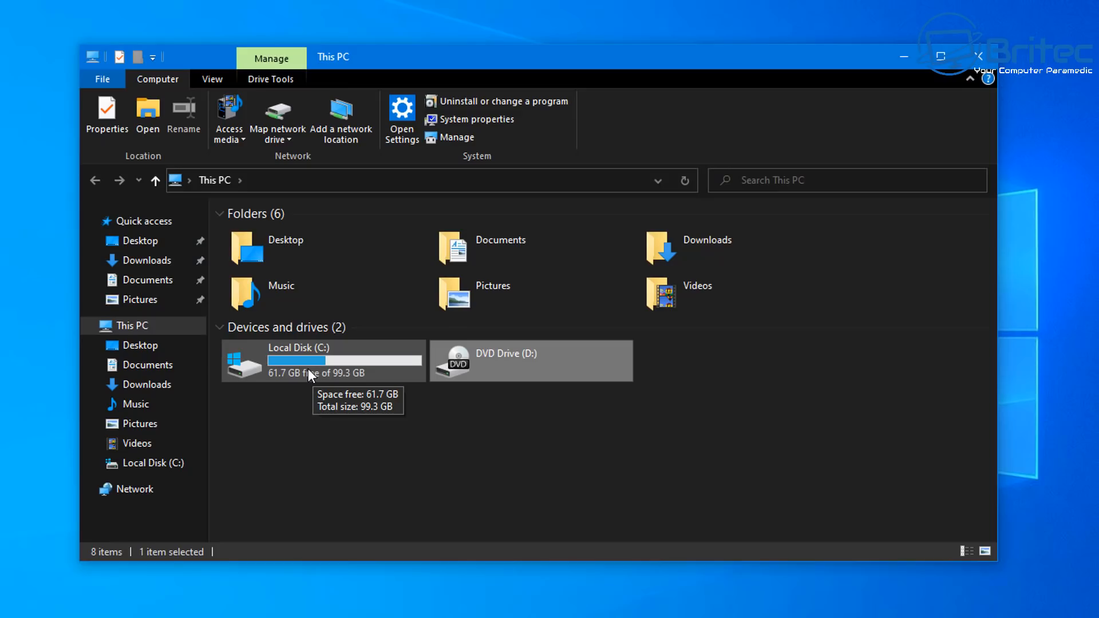
- View This PC in File Explorer and check Local Disk (C:) free space
click(980, 55)
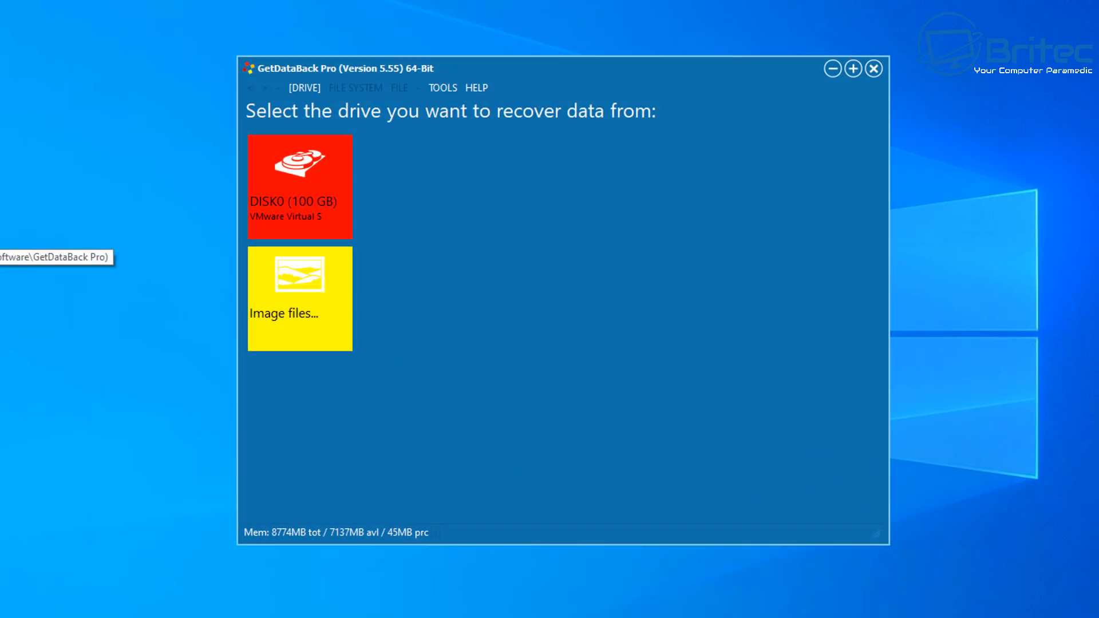
mouse_move(551, 413)
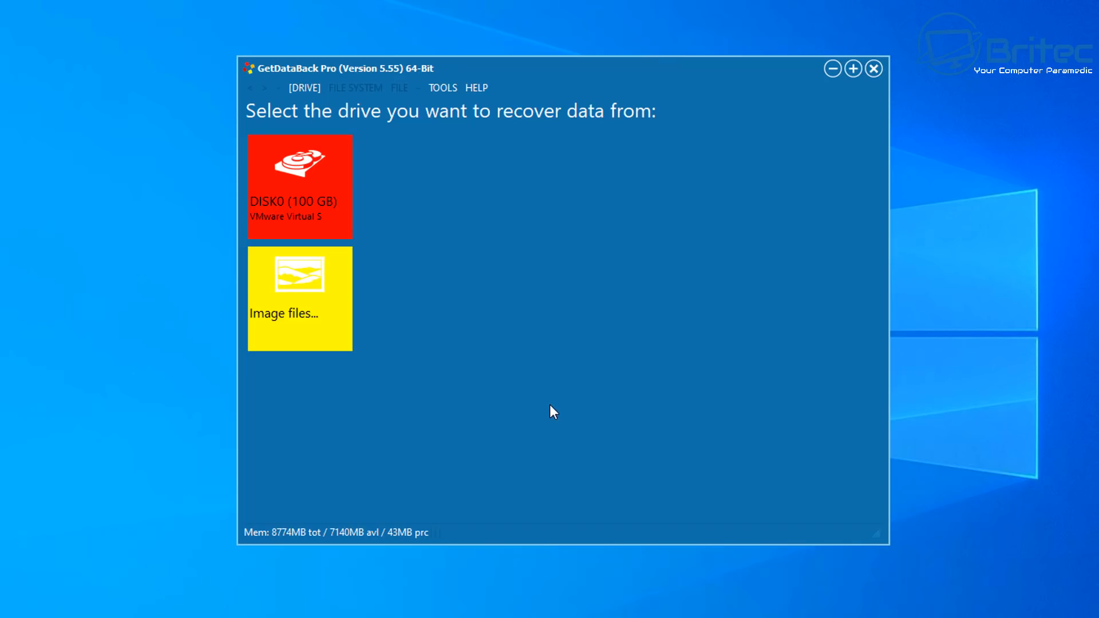
mouse_move(373, 147)
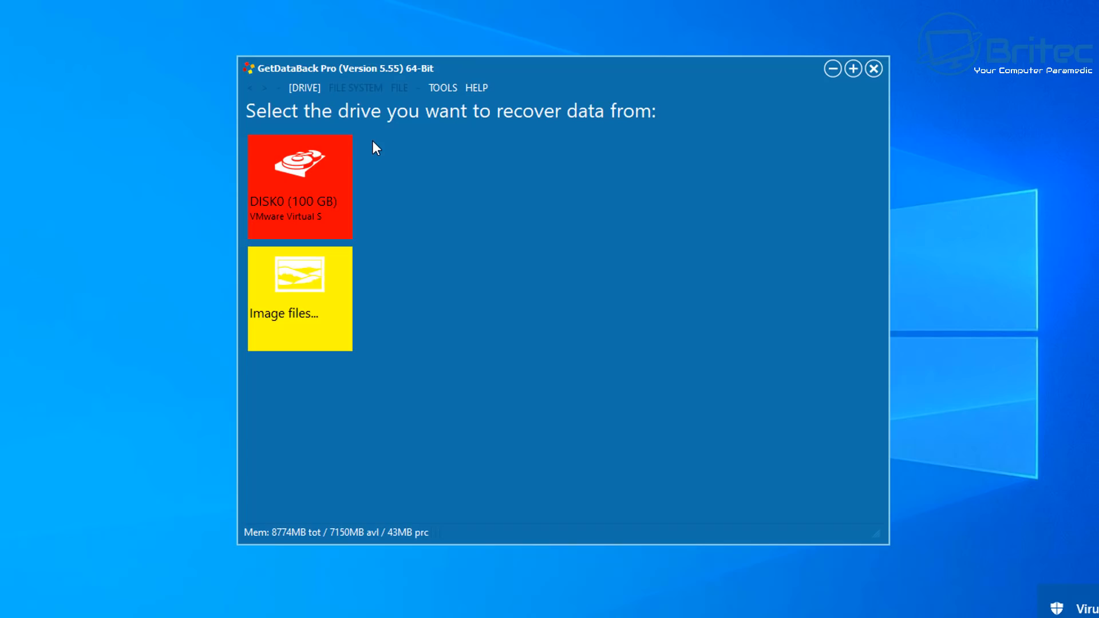
mouse_move(319, 130)
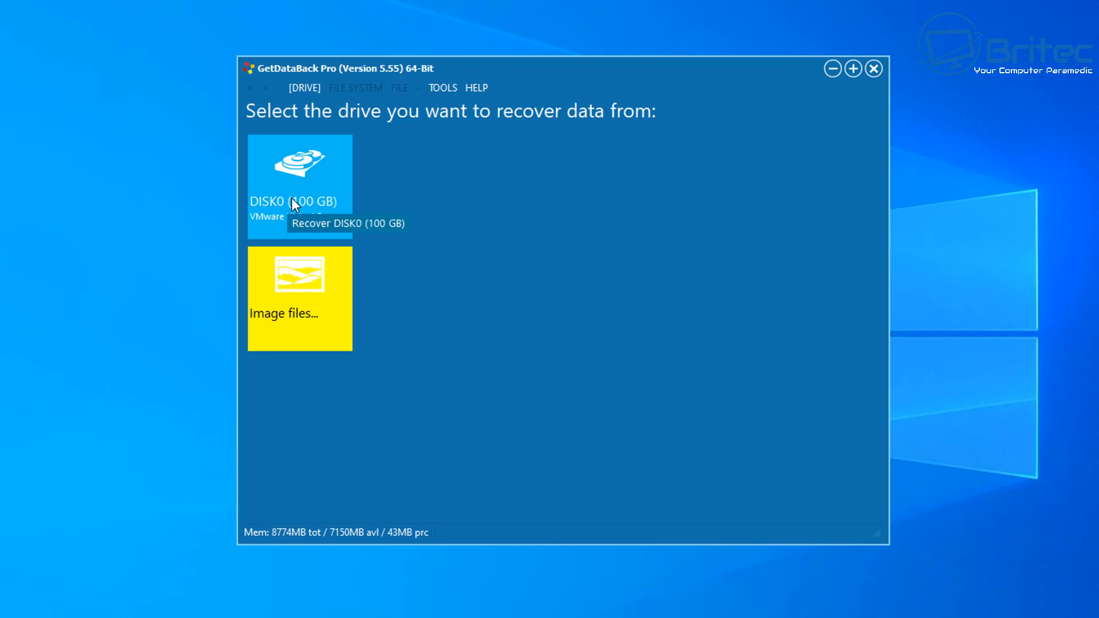
- Select DISK0 (100 GB) to list its detected NTFS and FAT32 file systems
click(299, 184)
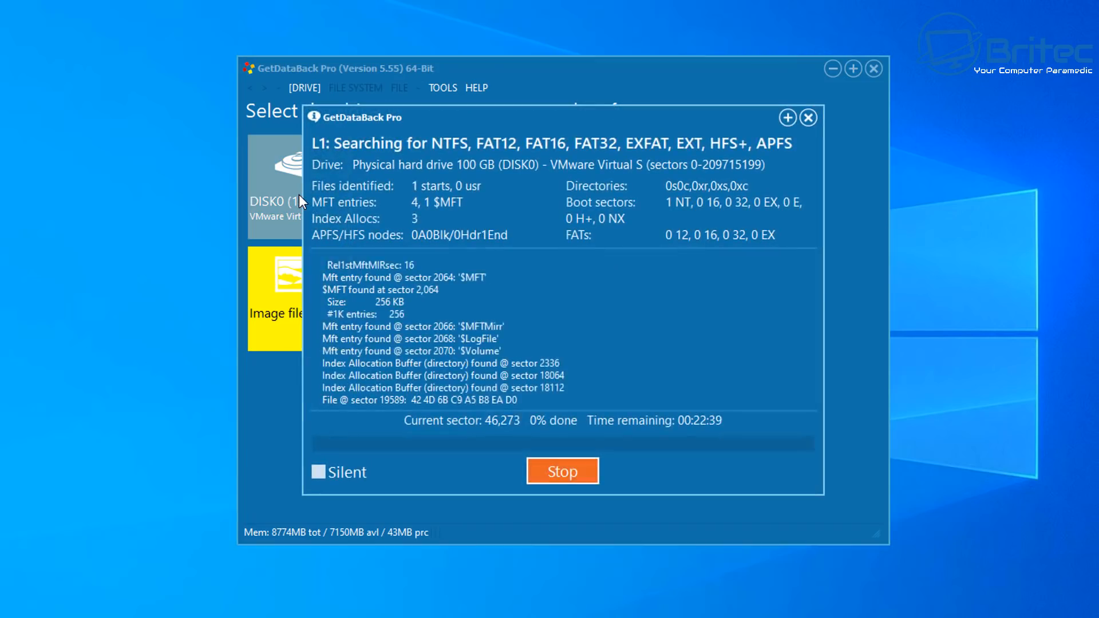
click(562, 471)
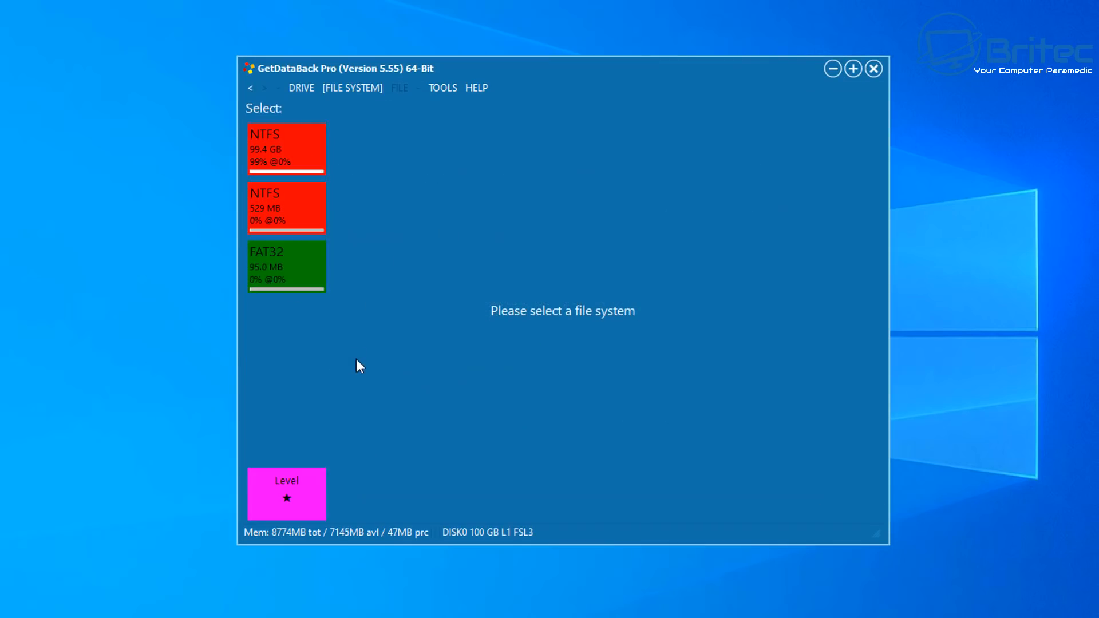
mouse_move(357, 351)
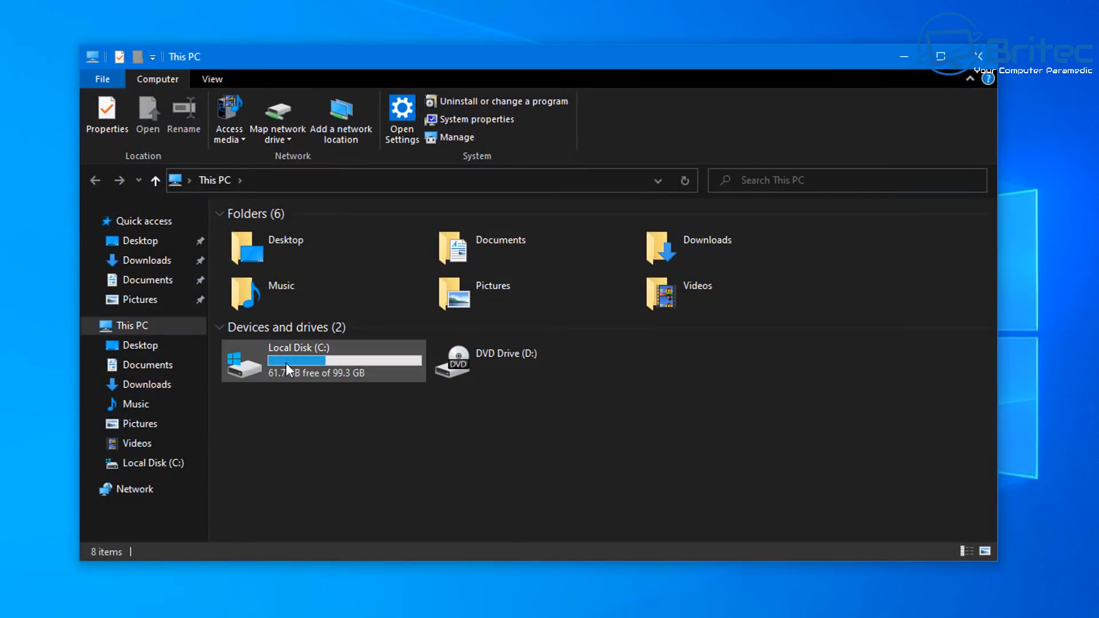
- Check the properties of Local Disk (C:) and confirm its file system is NTFS
click(323, 361)
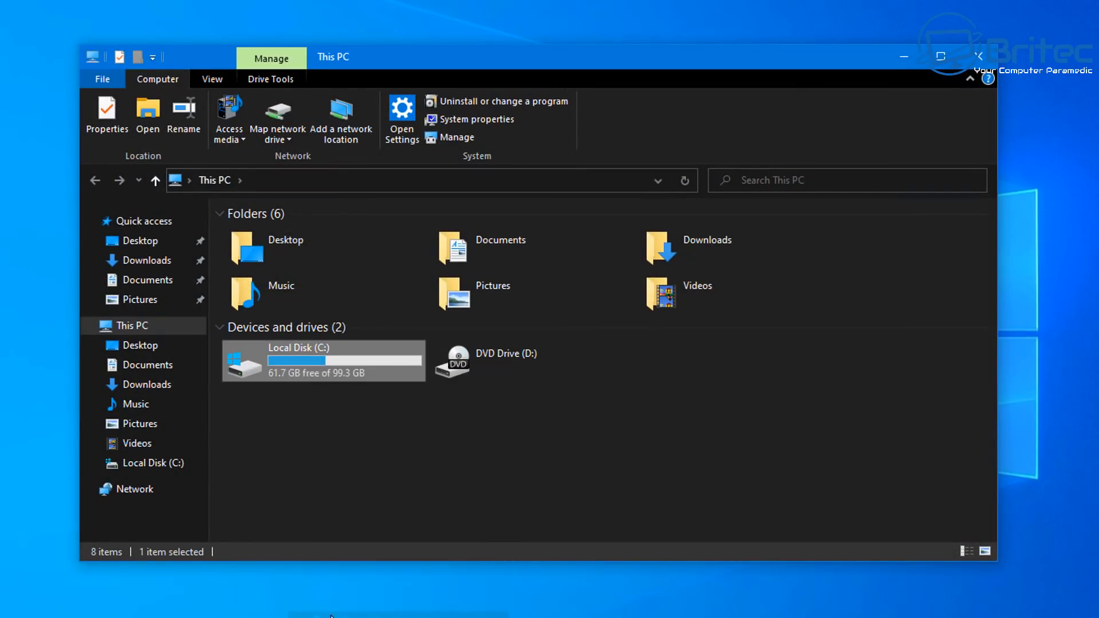
click(107, 112)
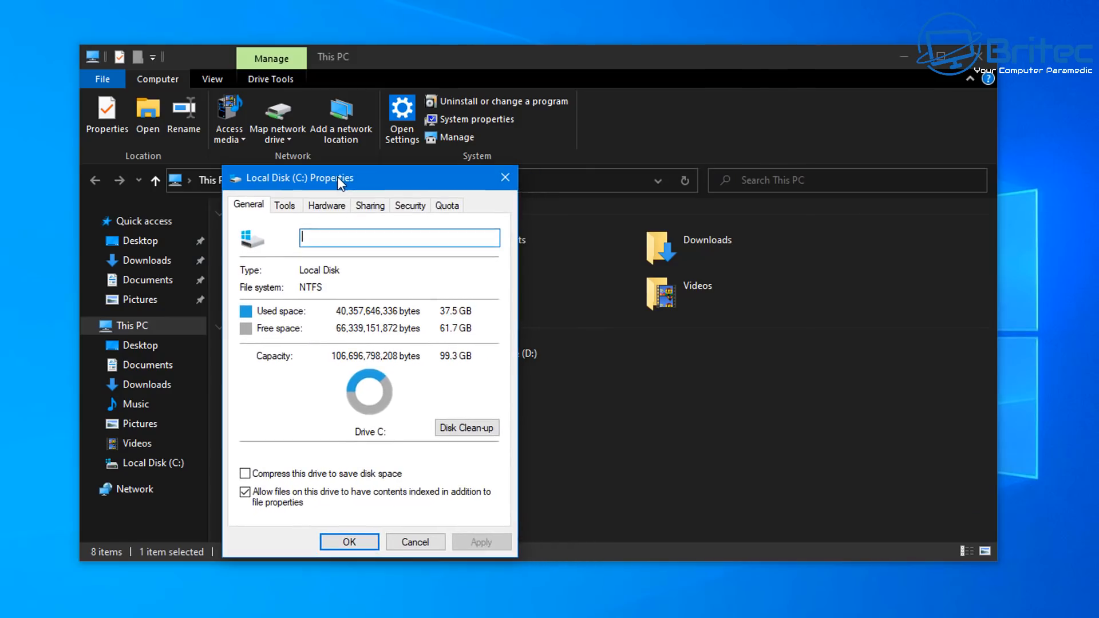
mouse_move(278, 293)
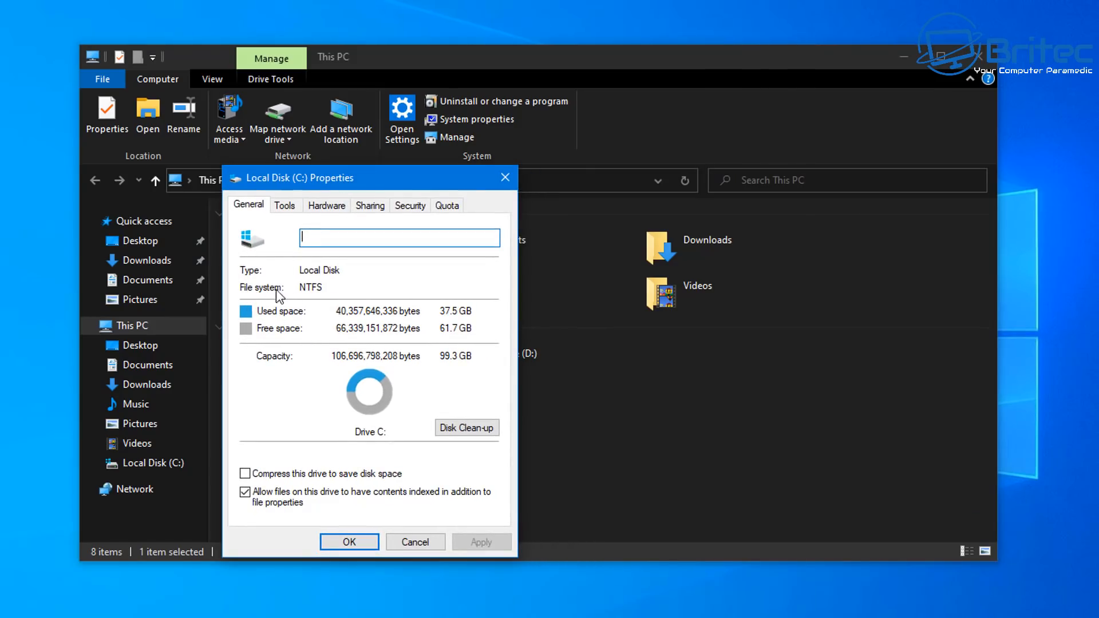
mouse_move(268, 297)
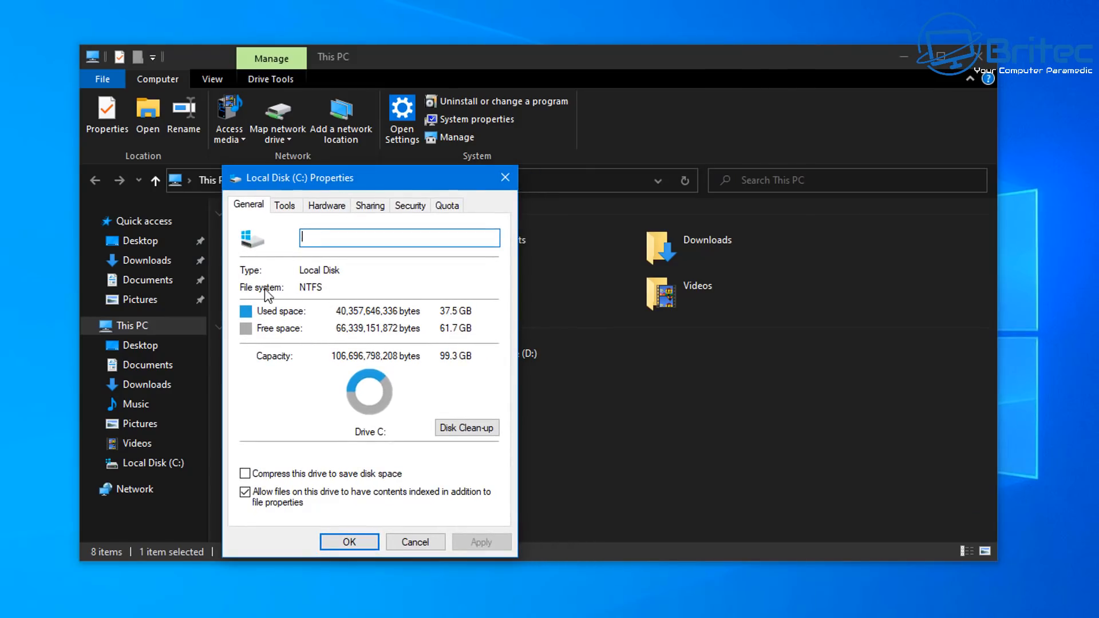
click(414, 543)
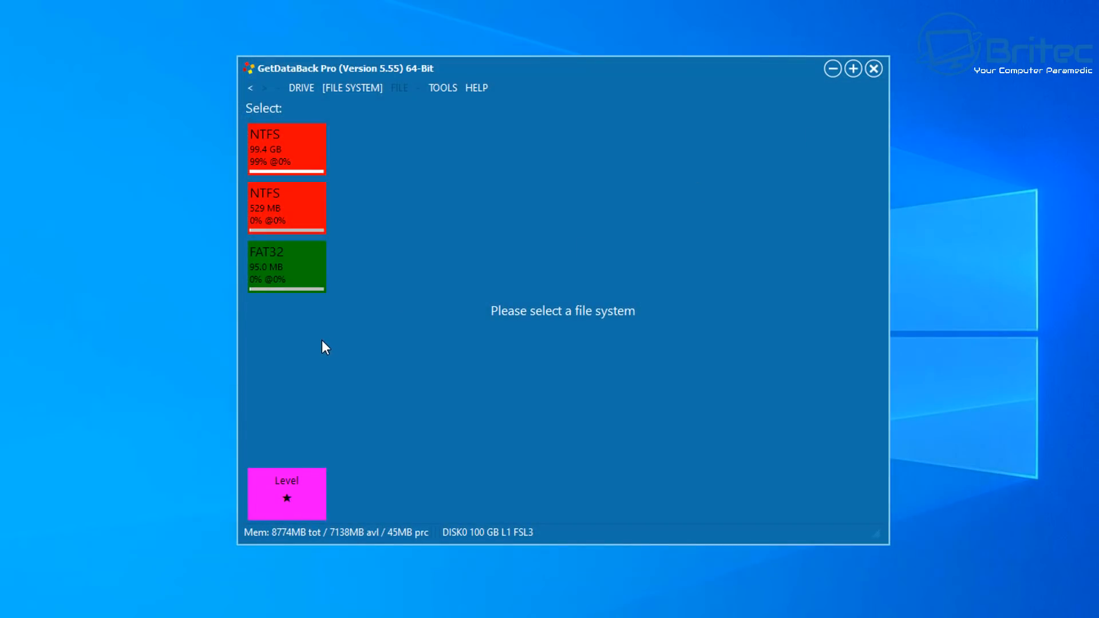
mouse_move(337, 330)
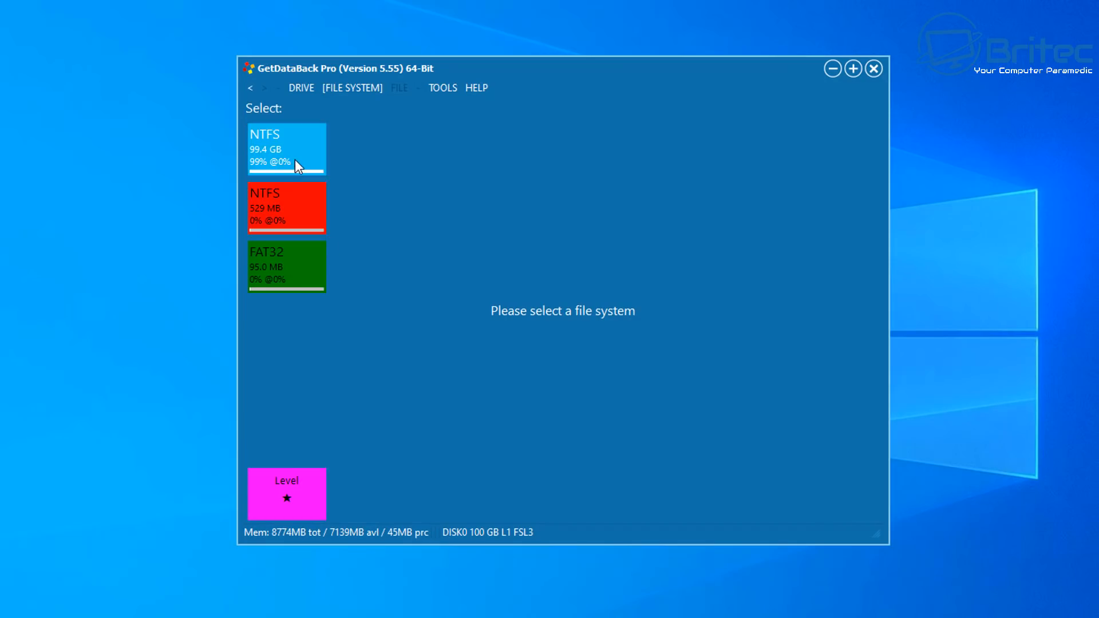
mouse_move(265, 150)
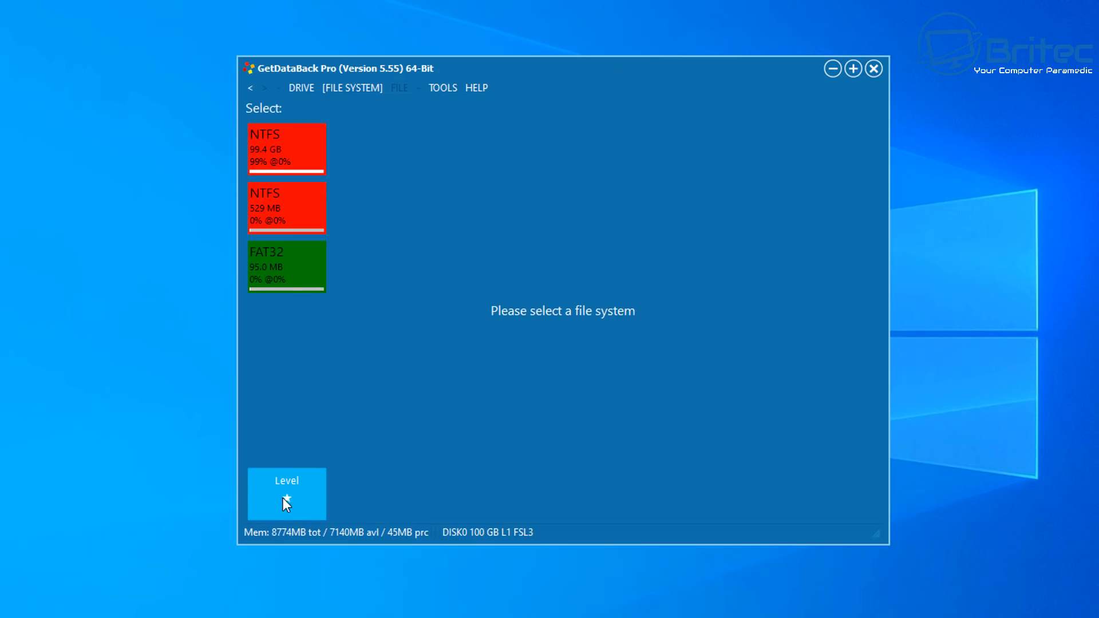
- Bring up the Sophistication level dialog with its four recovery levels
click(286, 495)
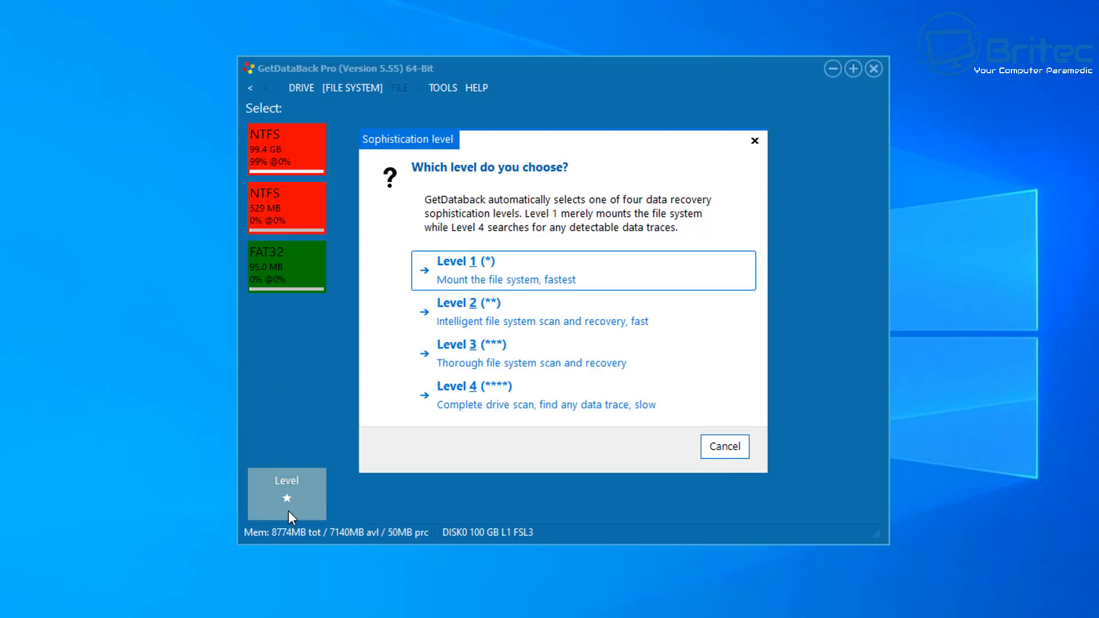
mouse_move(281, 511)
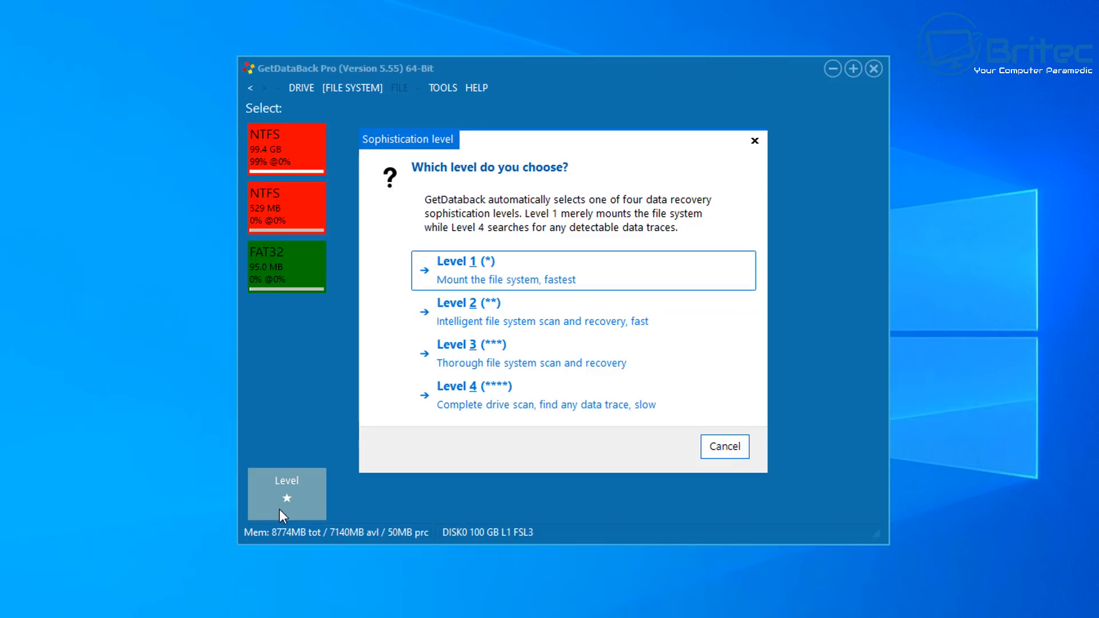
mouse_move(518, 282)
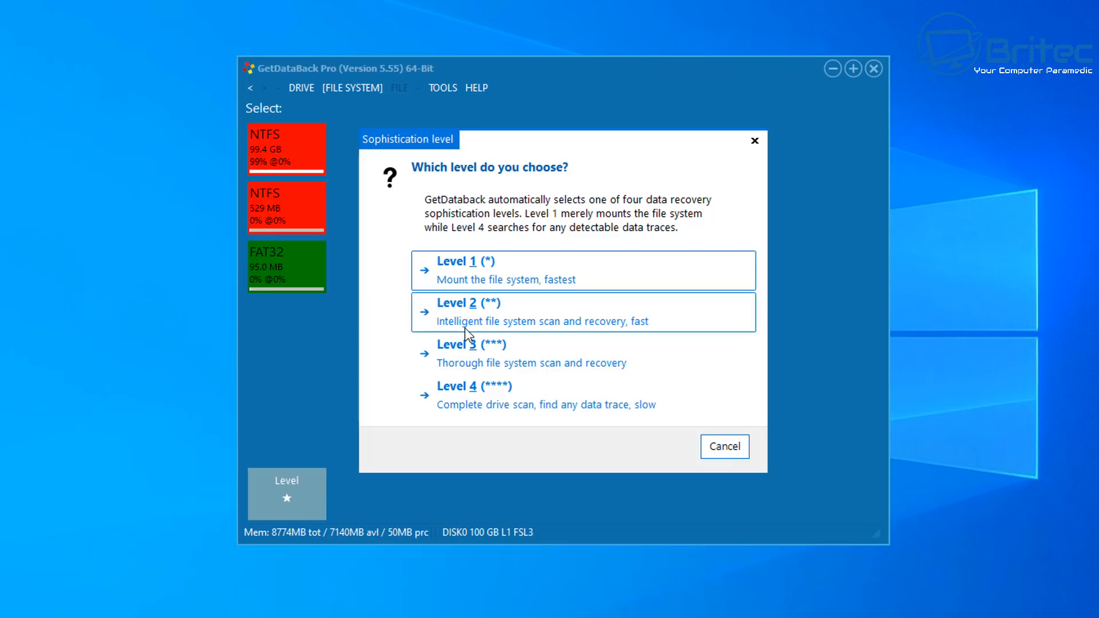
mouse_move(545, 293)
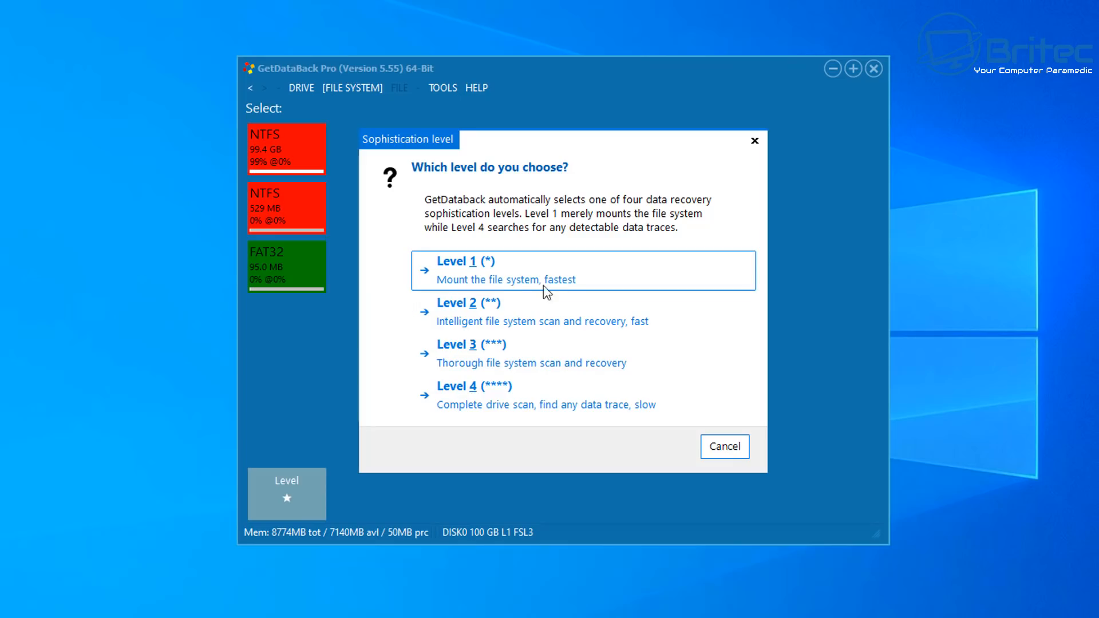
mouse_move(507, 299)
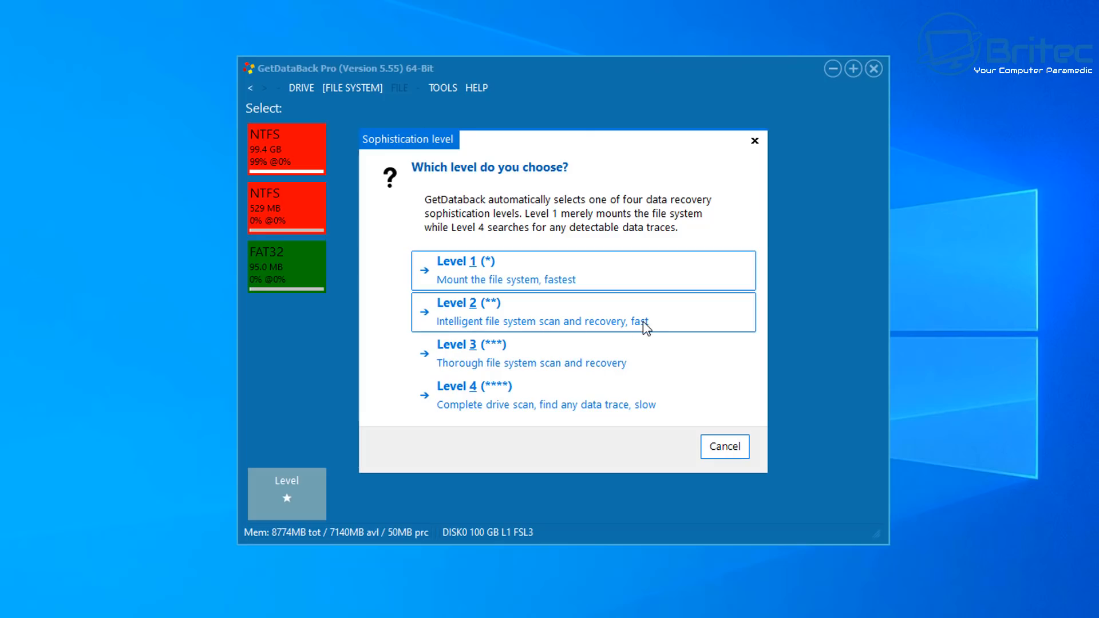
mouse_move(476, 385)
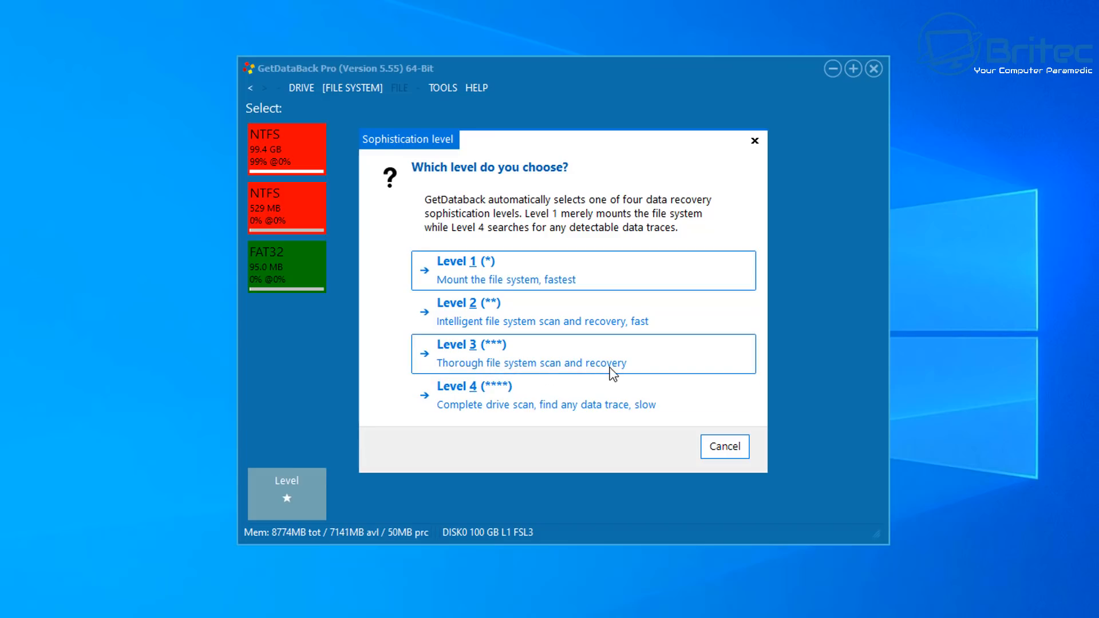
mouse_move(522, 415)
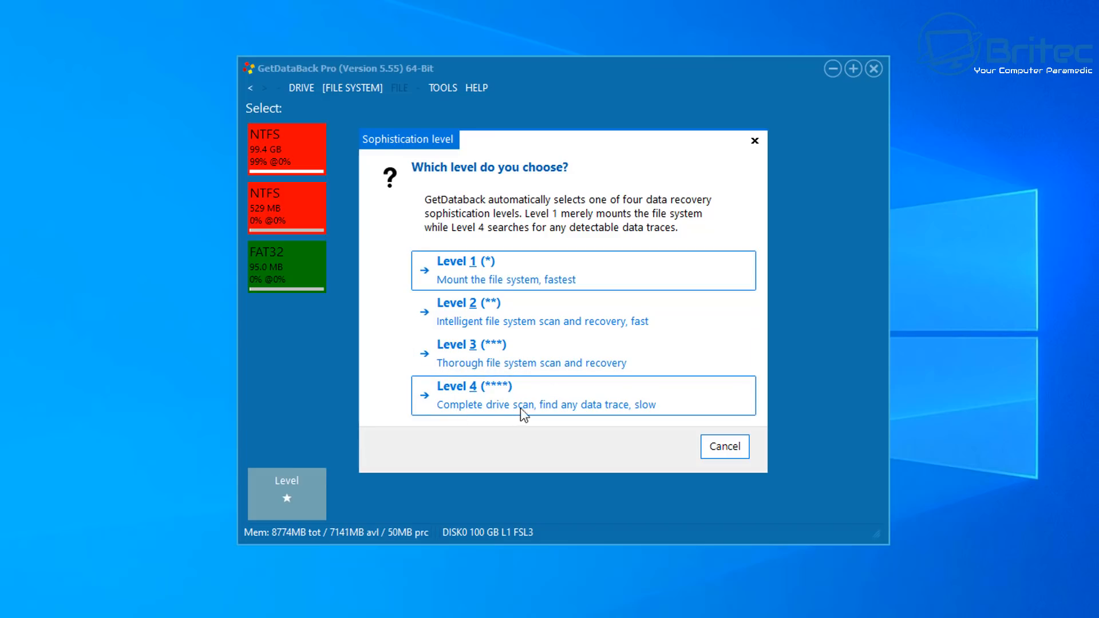
mouse_move(478, 408)
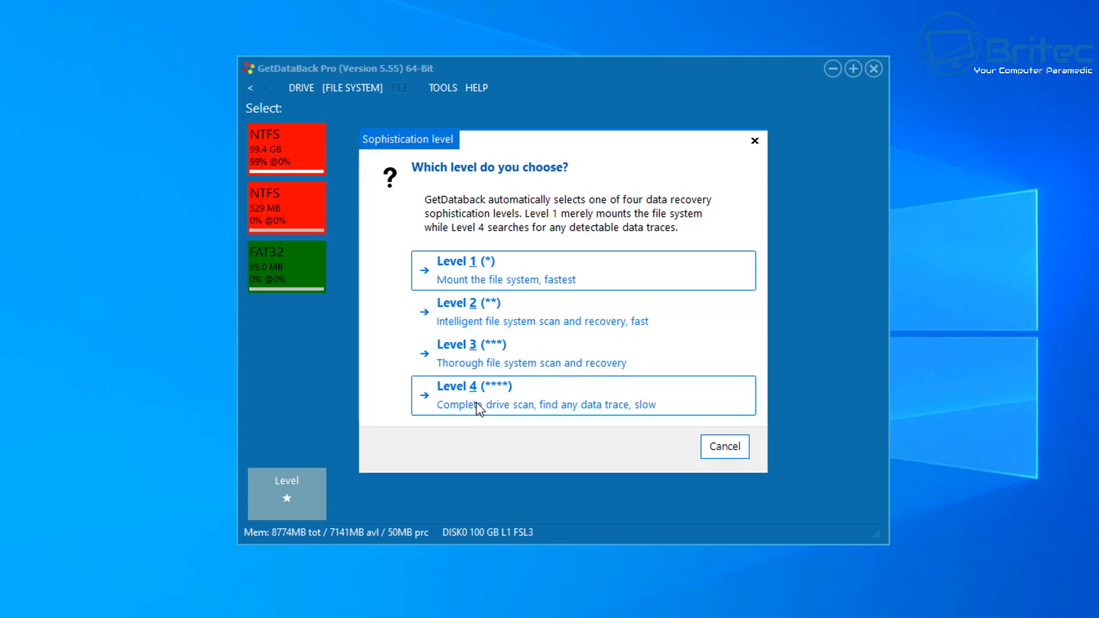
- Start a complete Level 4 scan of the 100 GB drive
click(497, 395)
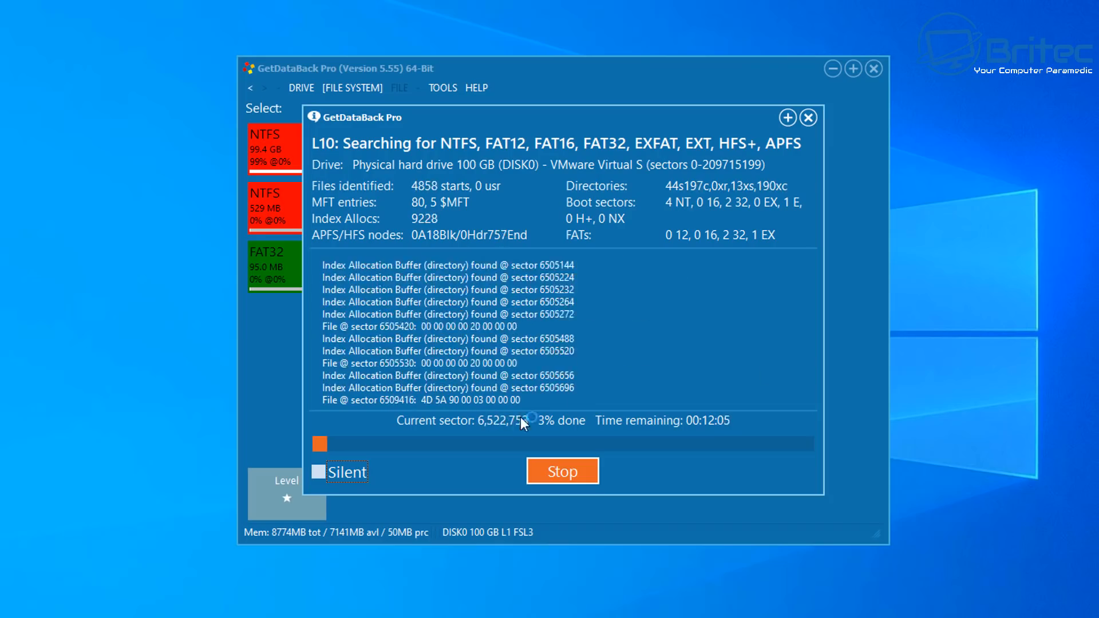
mouse_move(714, 441)
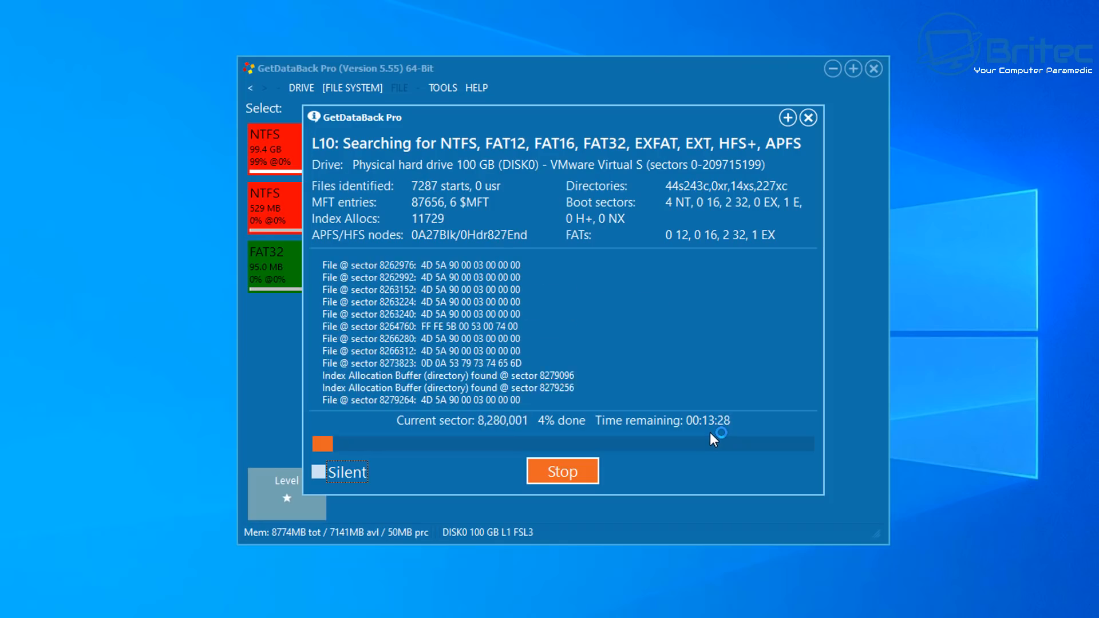
mouse_move(793, 136)
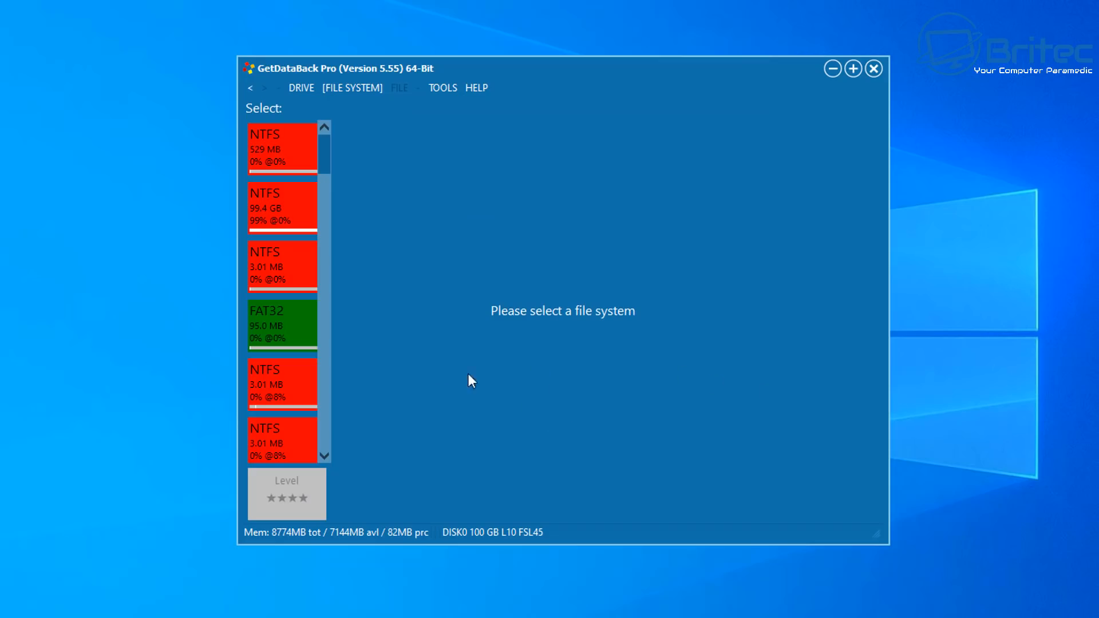
mouse_move(513, 370)
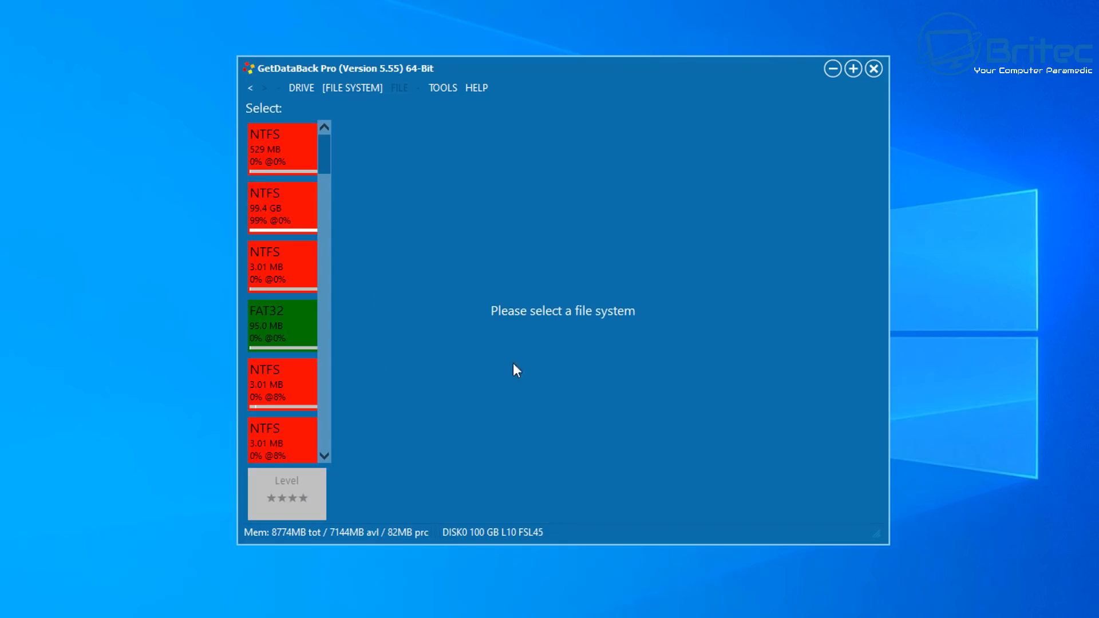
mouse_move(623, 330)
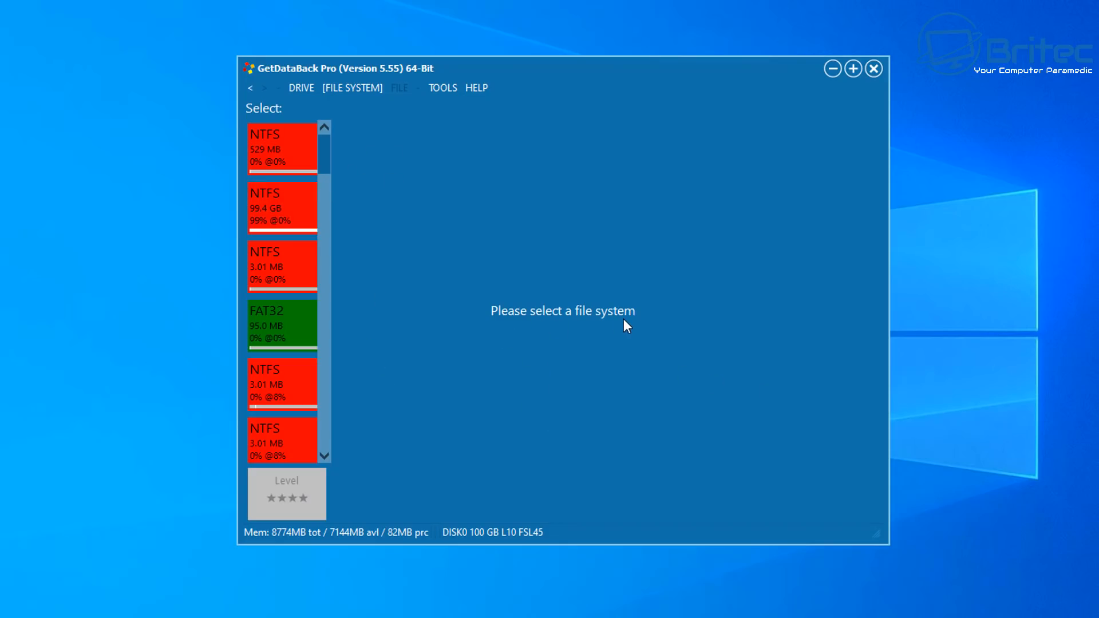
- Choose the 99.4 GB NTFS entry from the list of found file systems
click(275, 150)
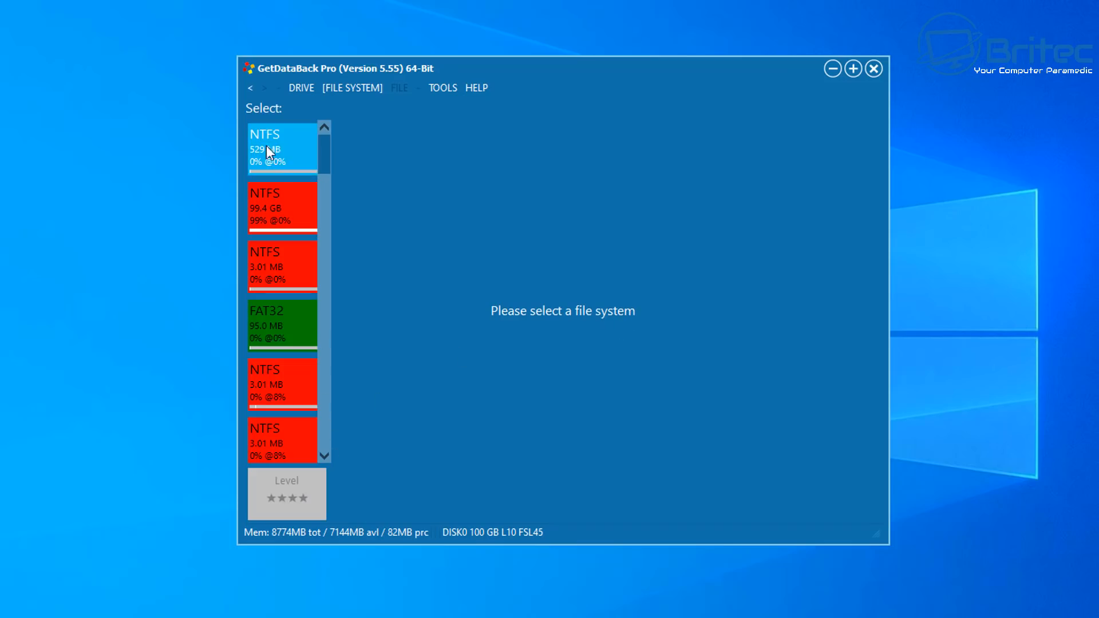
mouse_move(300, 154)
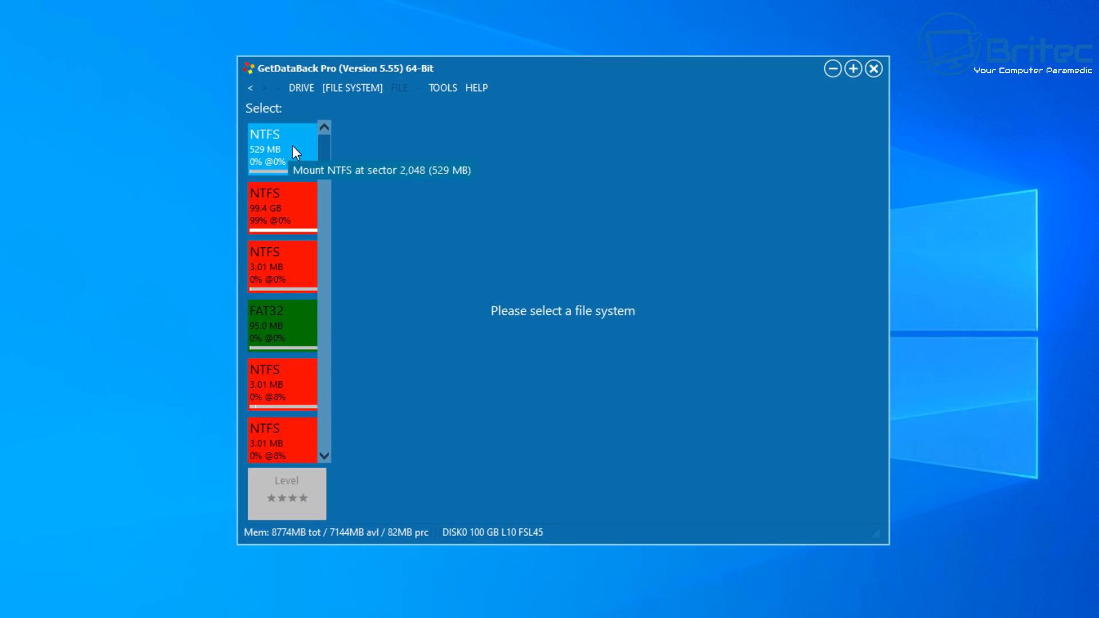
click(277, 207)
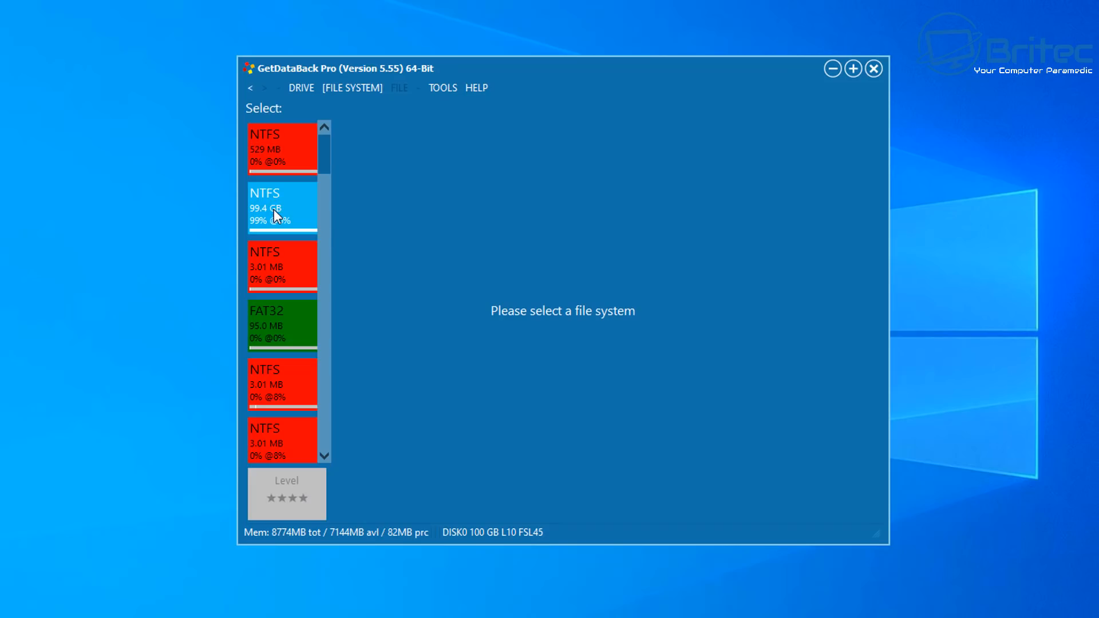
mouse_move(281, 219)
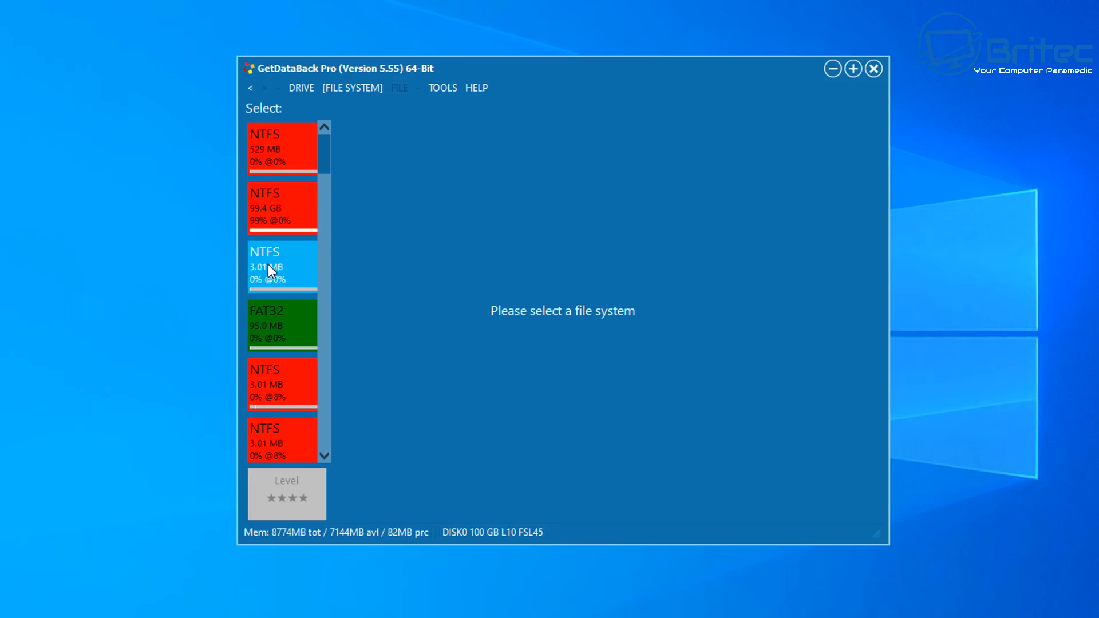
click(282, 323)
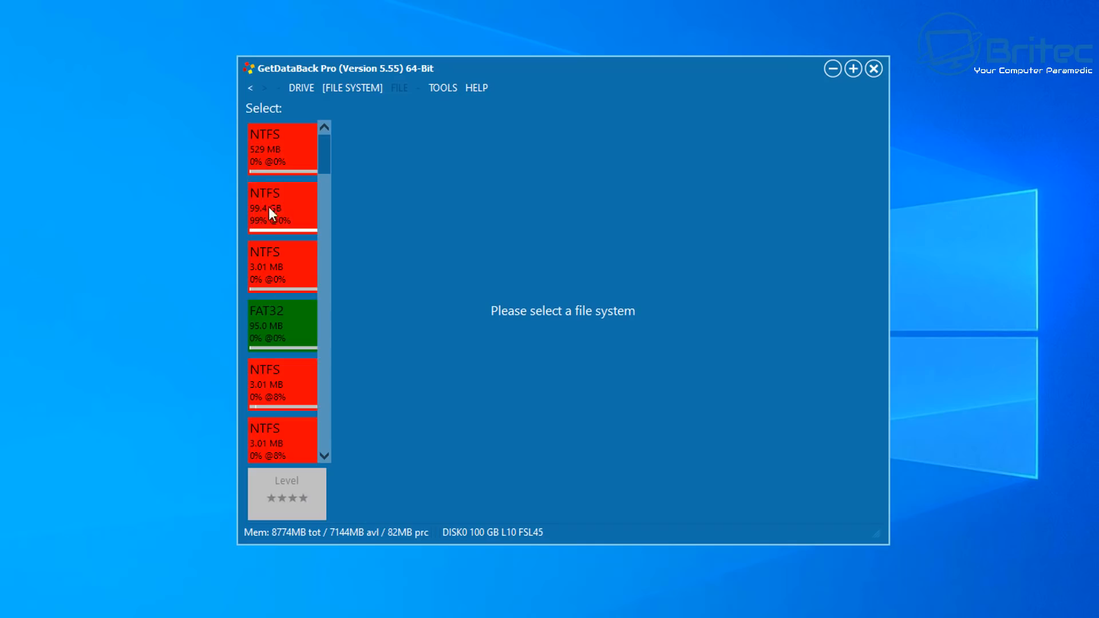
mouse_move(271, 215)
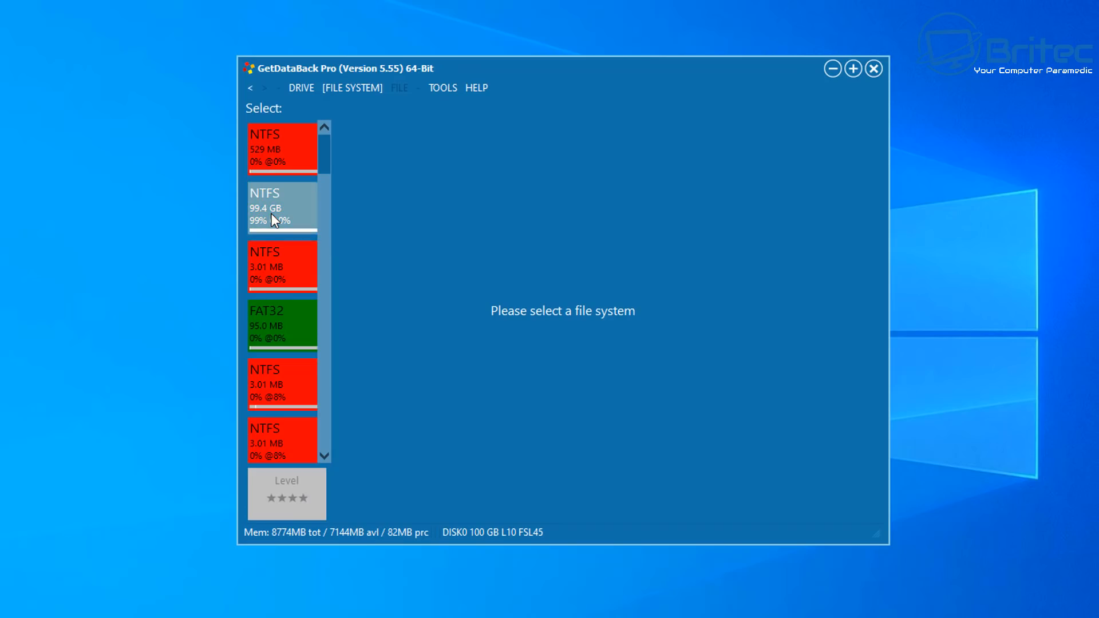
- Start building the recovery tree for the 99.4 GB NTFS volume
click(282, 206)
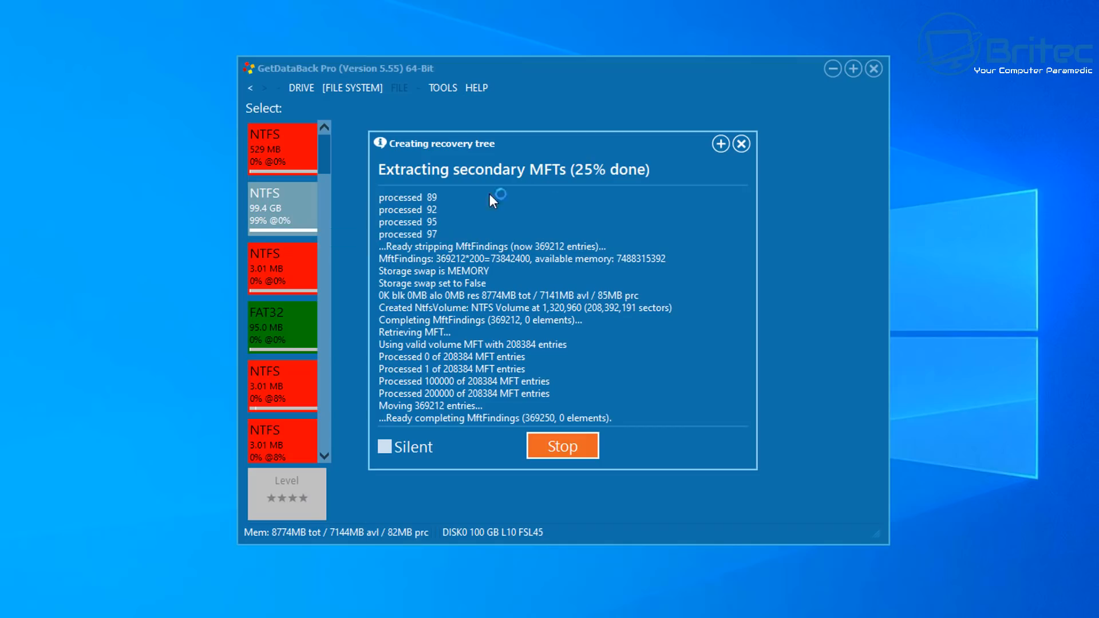
mouse_move(515, 292)
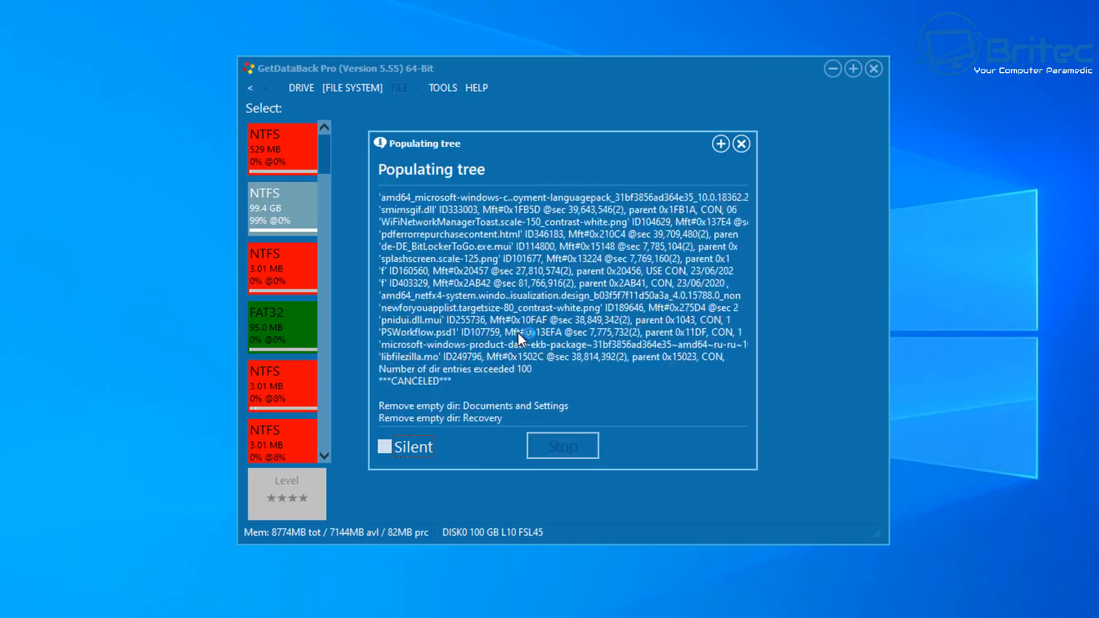
- Dismiss the finished tree-building progress window to reveal the recovered NTFS folder tree
click(741, 144)
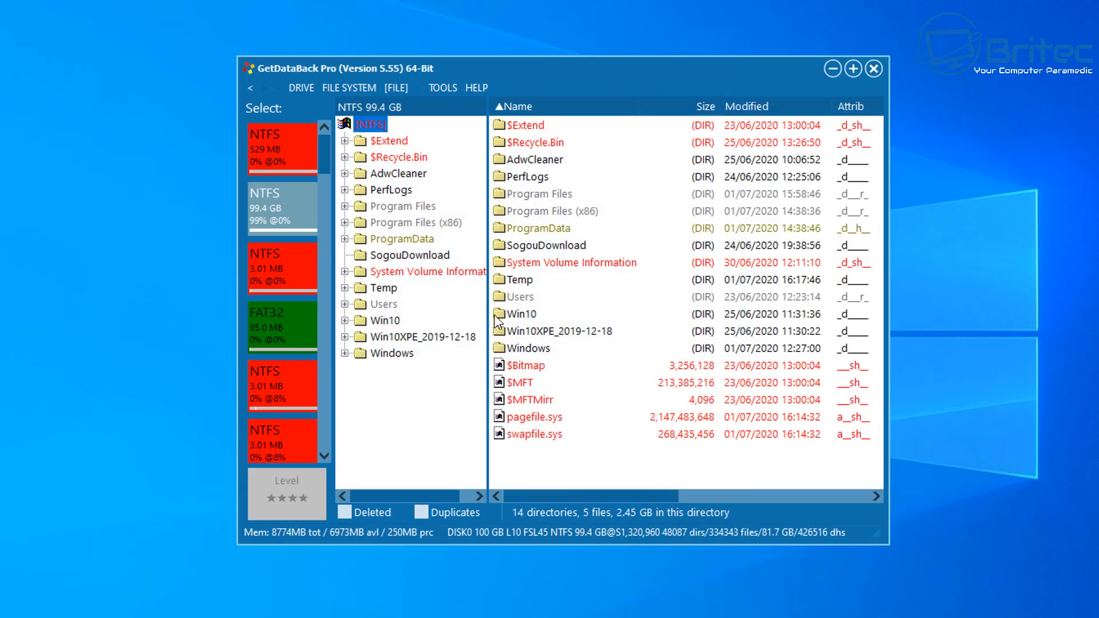
mouse_move(482, 366)
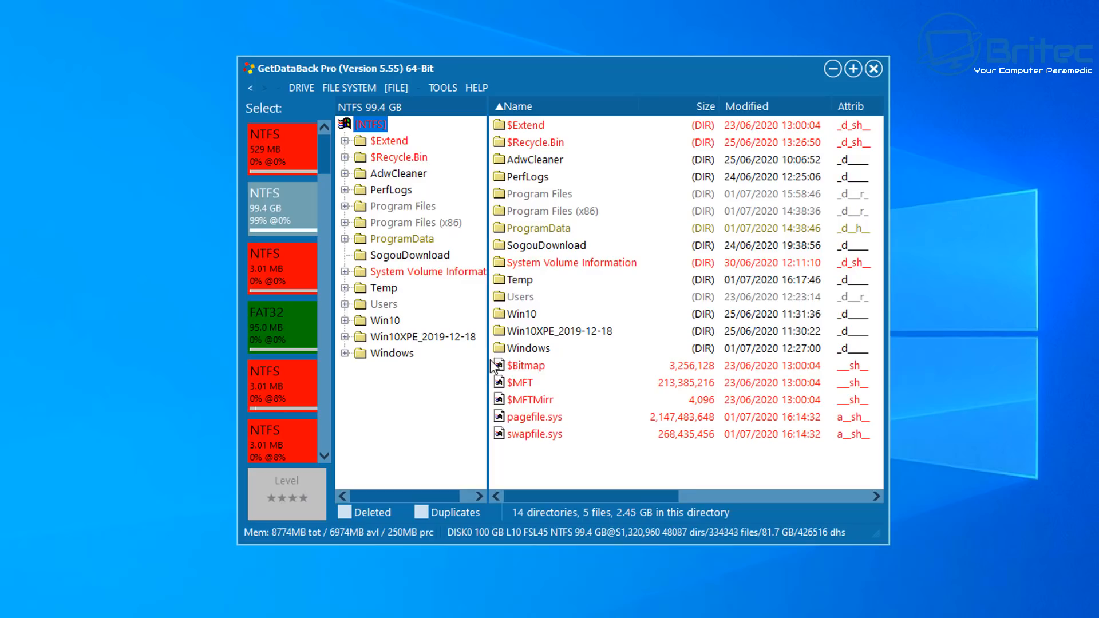
mouse_move(495, 358)
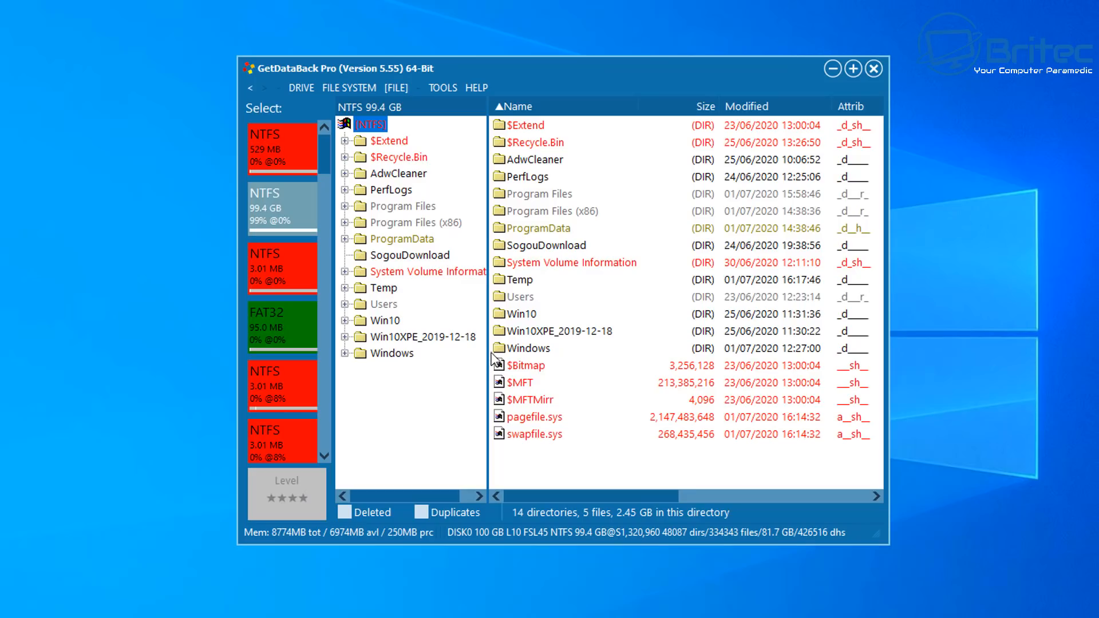
mouse_move(463, 205)
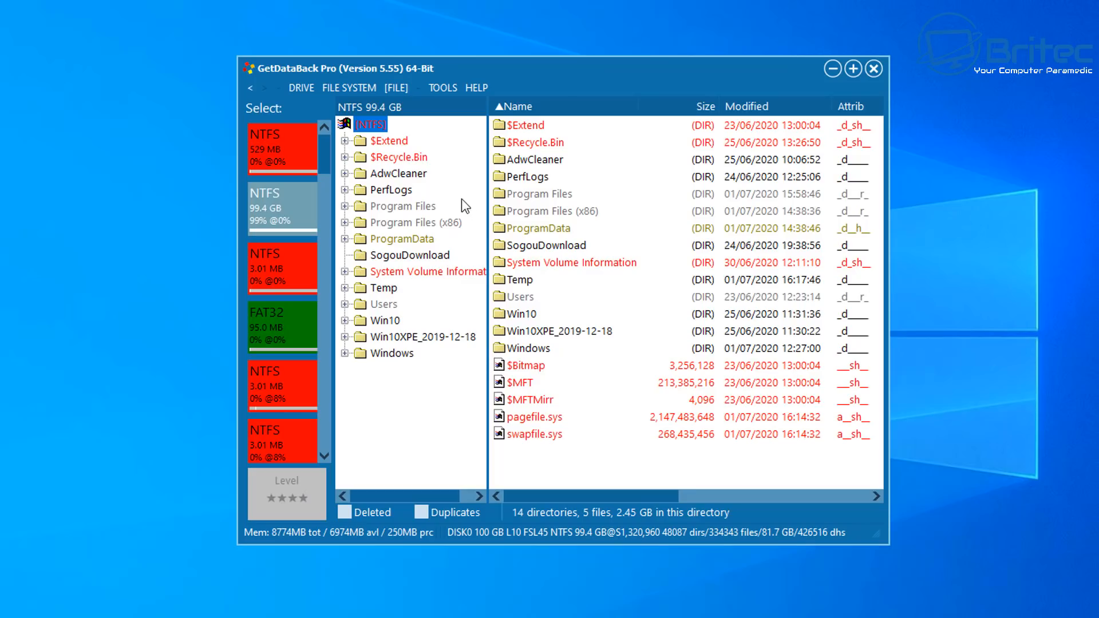
mouse_move(388, 180)
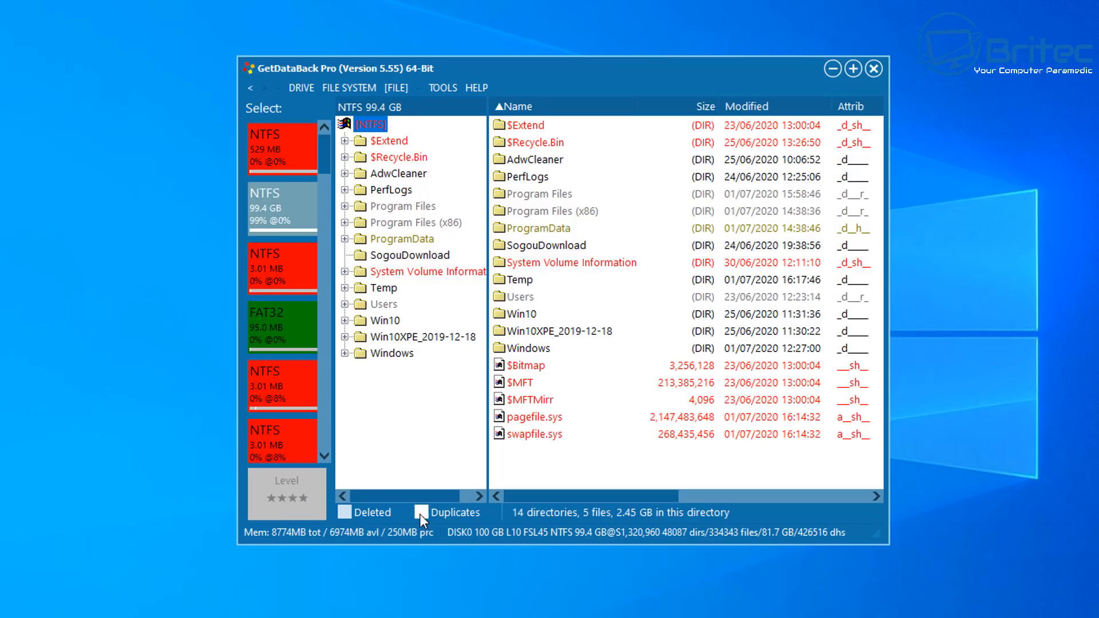
mouse_move(424, 520)
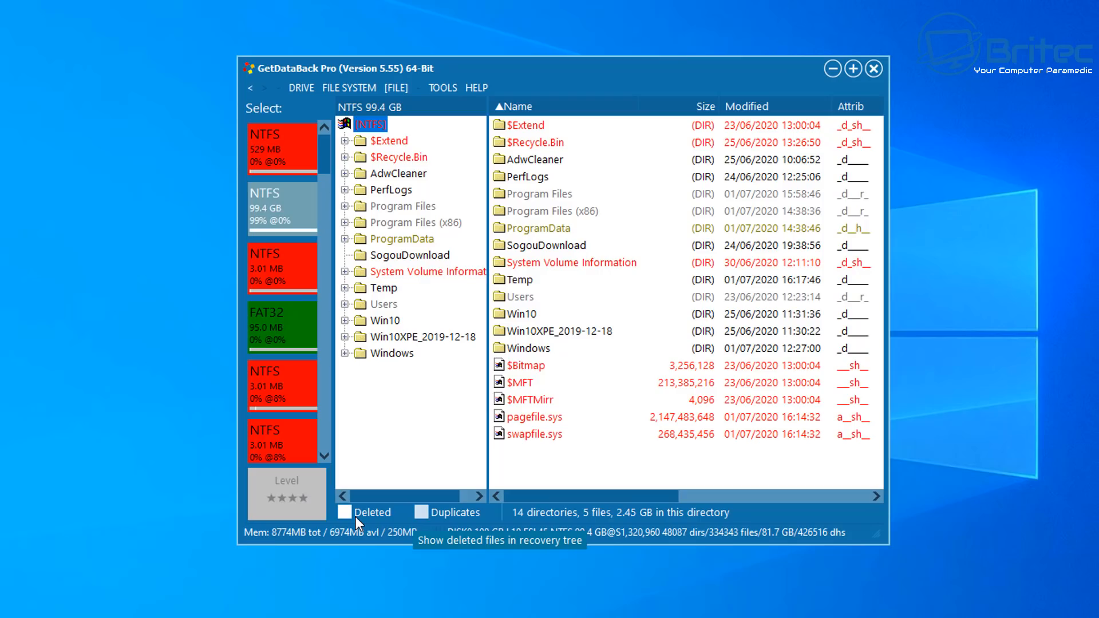
- Tick Deleted to show deleted files, and toggle Duplicates on then off again
click(345, 511)
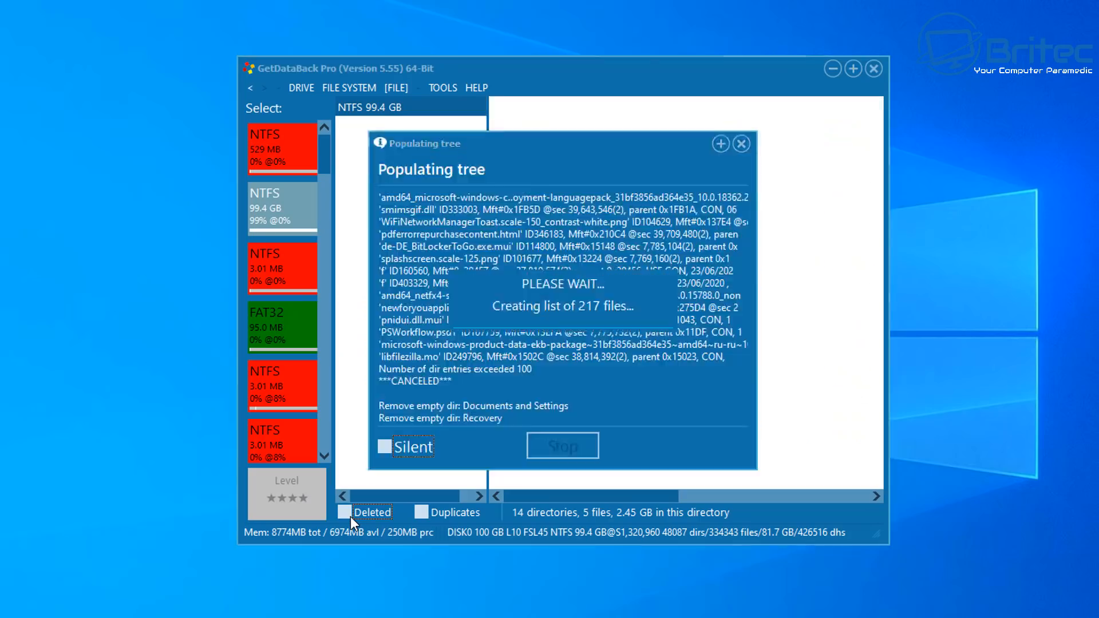
click(343, 512)
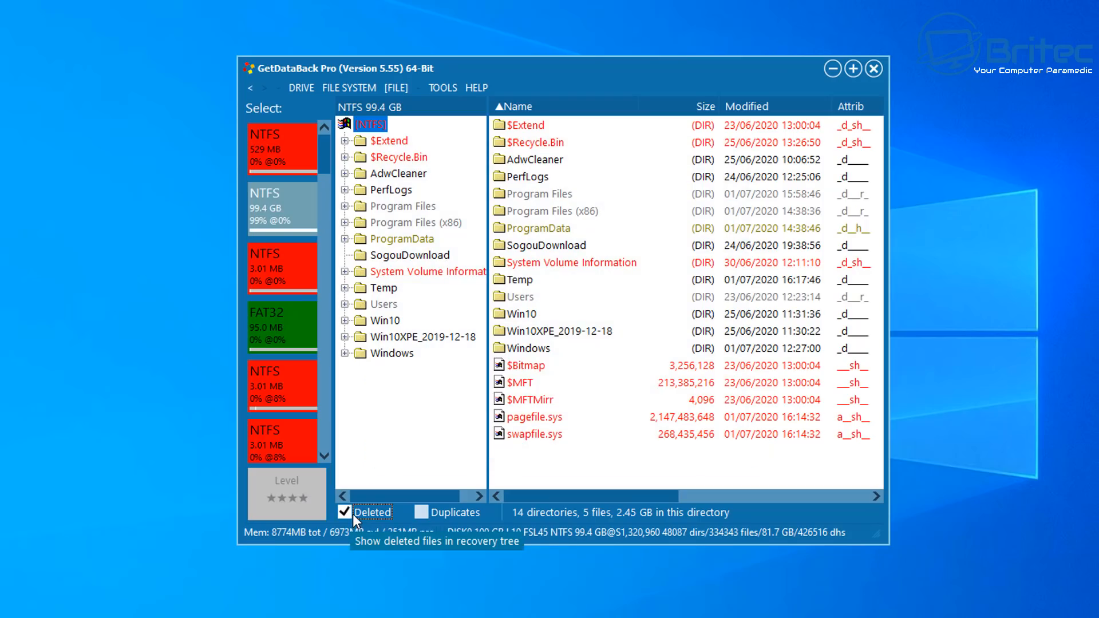
click(420, 512)
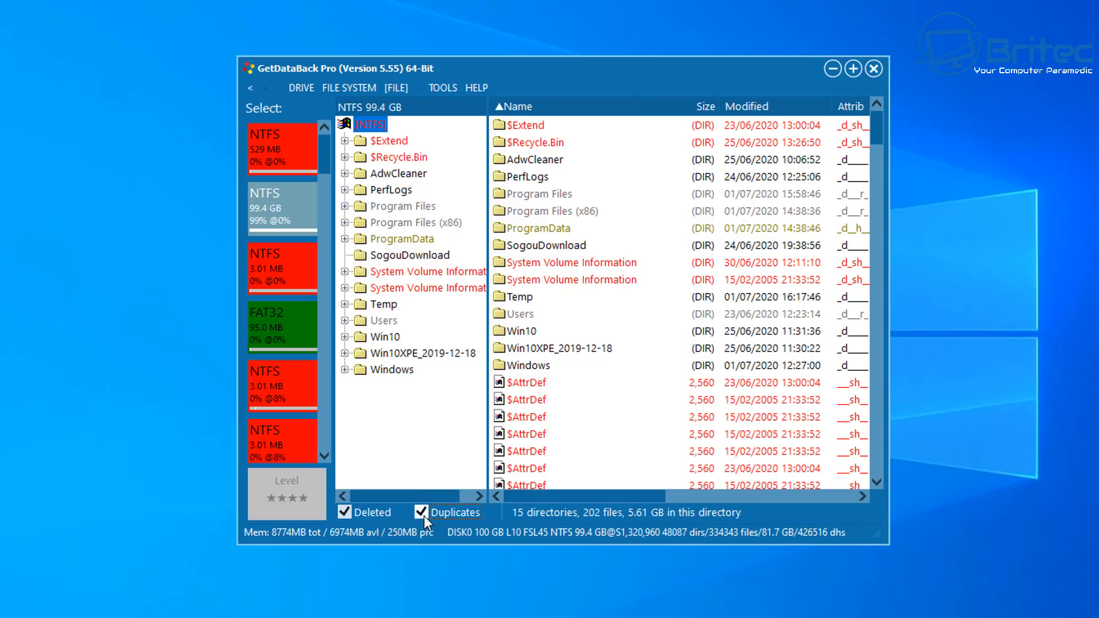
click(421, 512)
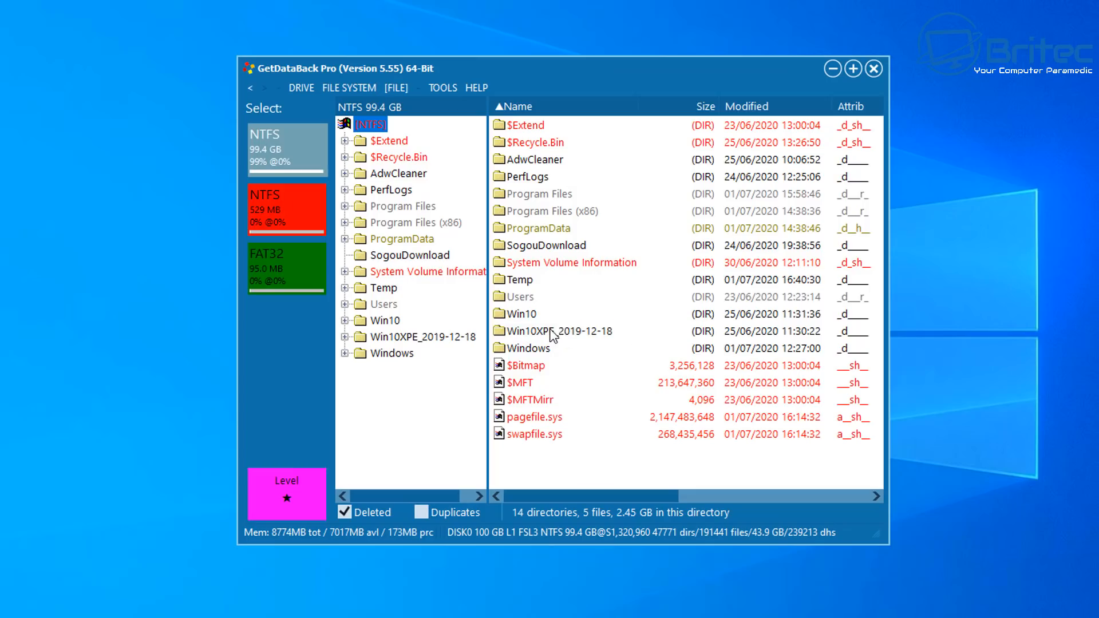
- Copy Win10XPE_2019-12-18 to Documents, including deleted files and subdirectories
right_click(545, 331)
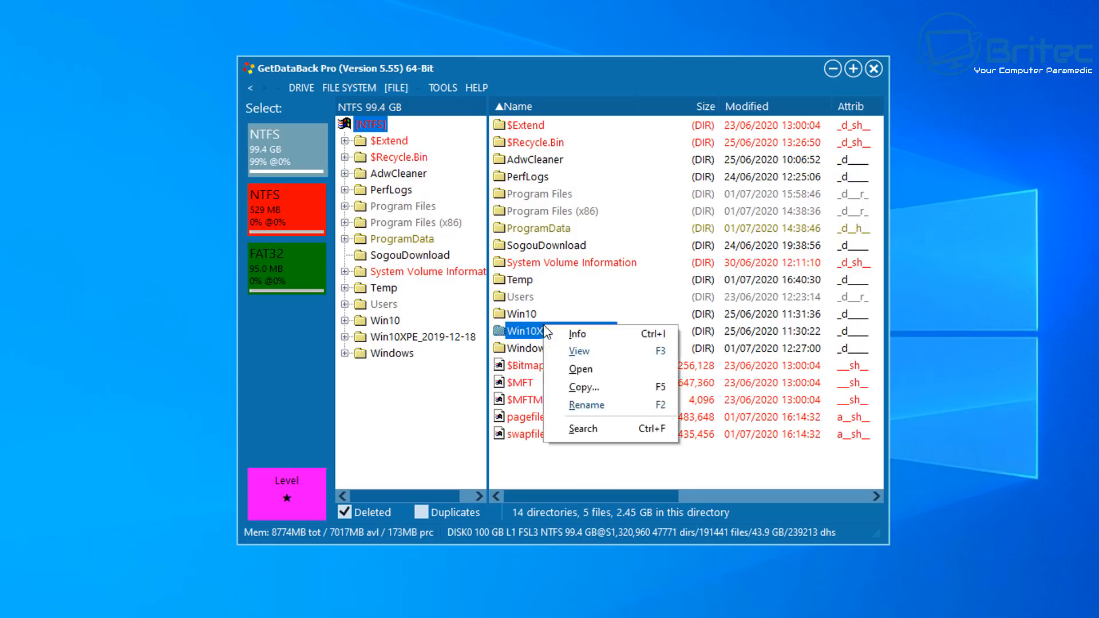
mouse_move(611, 361)
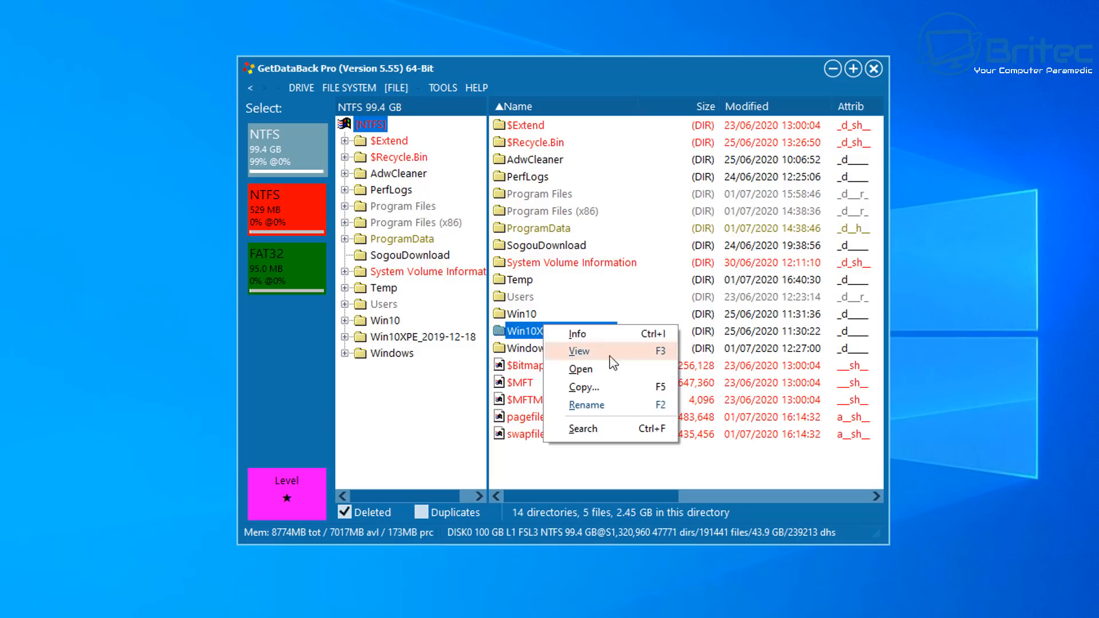
mouse_move(609, 391)
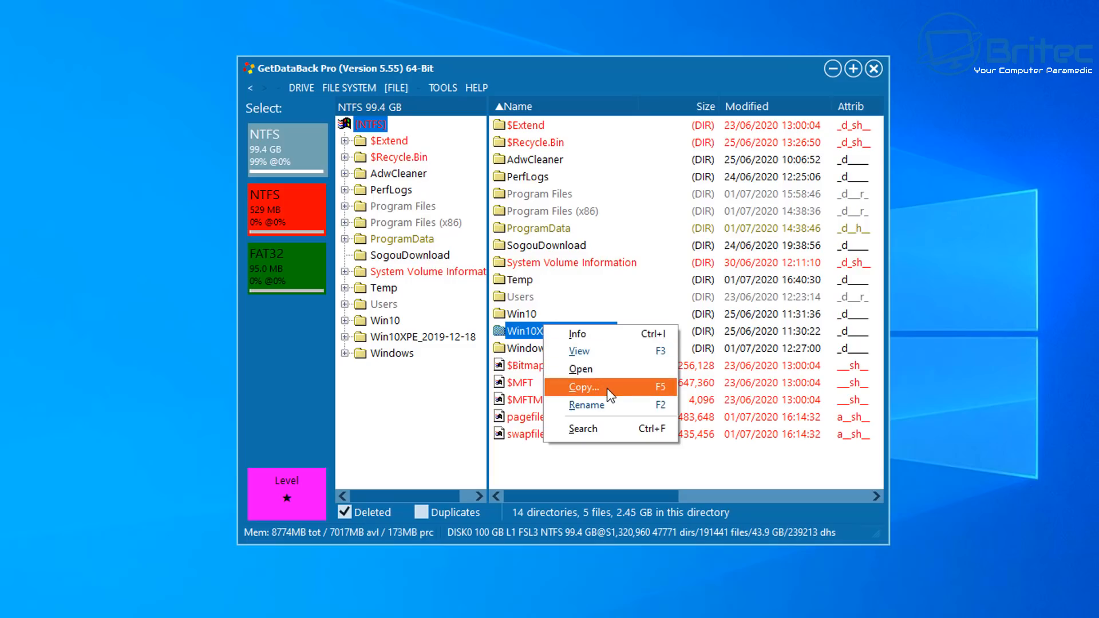
click(584, 388)
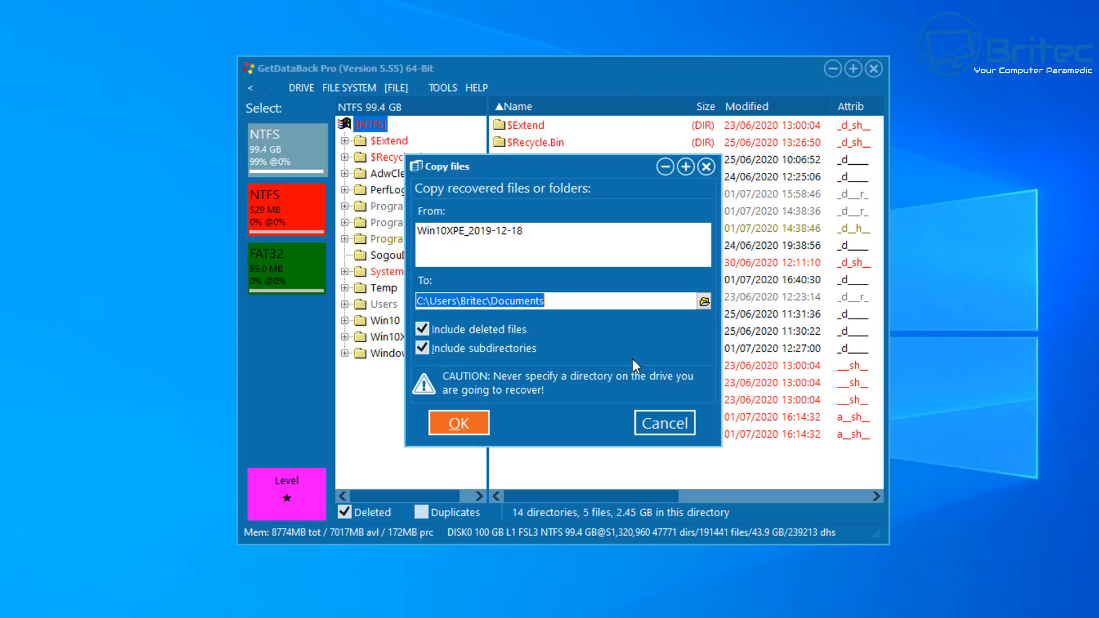
mouse_move(704, 304)
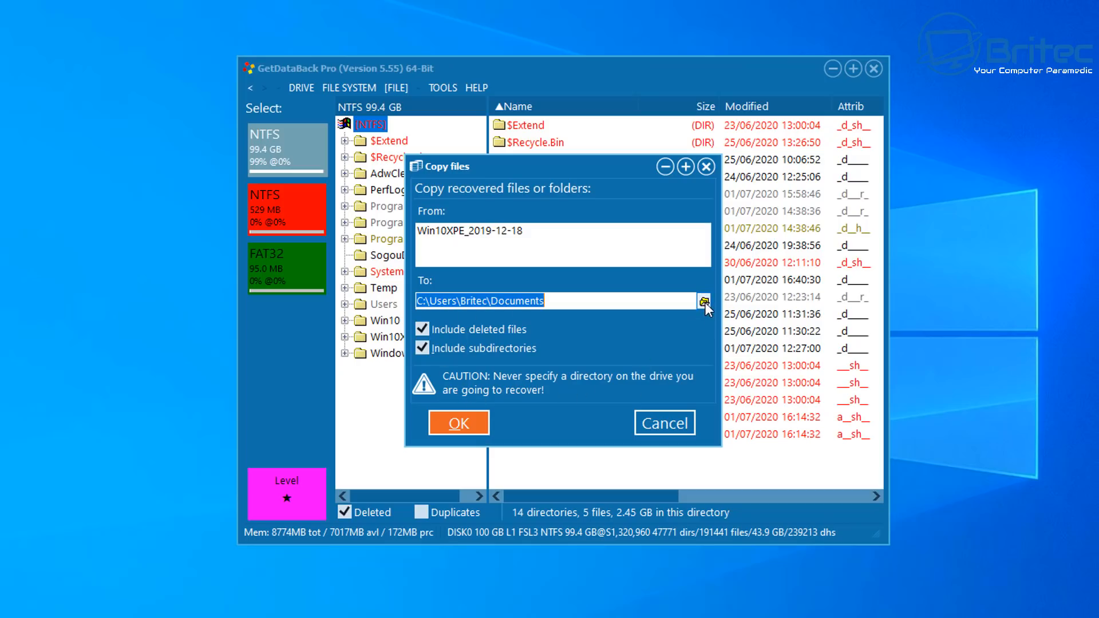
click(703, 301)
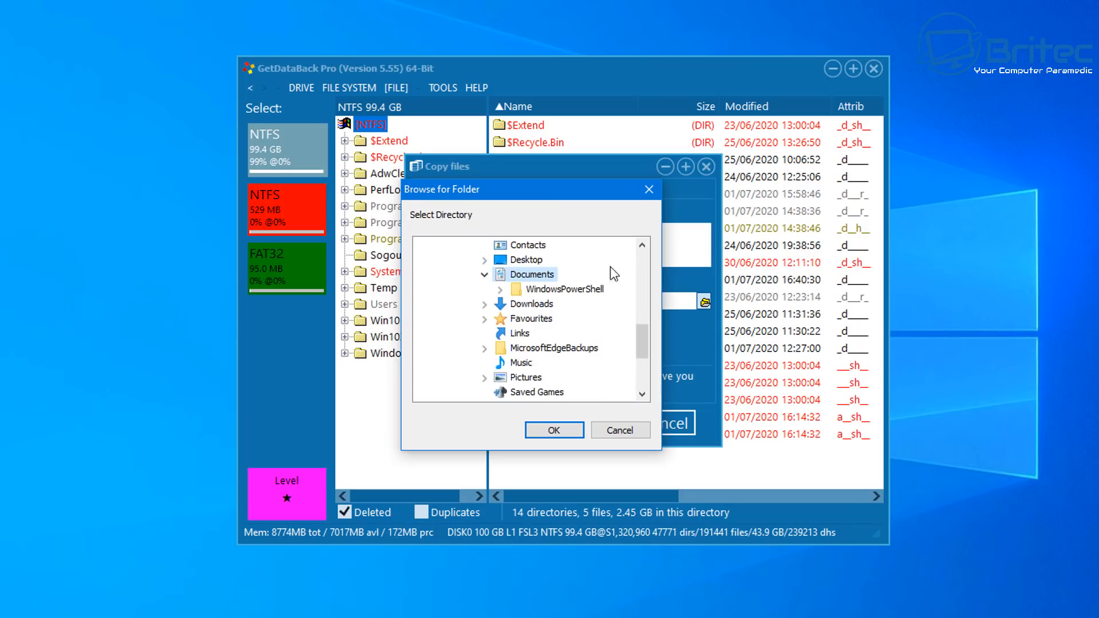
click(555, 430)
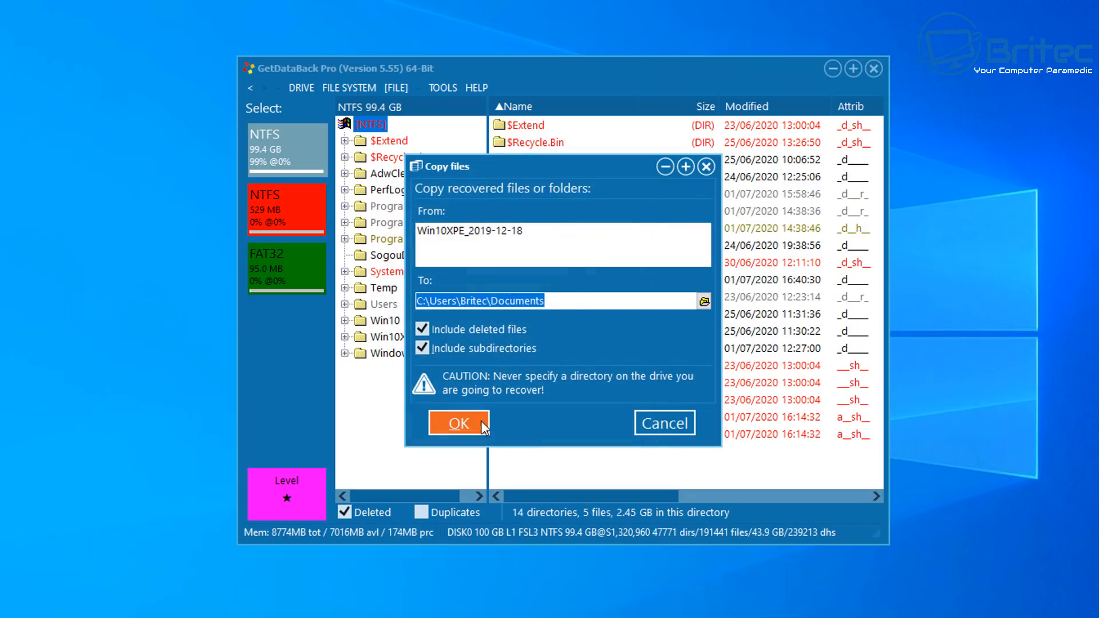
click(458, 424)
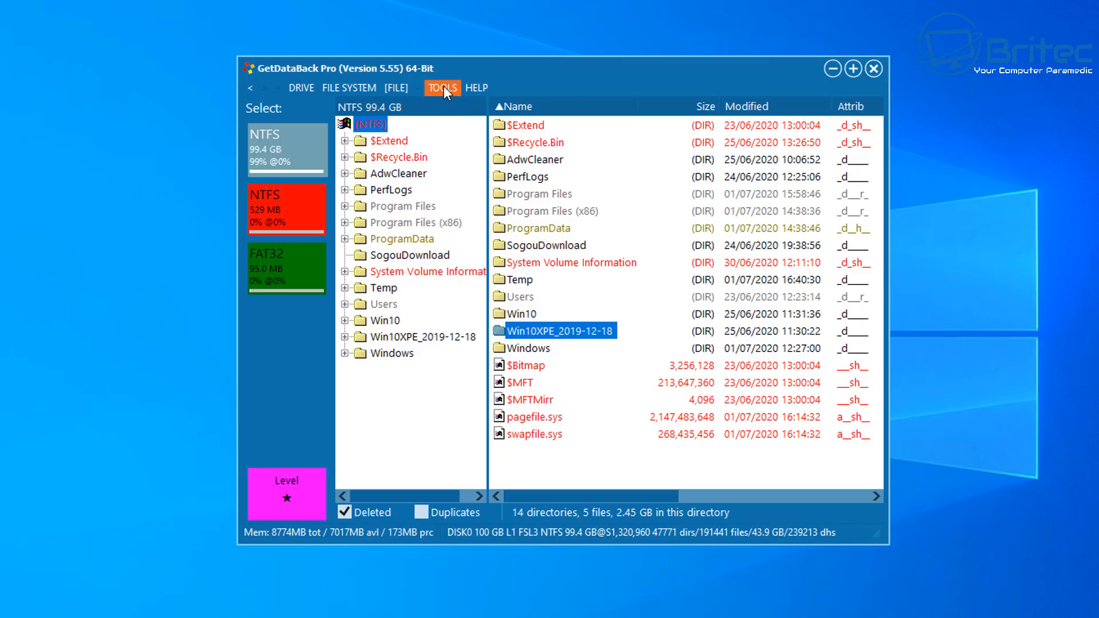
click(397, 87)
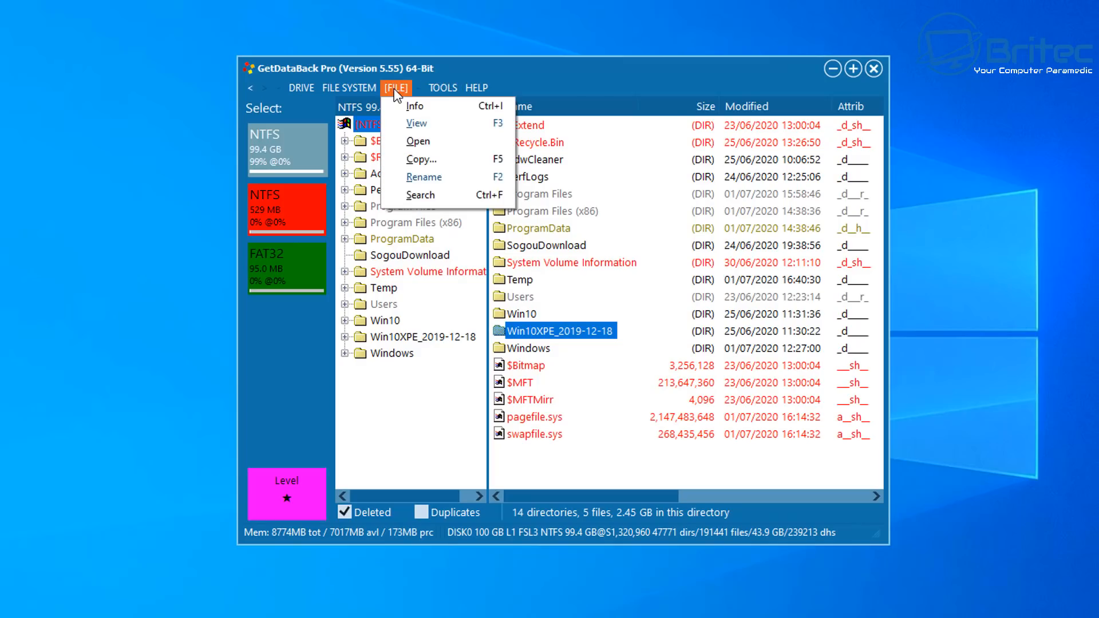
mouse_move(424, 124)
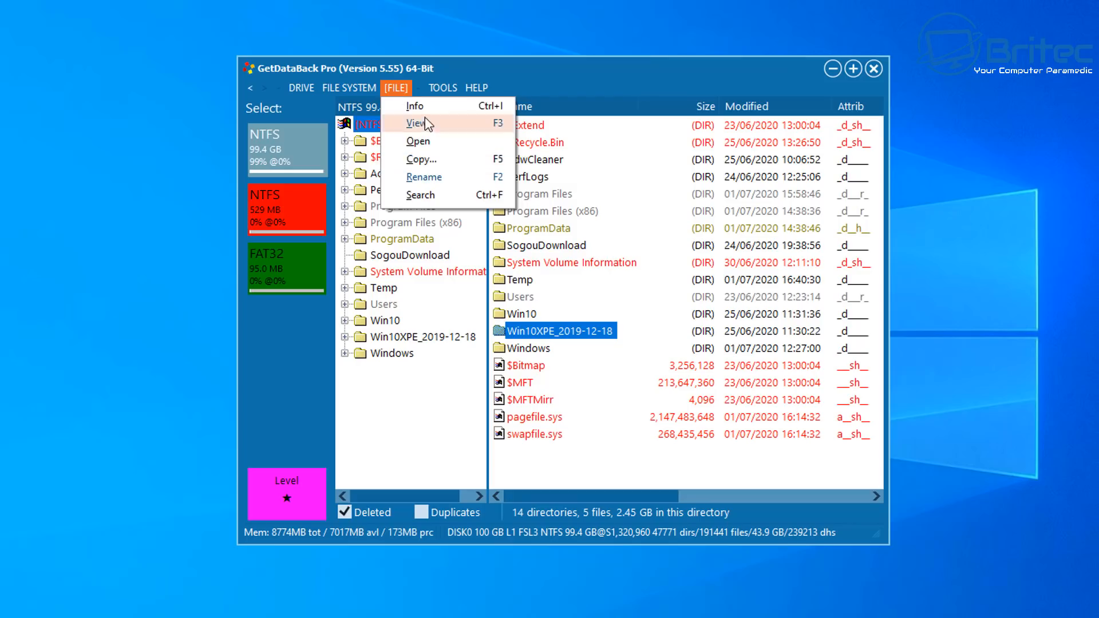
mouse_move(389, 107)
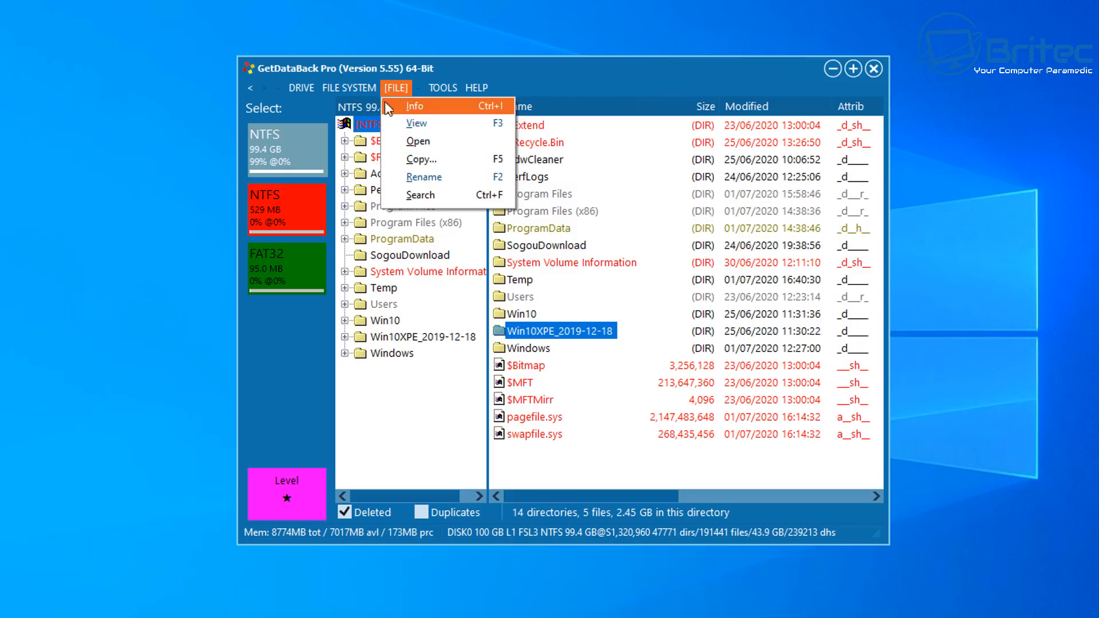
click(348, 88)
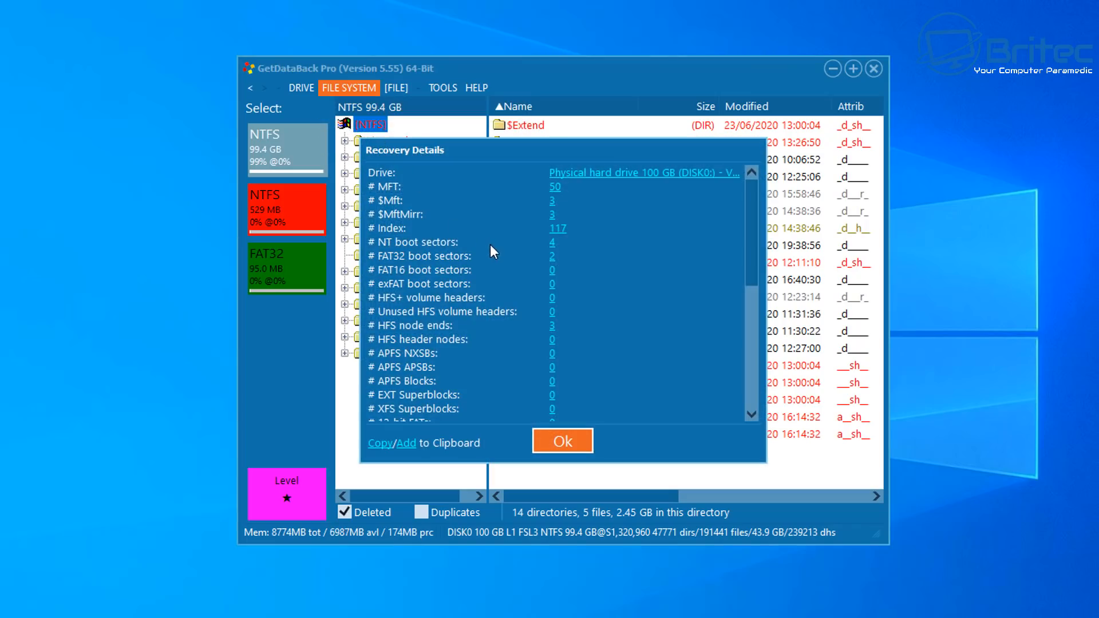
mouse_move(591, 410)
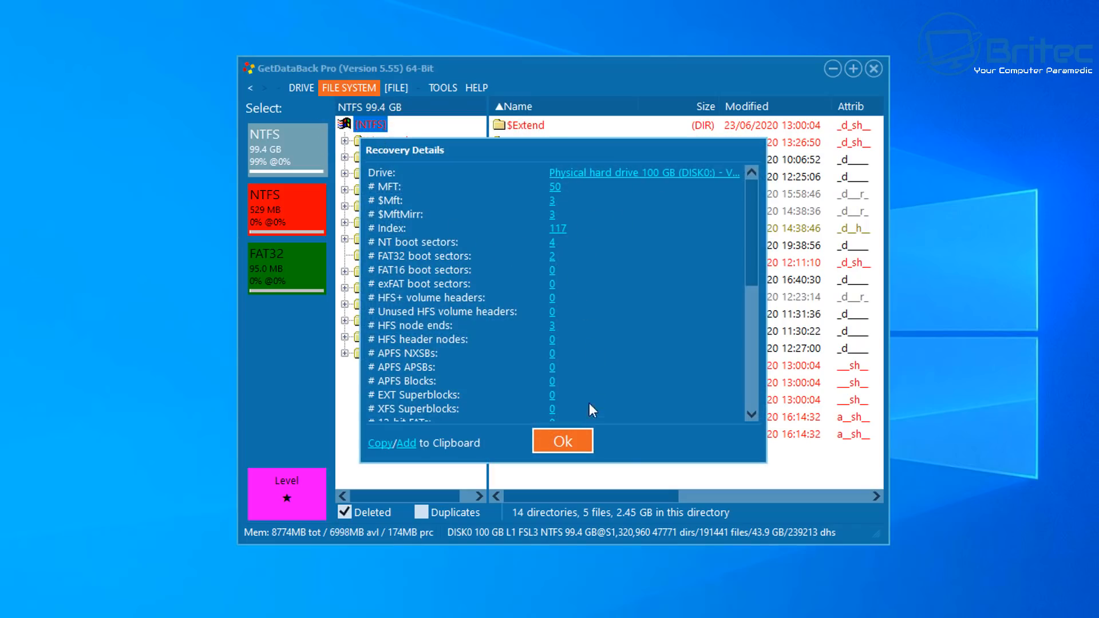
scroll(down, 3)
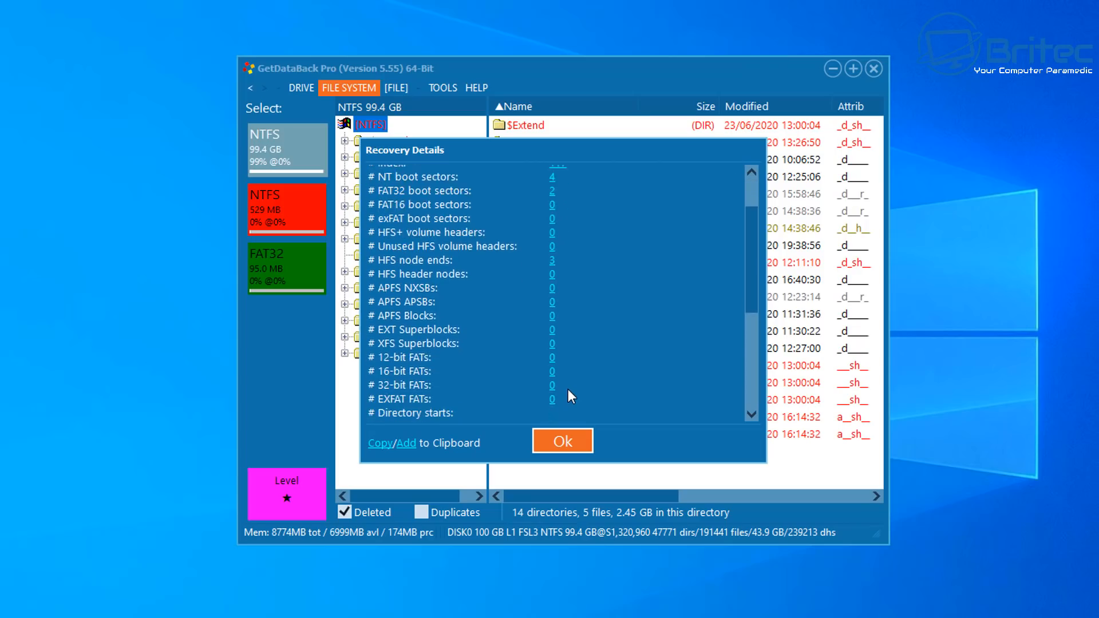
scroll(down, 3)
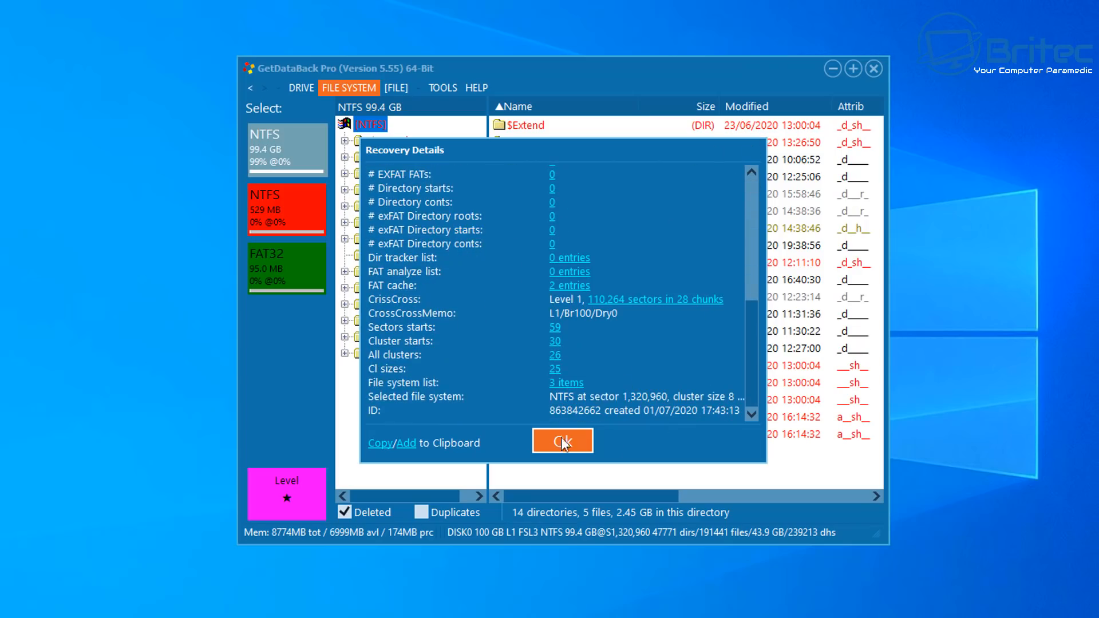
click(562, 440)
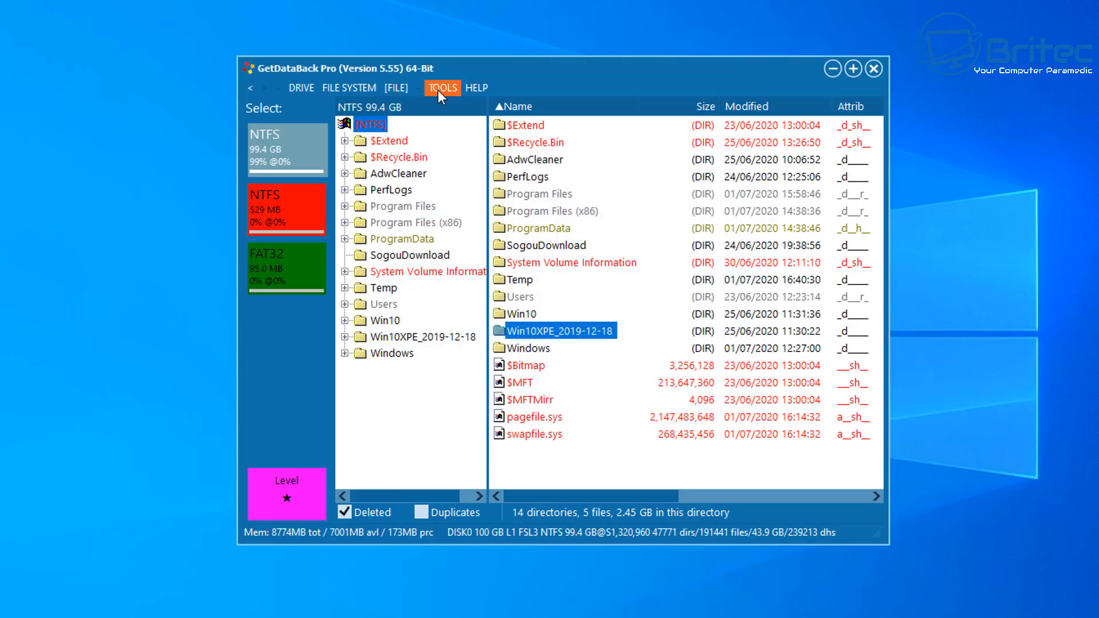
click(443, 87)
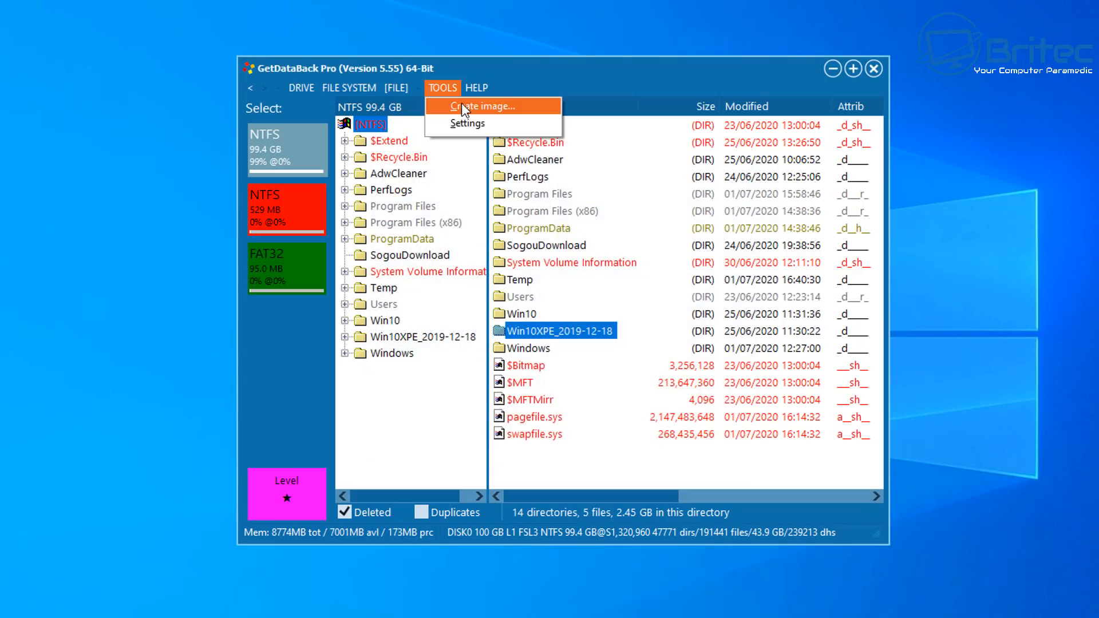
mouse_move(465, 129)
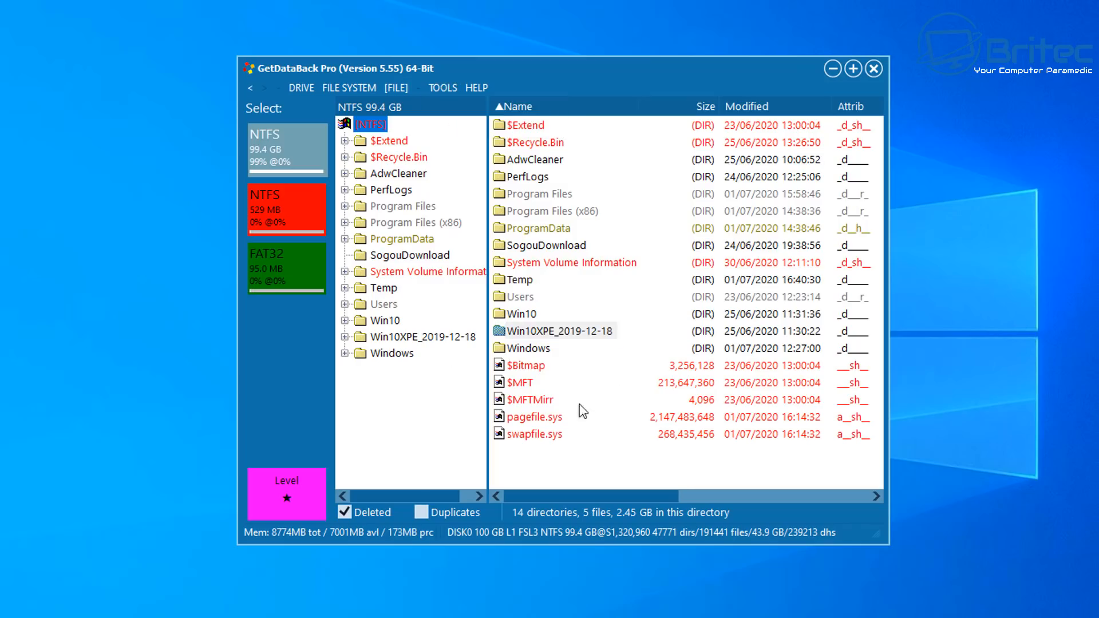
mouse_move(533, 335)
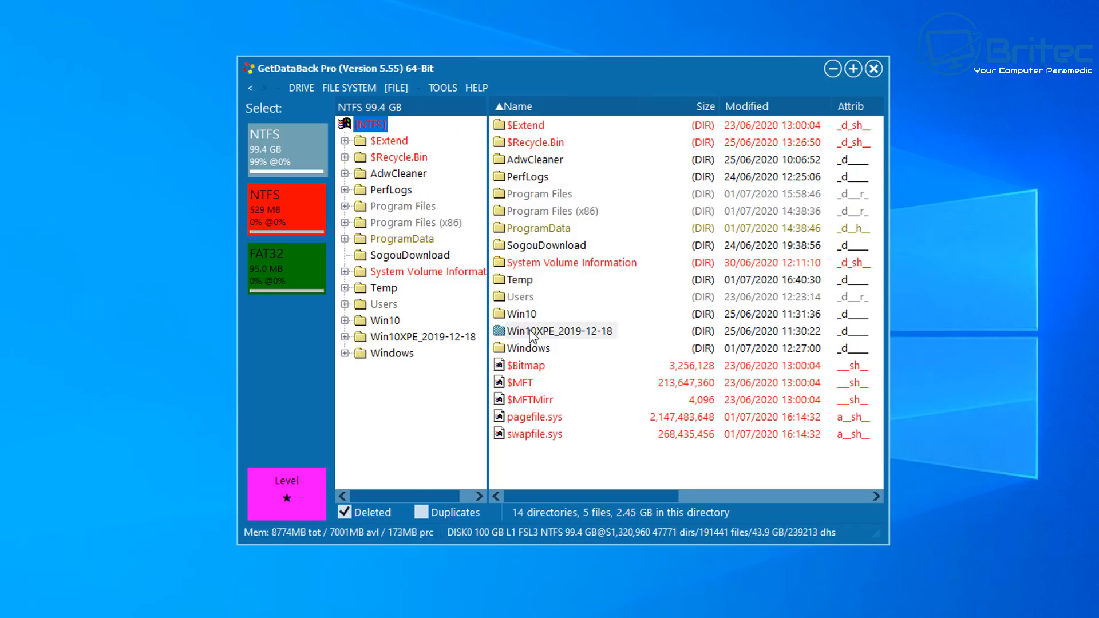
- Copy the selected Win10 and Win10XPE_2019-12-18 folders together into Documents with deleted files included
click(522, 314)
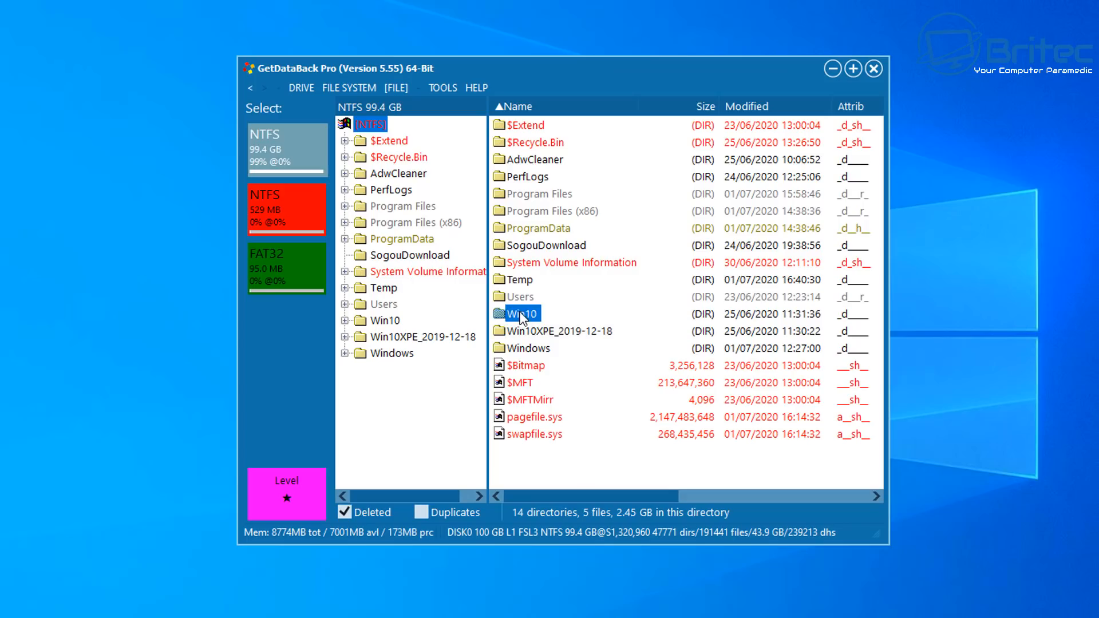
mouse_move(523, 337)
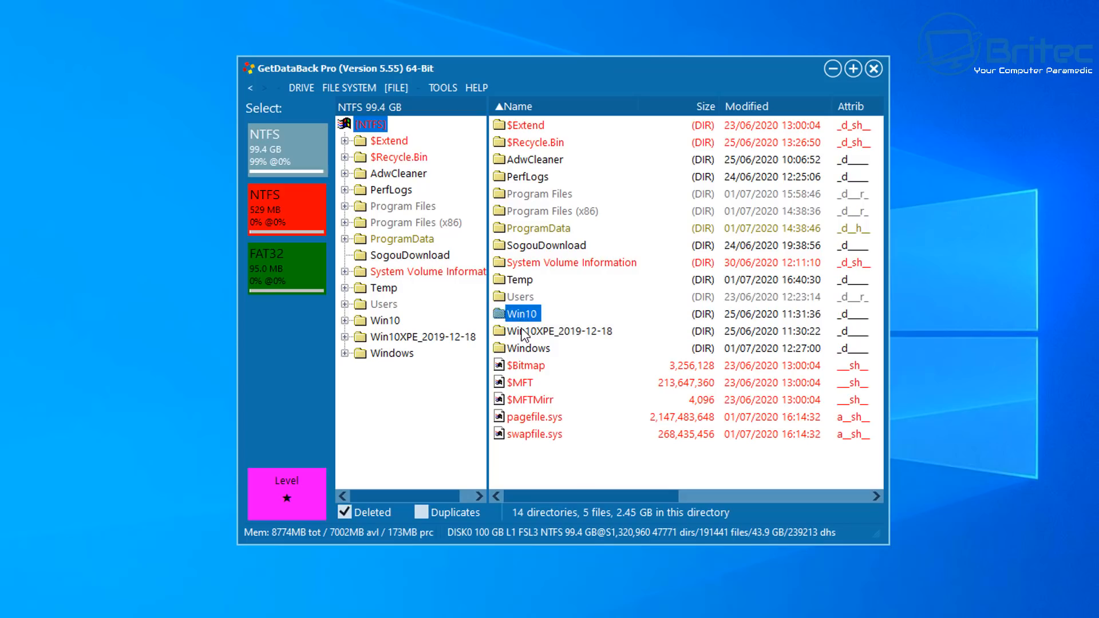
click(559, 331)
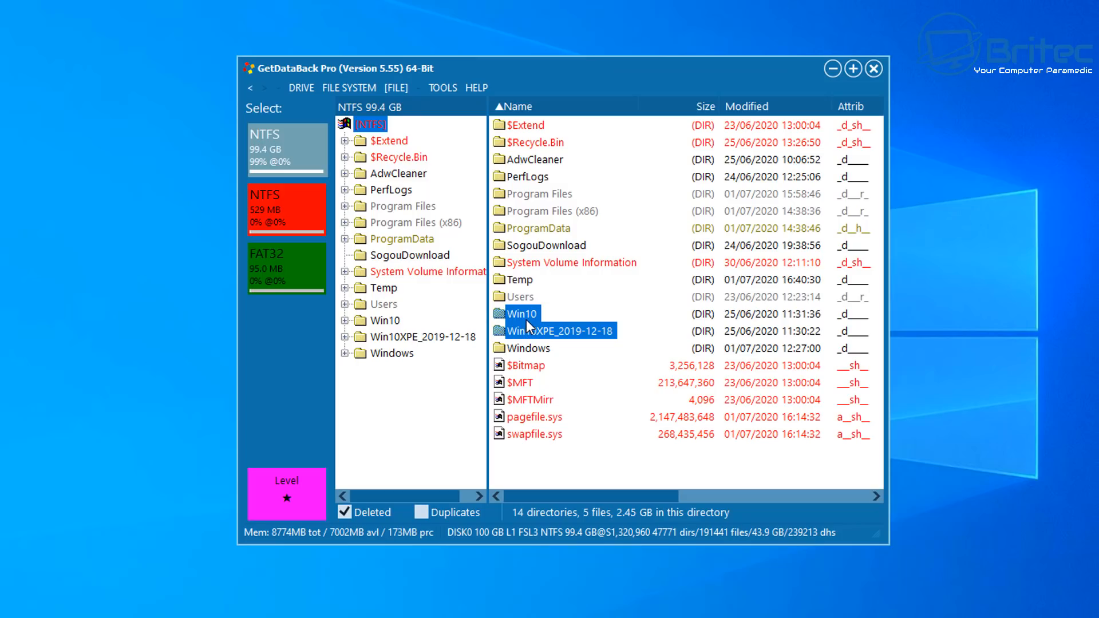
right_click(522, 331)
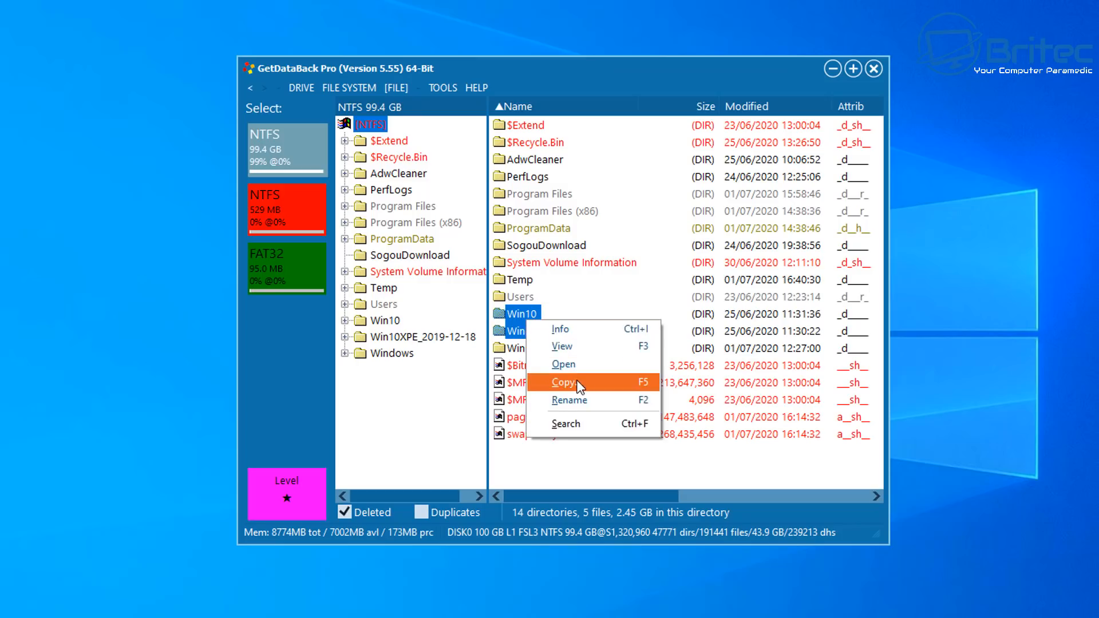
click(564, 383)
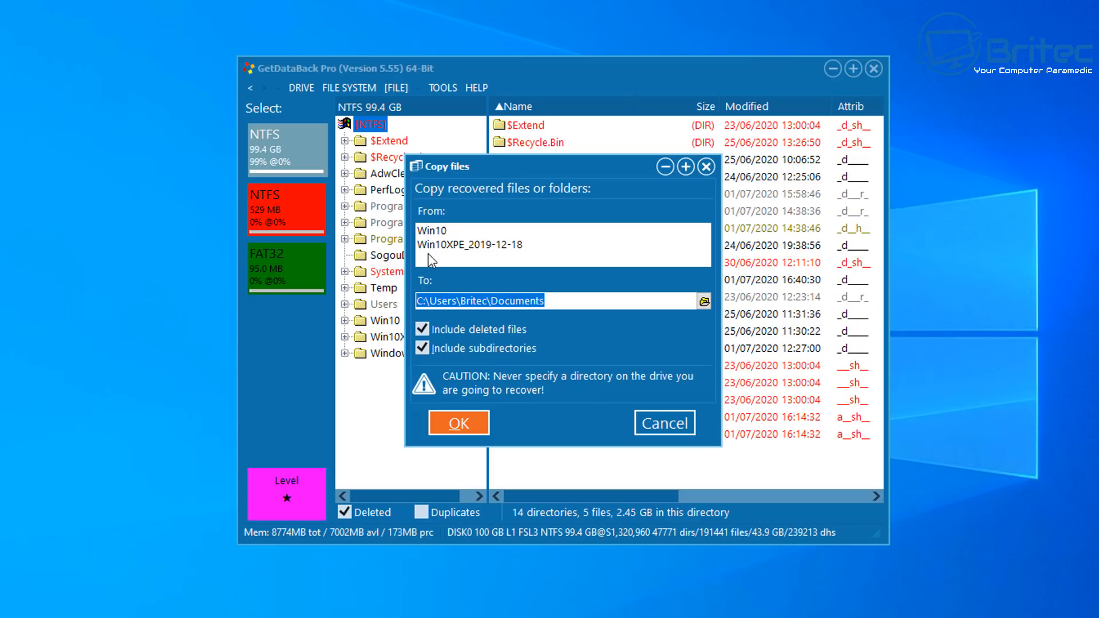
mouse_move(553, 348)
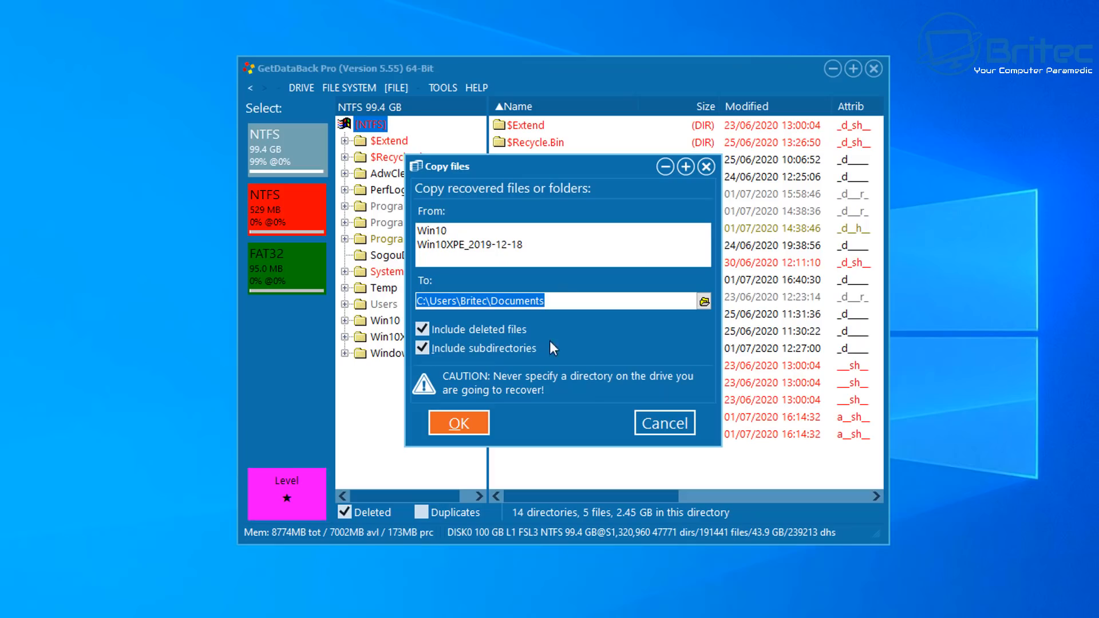
click(458, 423)
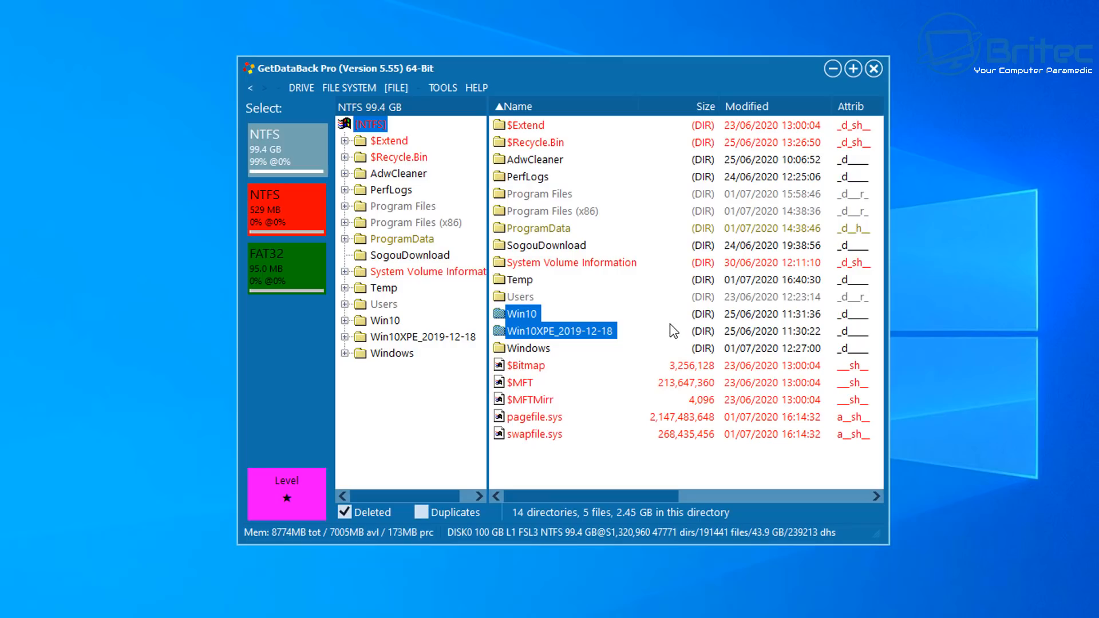
mouse_move(664, 327)
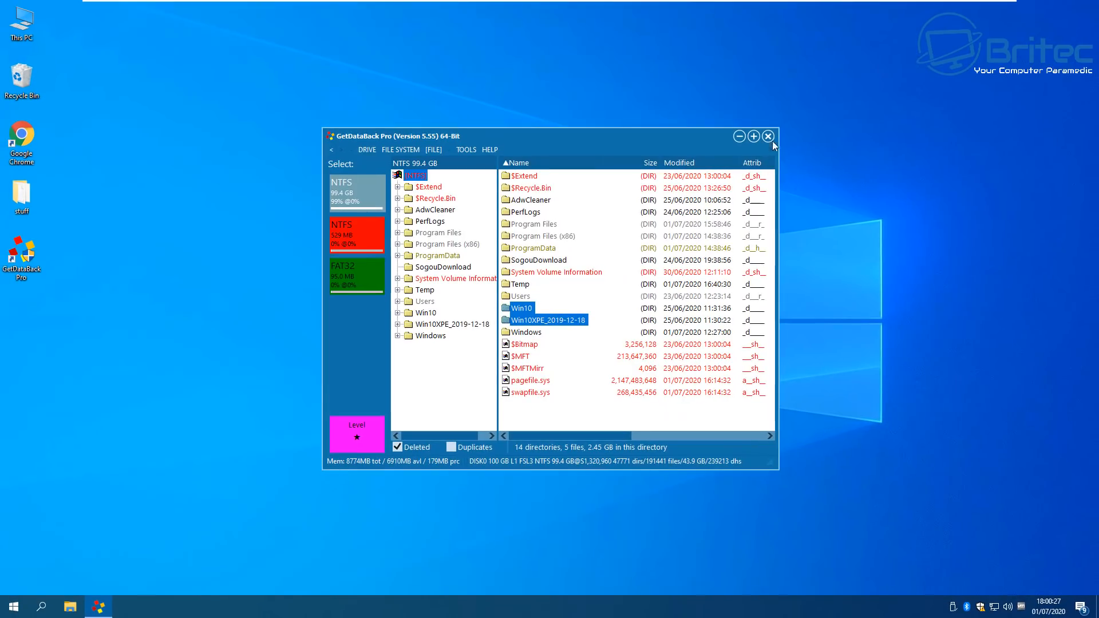
mouse_move(769, 137)
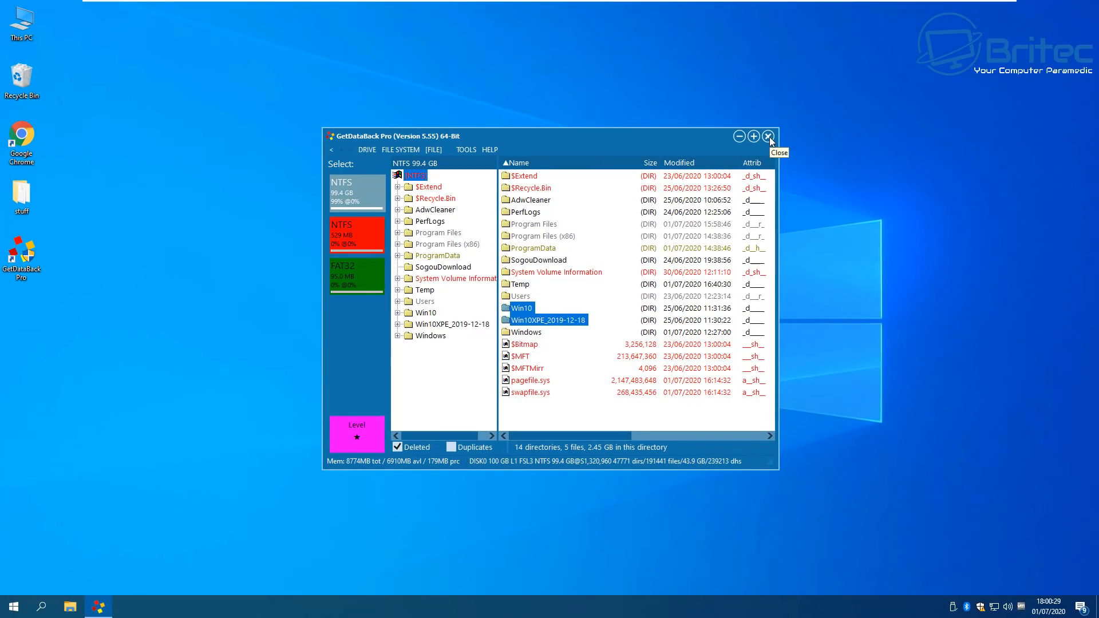
- Close GetDataBack Pro, returning to the Windows desktop
click(769, 136)
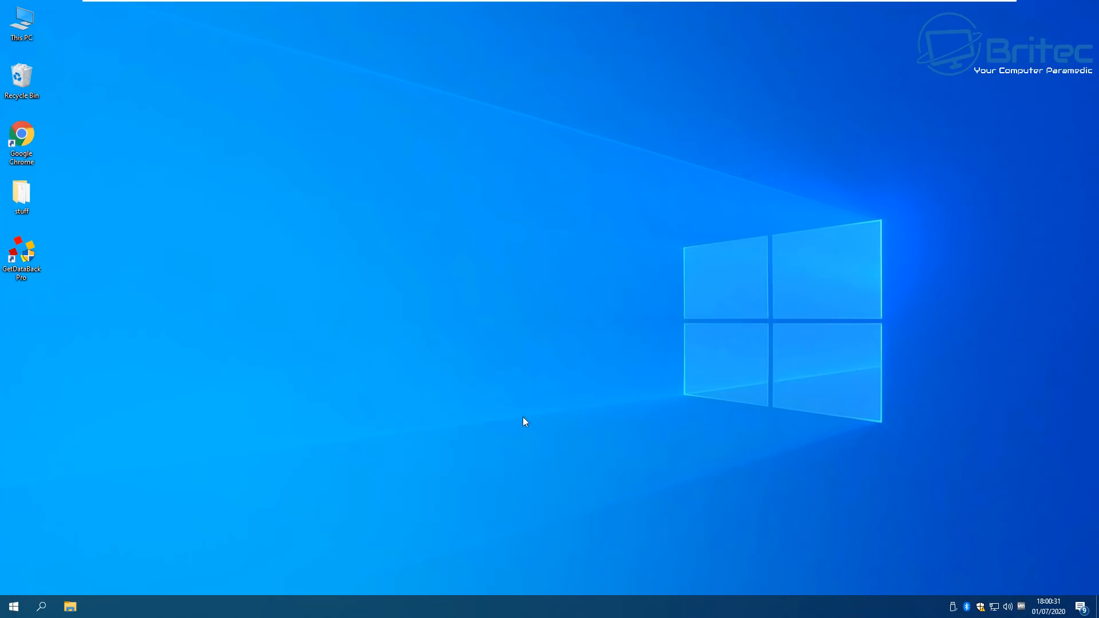
mouse_move(529, 424)
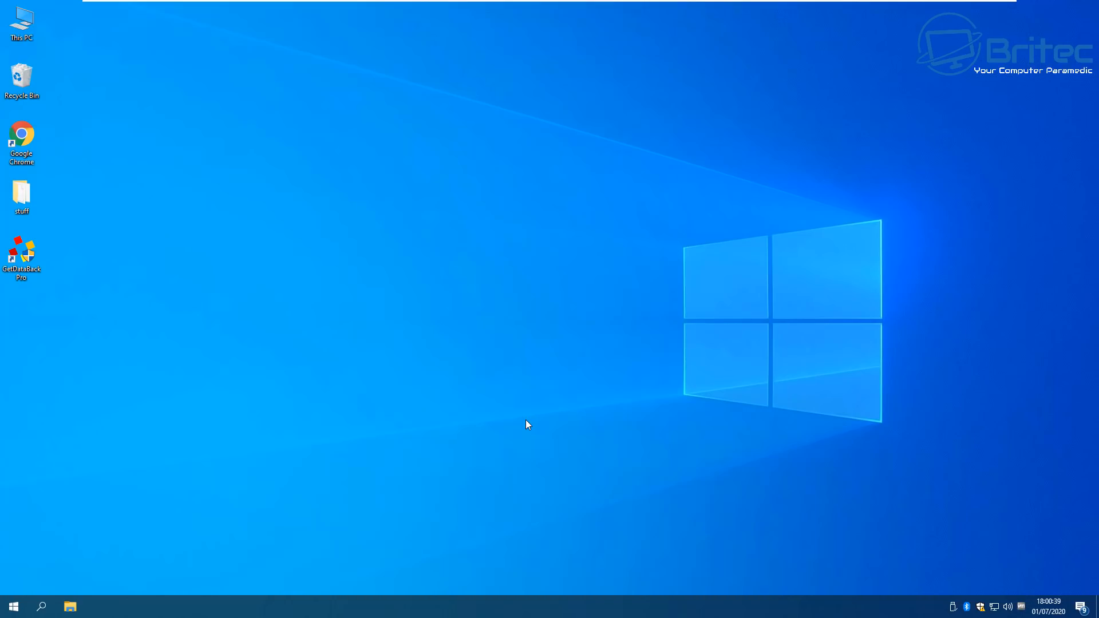
mouse_move(1052, 488)
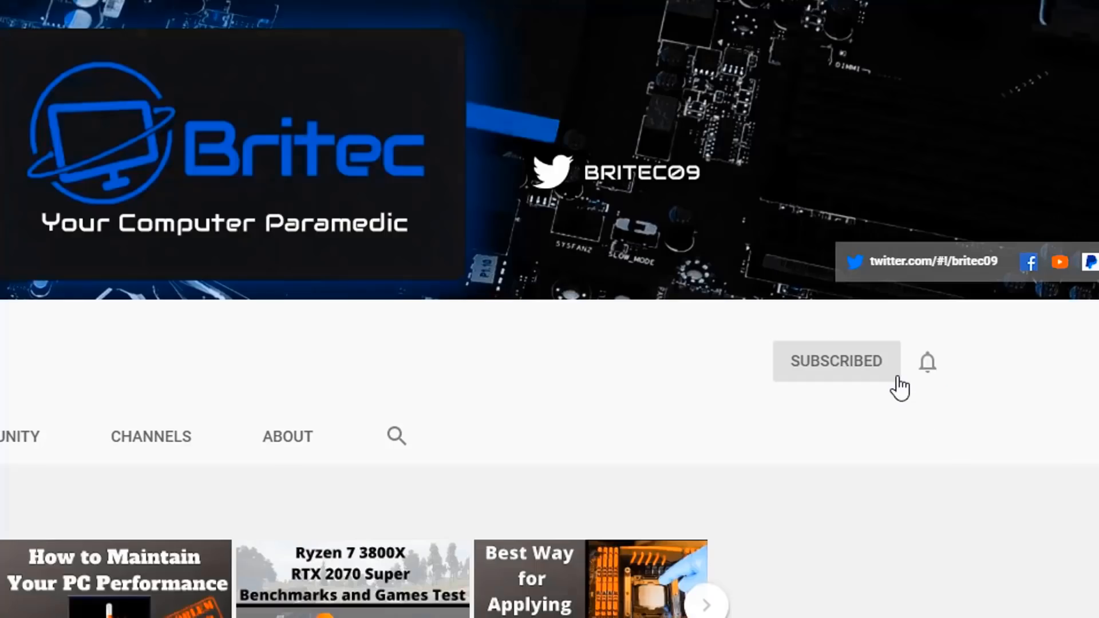
mouse_move(929, 377)
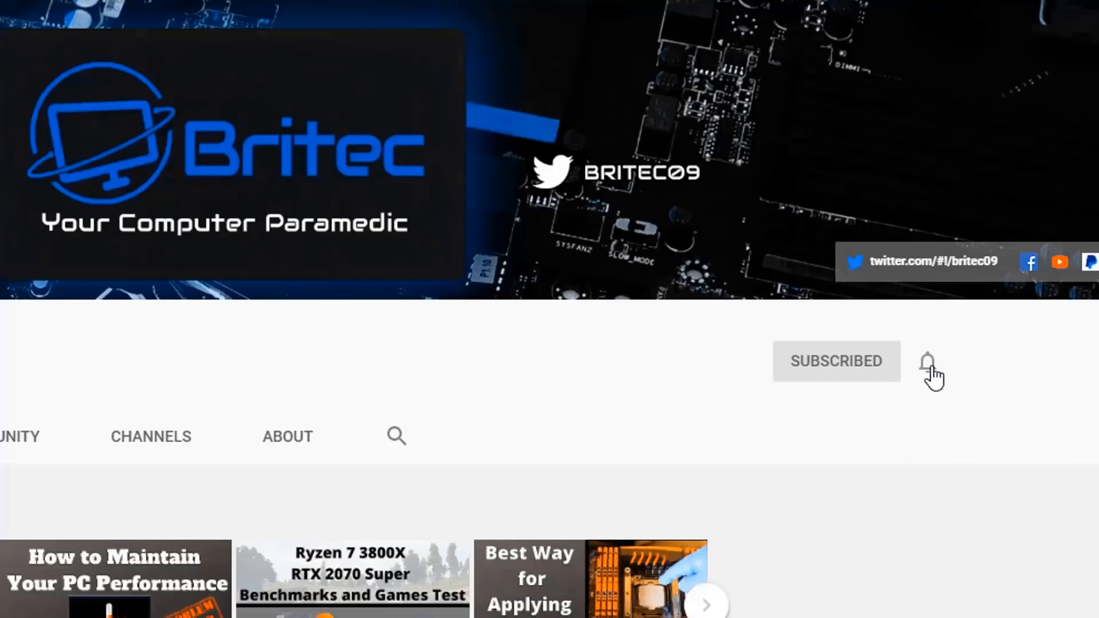
- Set Britec channel notifications to All via the bell next to SUBSCRIBED
click(928, 361)
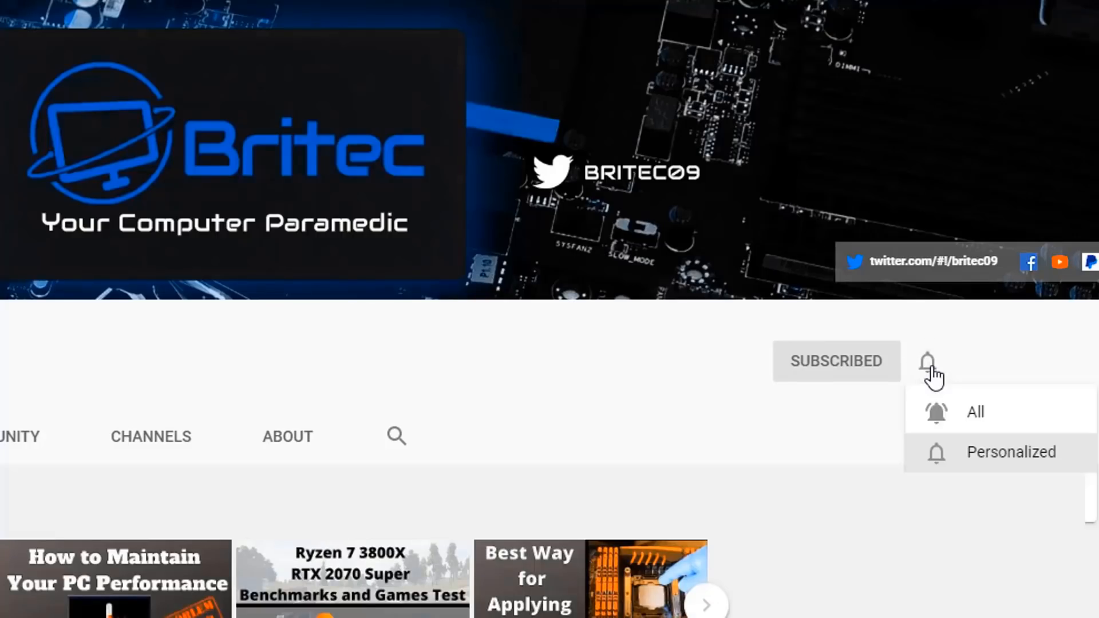
mouse_move(955, 423)
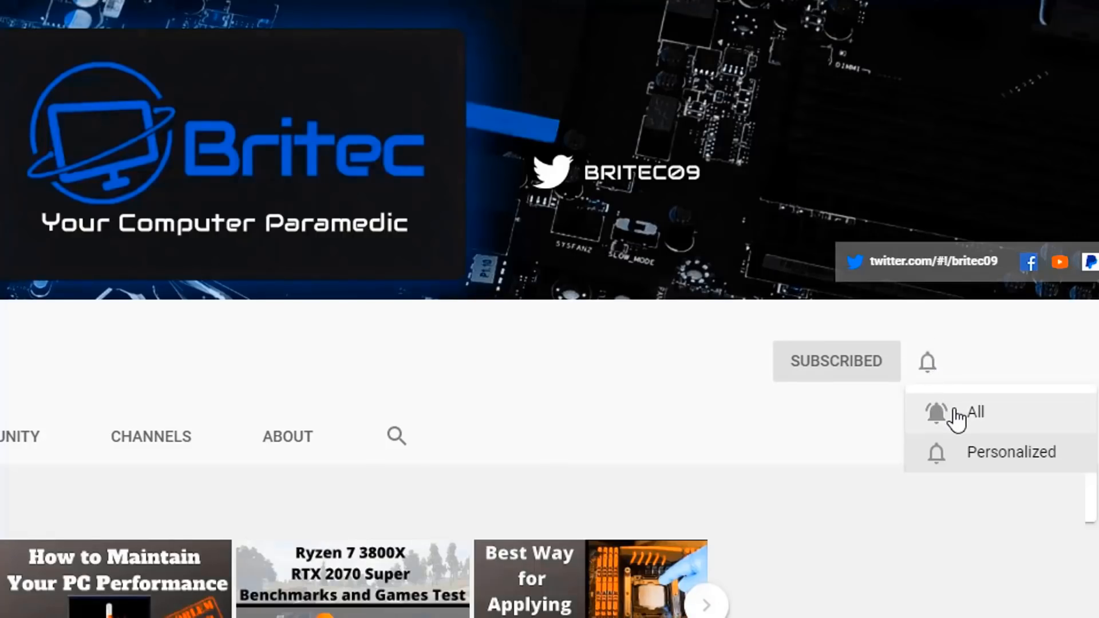
click(962, 416)
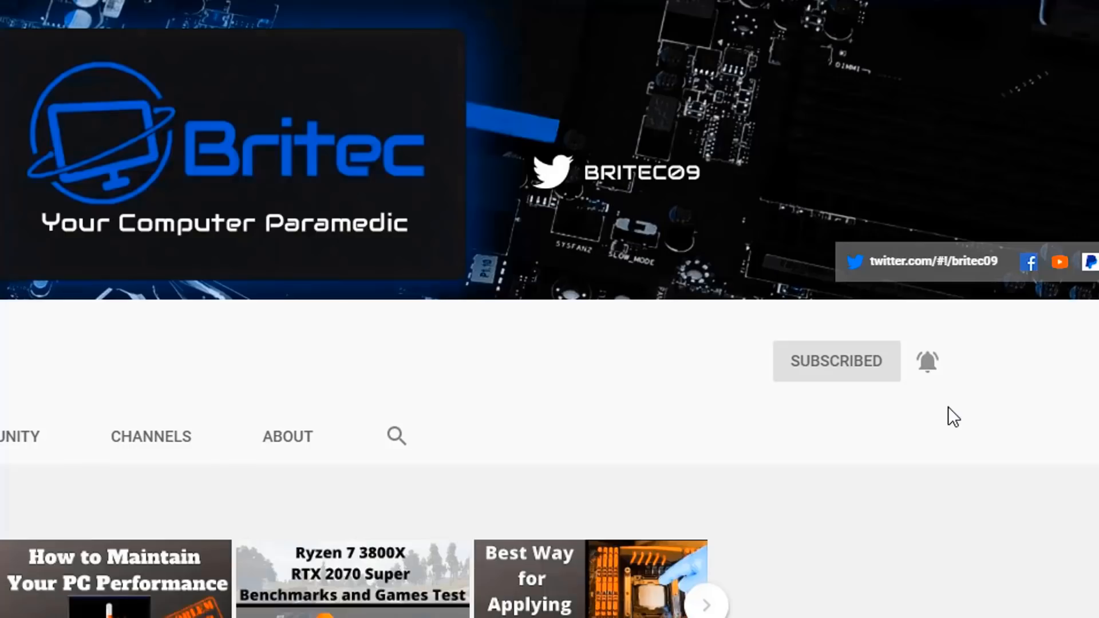